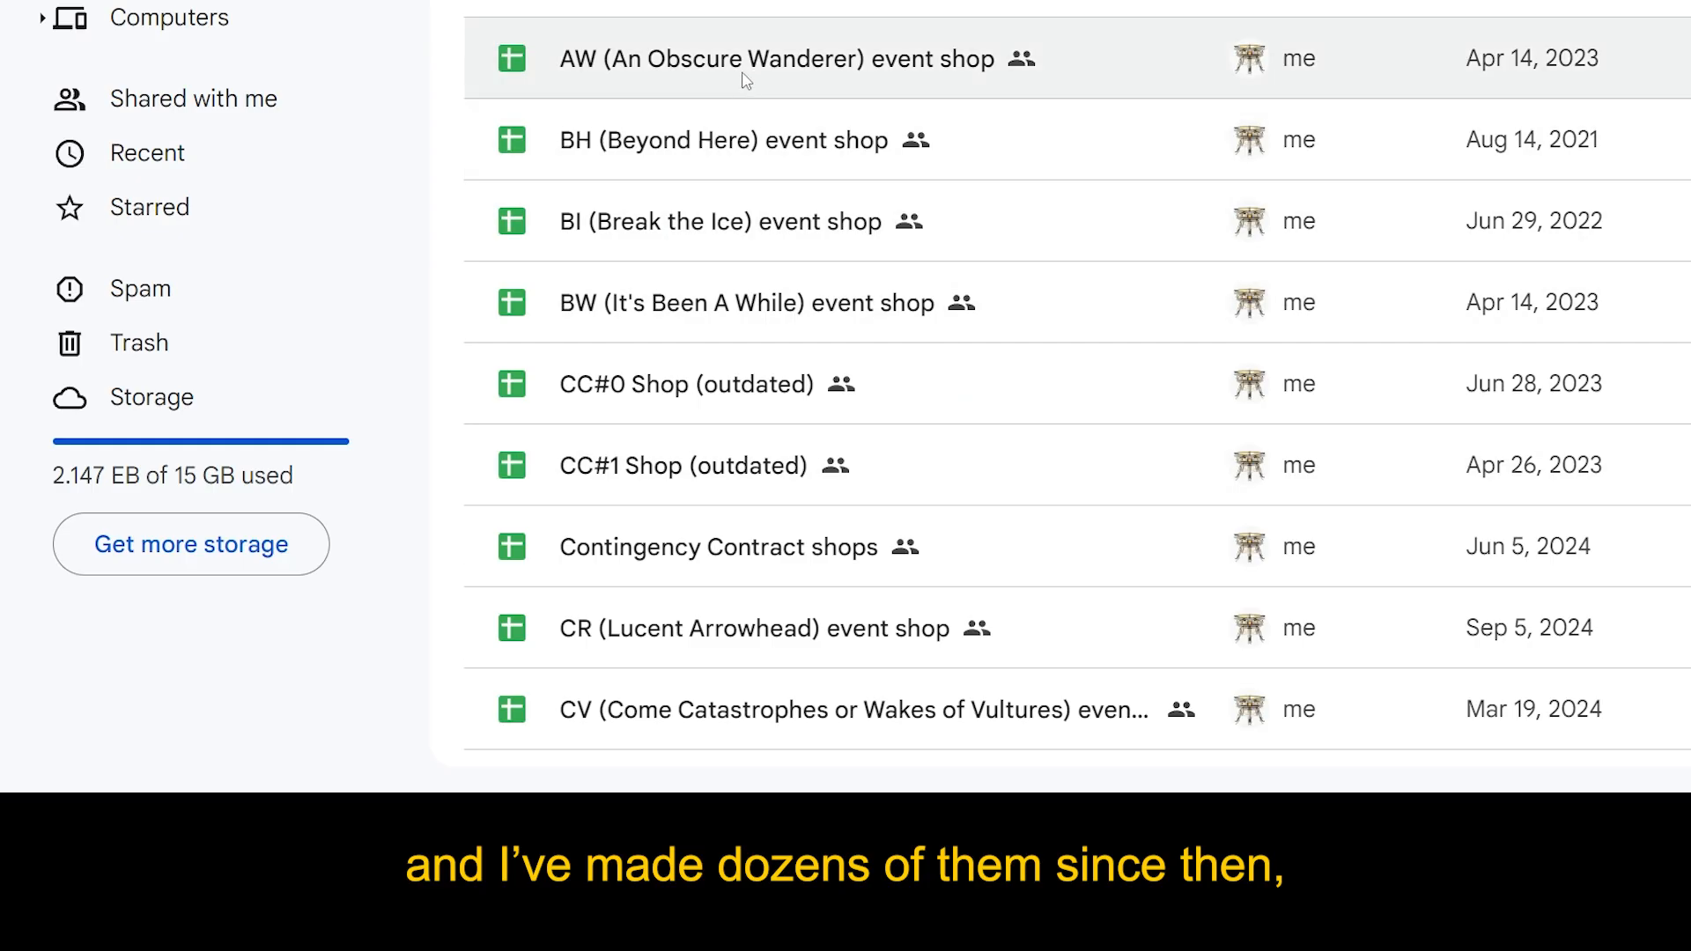
Step: Save a copy named '[wip] CW rerun (Lone Trail) event shop' into the Events folder
left_click(741, 221)
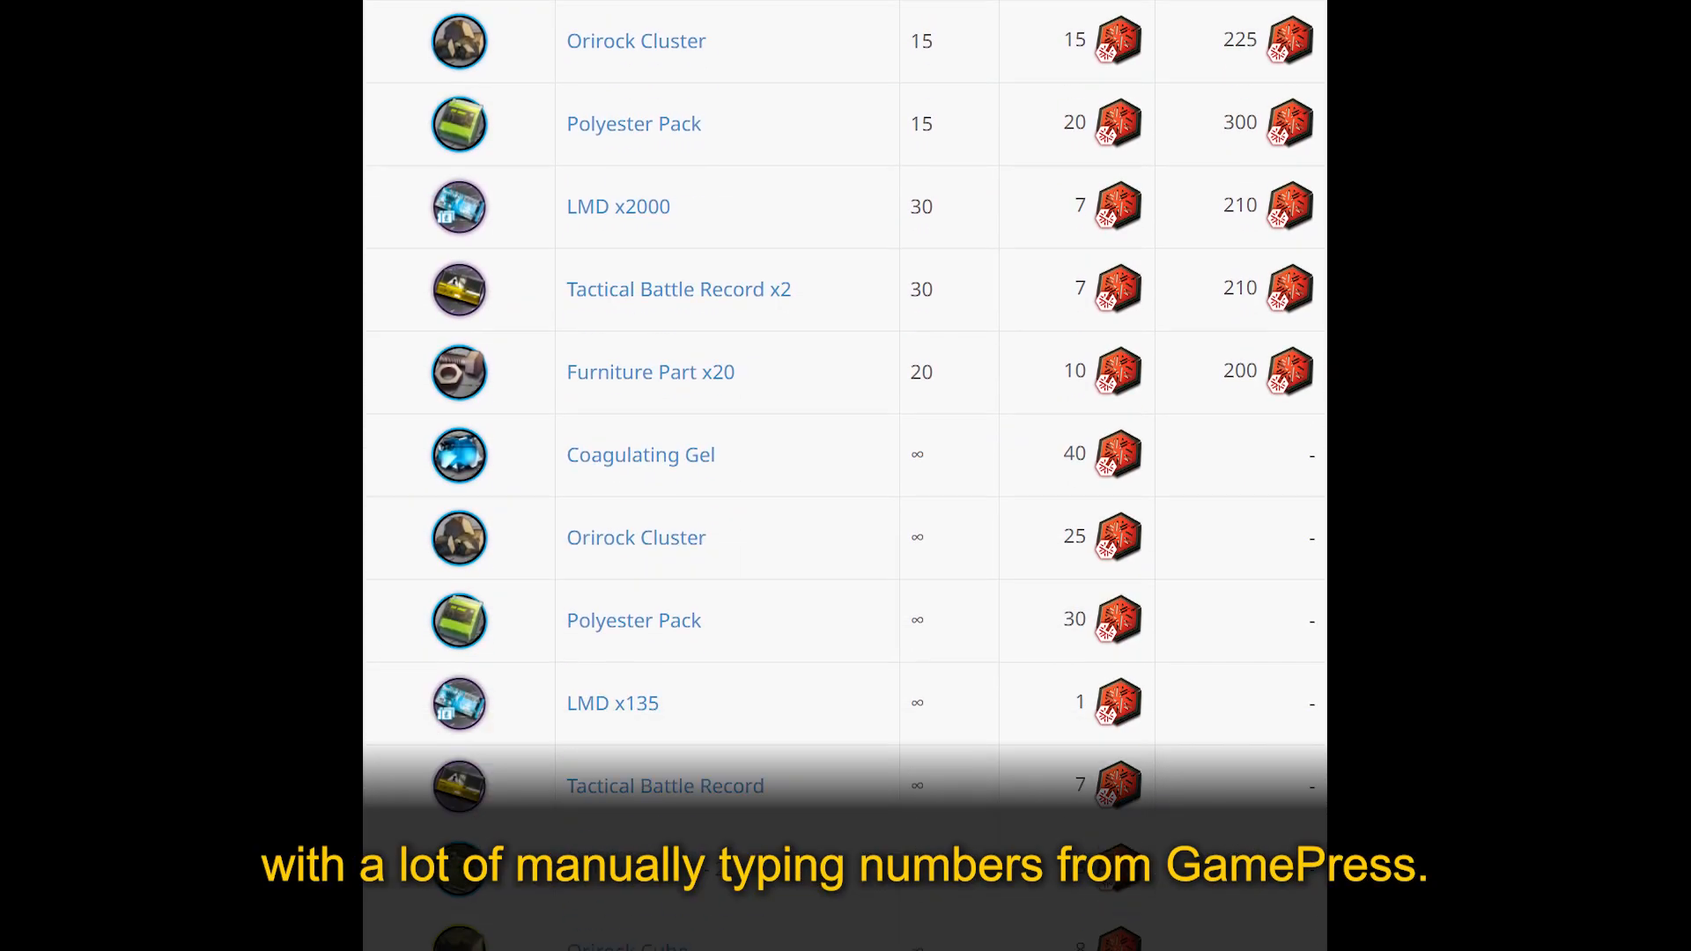
scroll("down", 3)
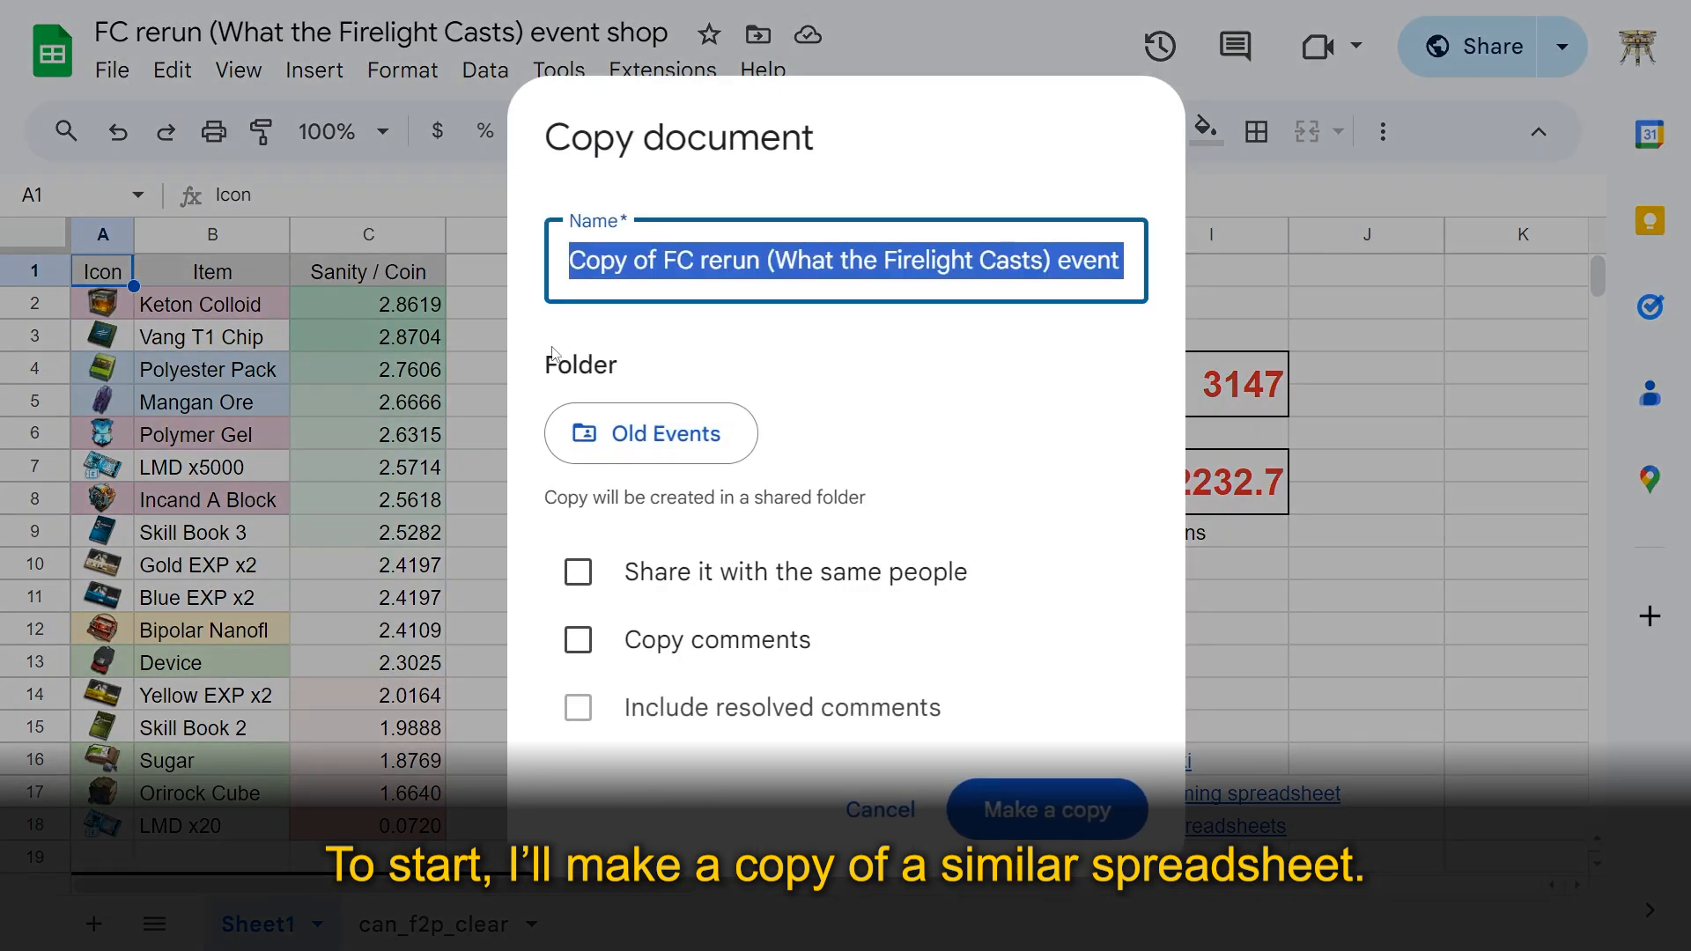
left_click(695, 259)
type("[wip] CW rerun (Lone Trail) event shop")
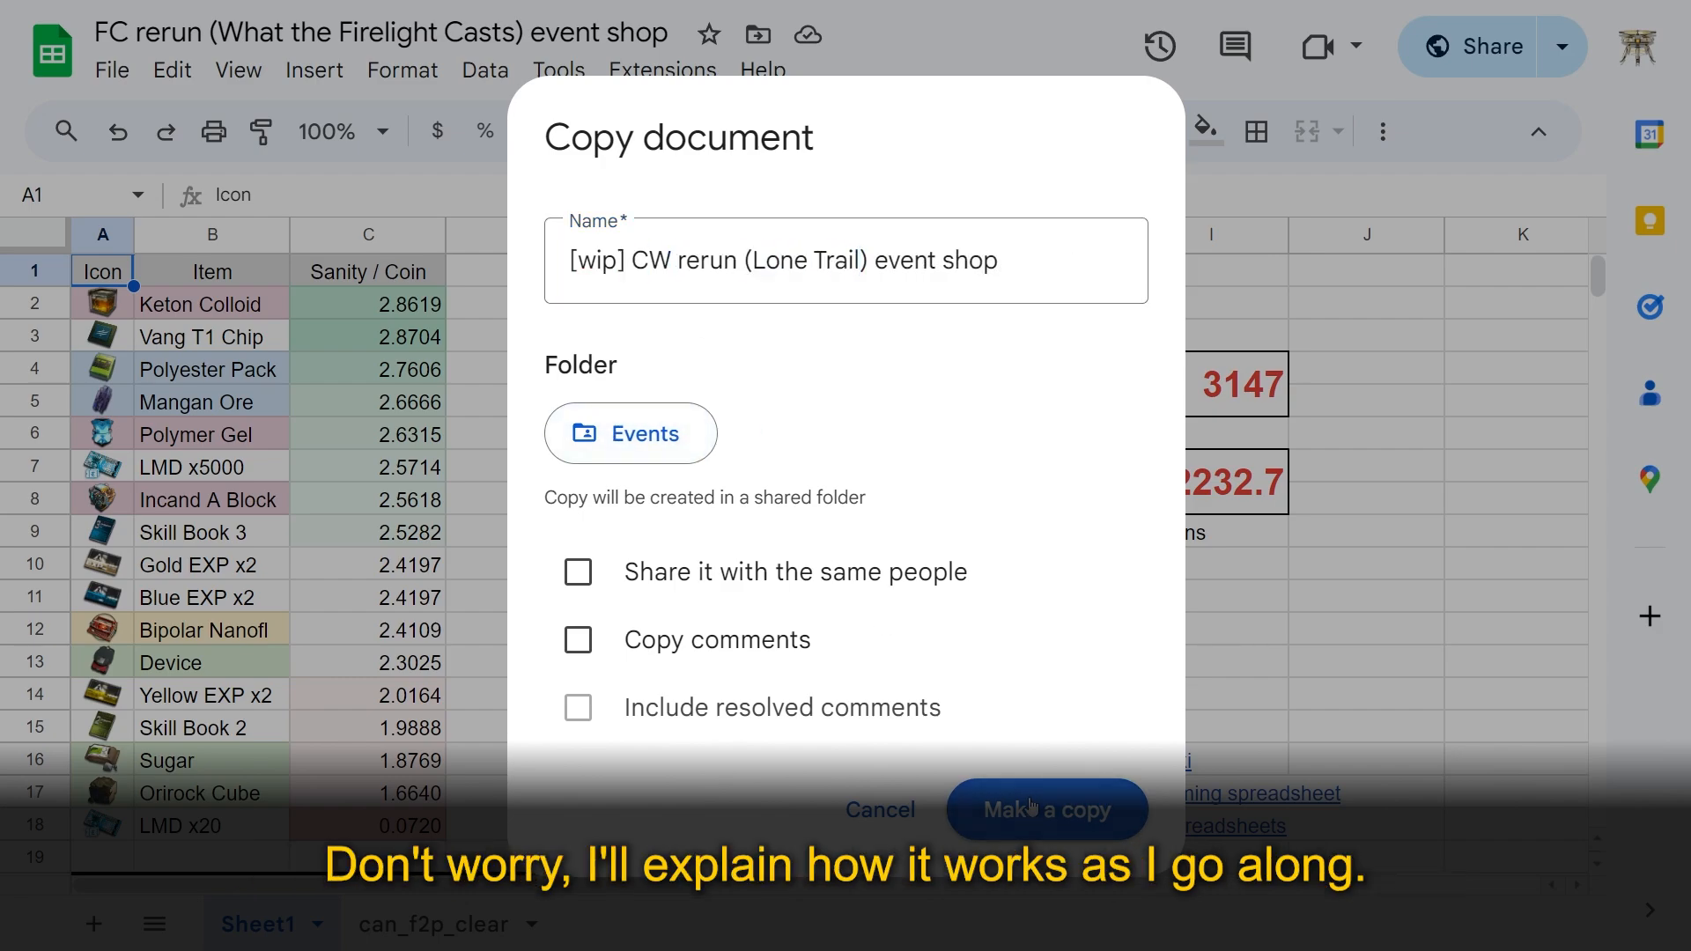
left_click(1044, 808)
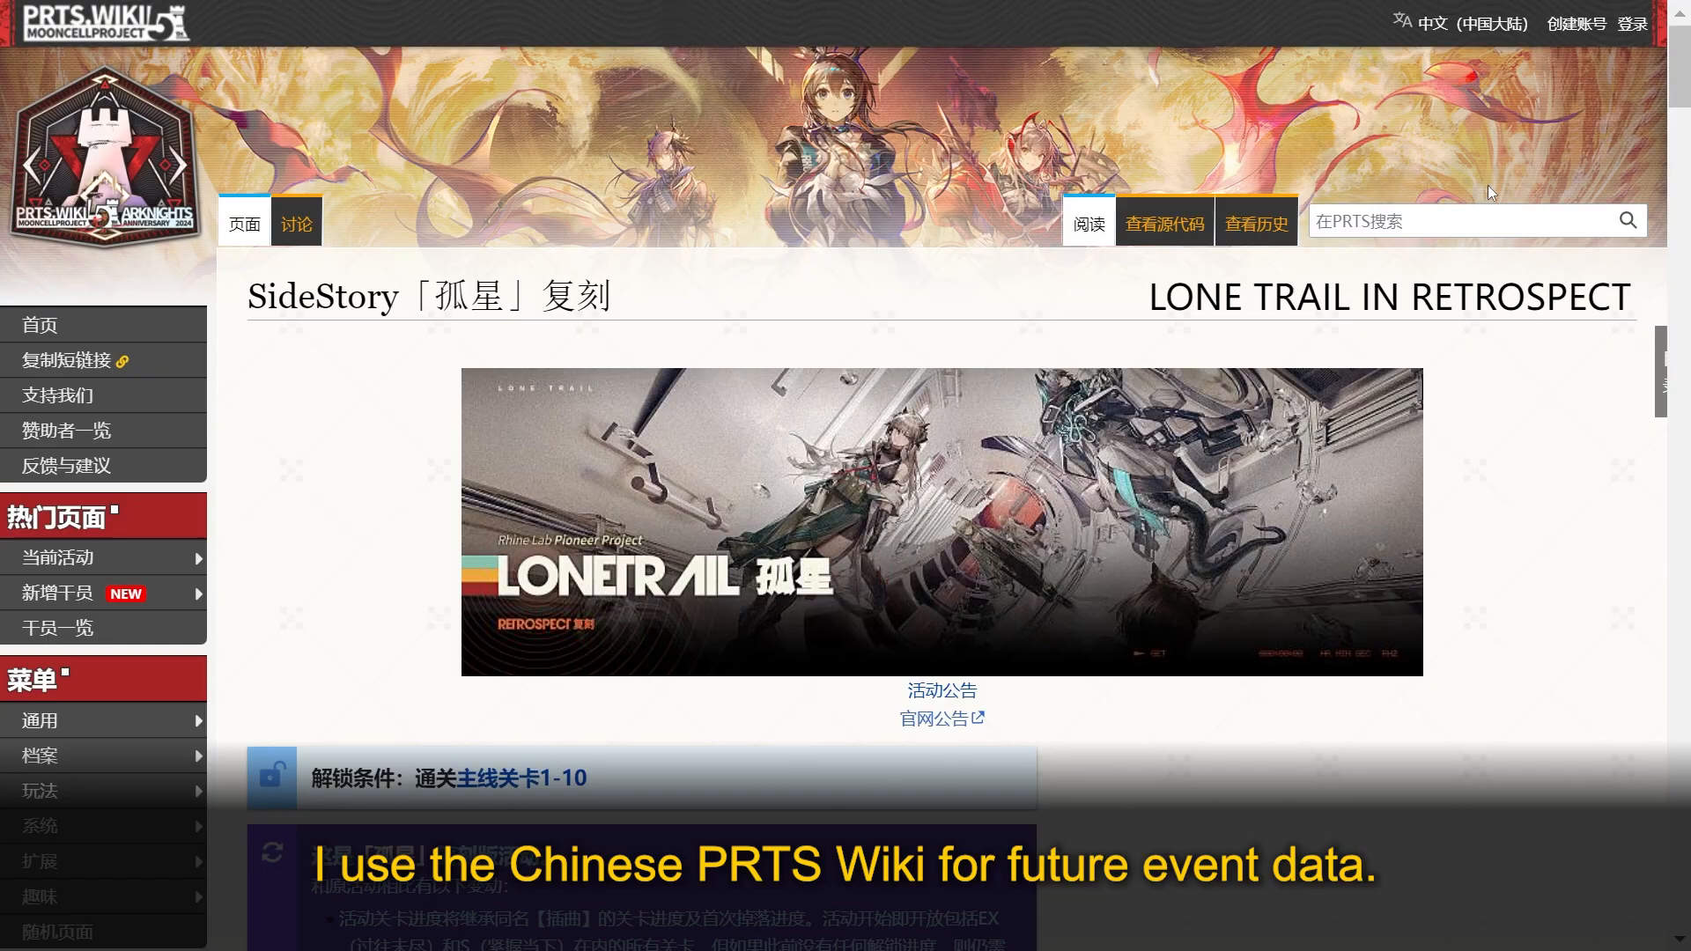
mouse_move(1594, 129)
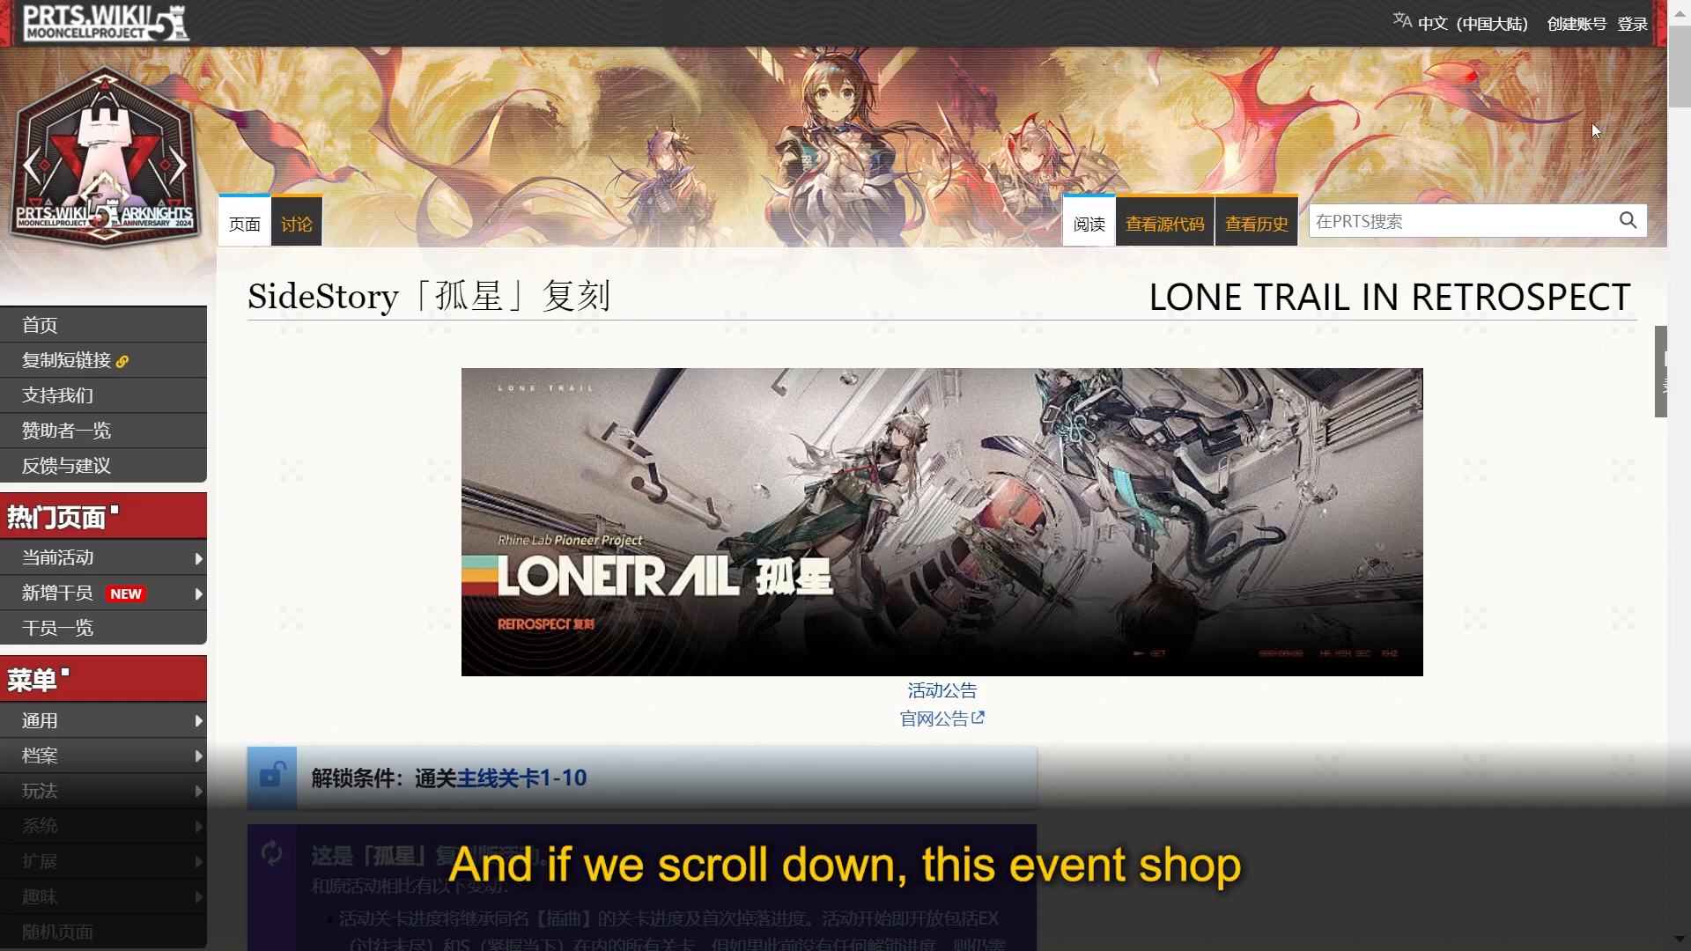
Step: Scroll the PRTS Wiki Lone Trail rerun page to review the event shop table
scroll("down", 3)
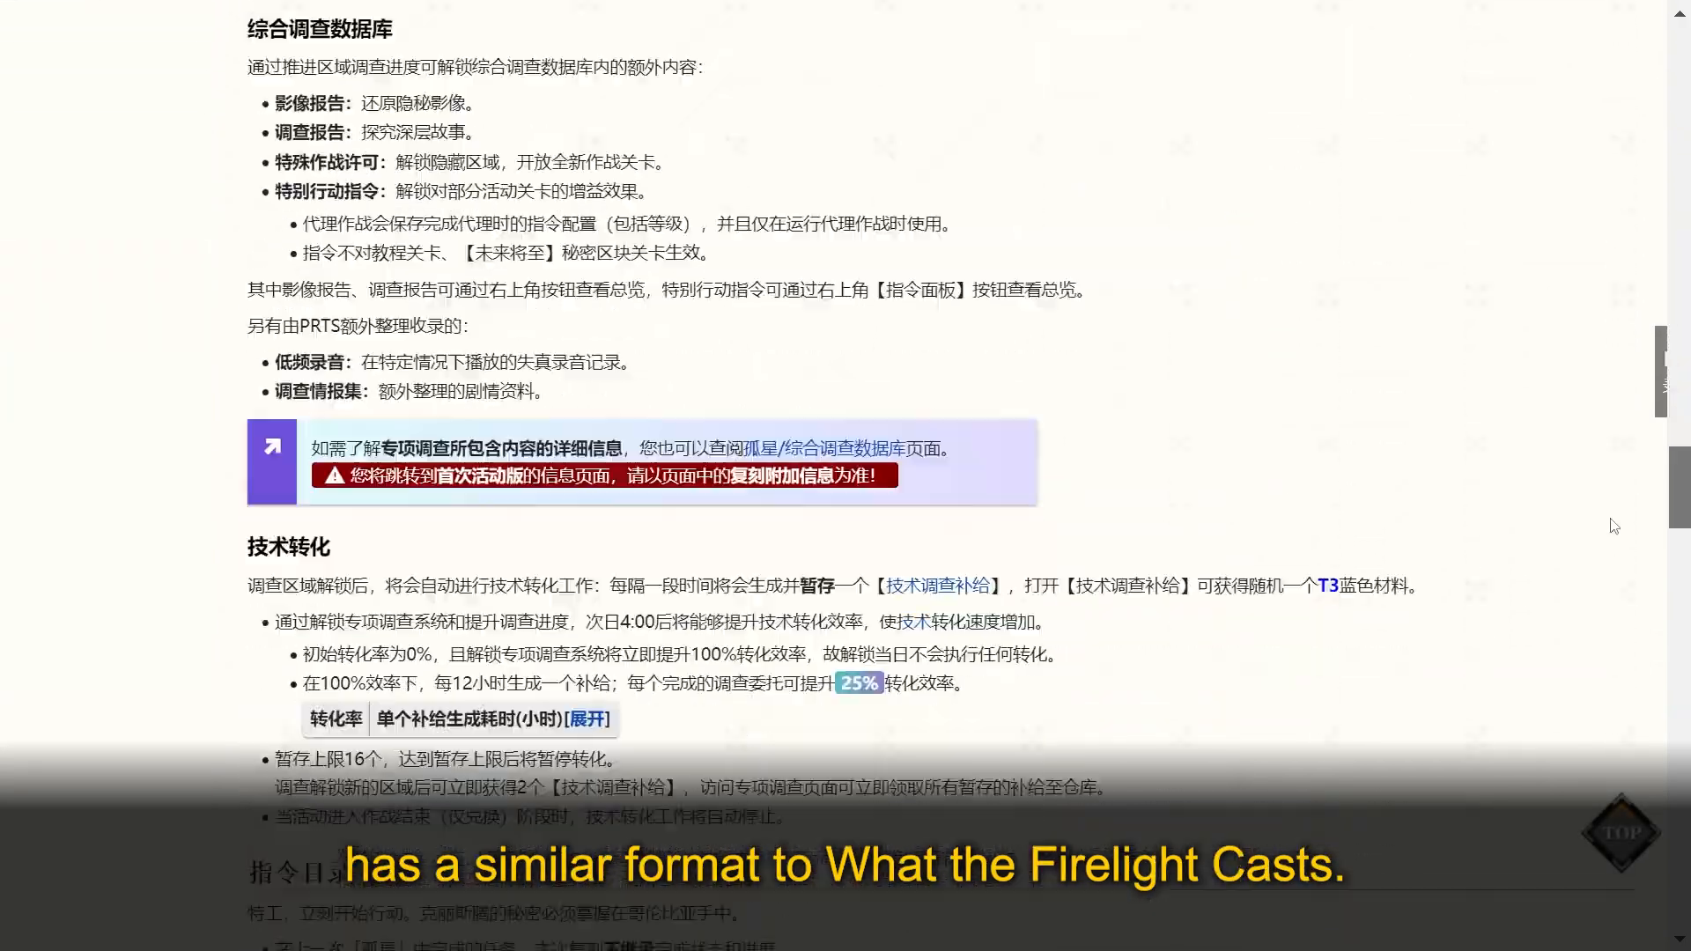
scroll("down", 3)
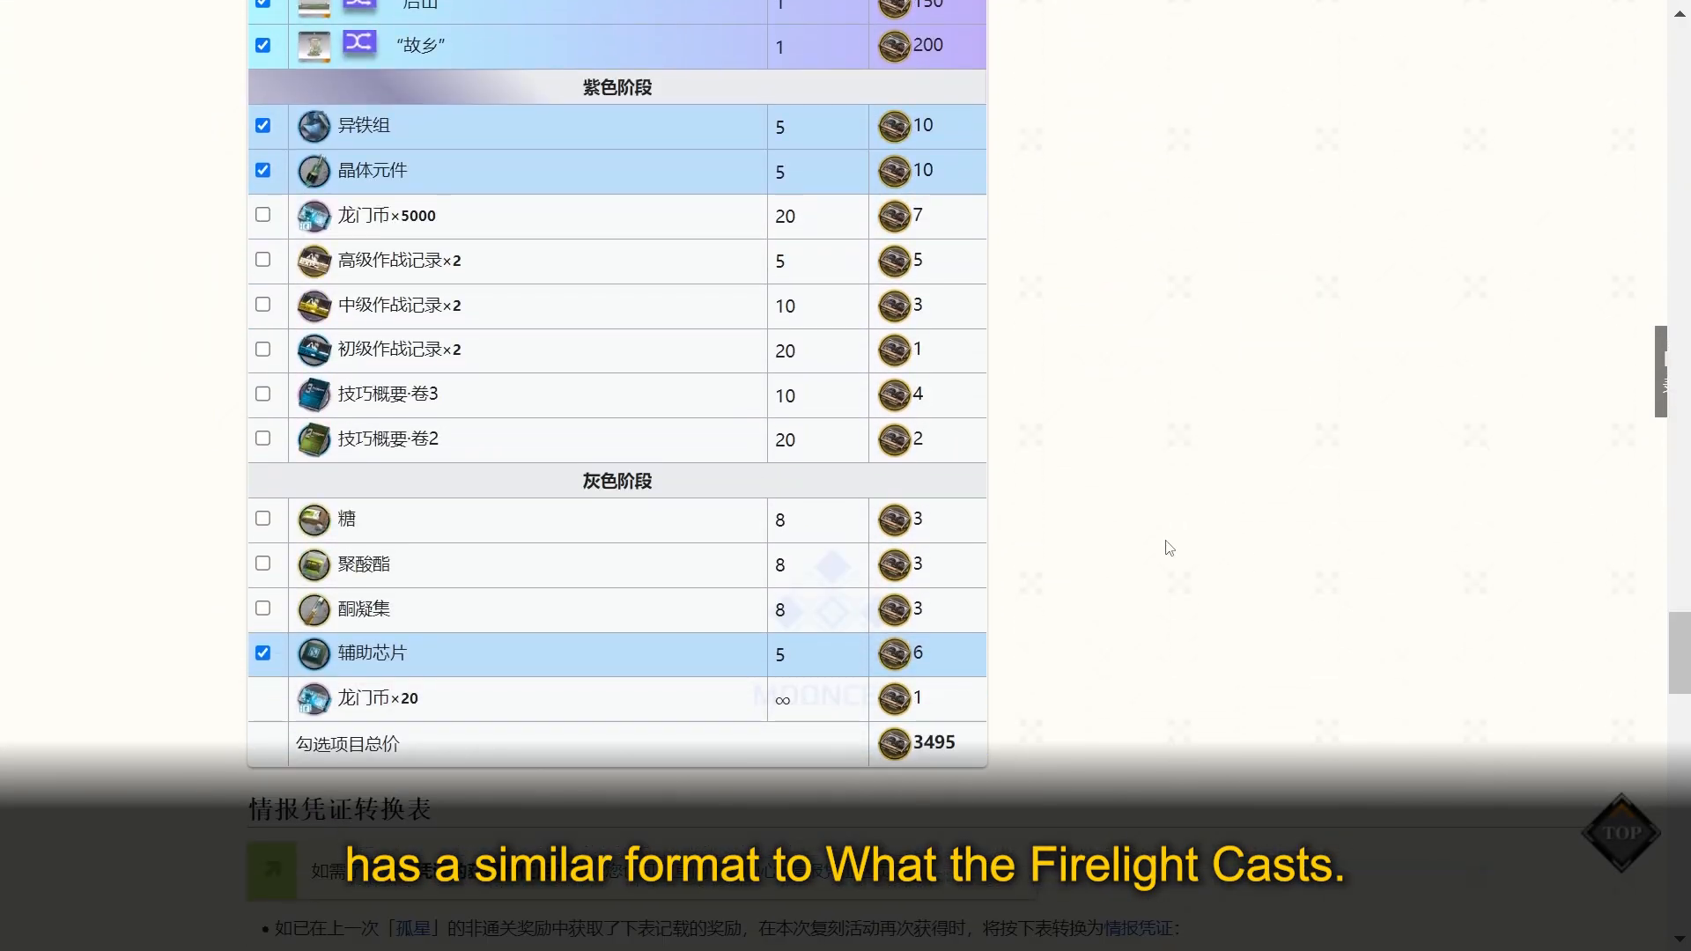
scroll("up", 3)
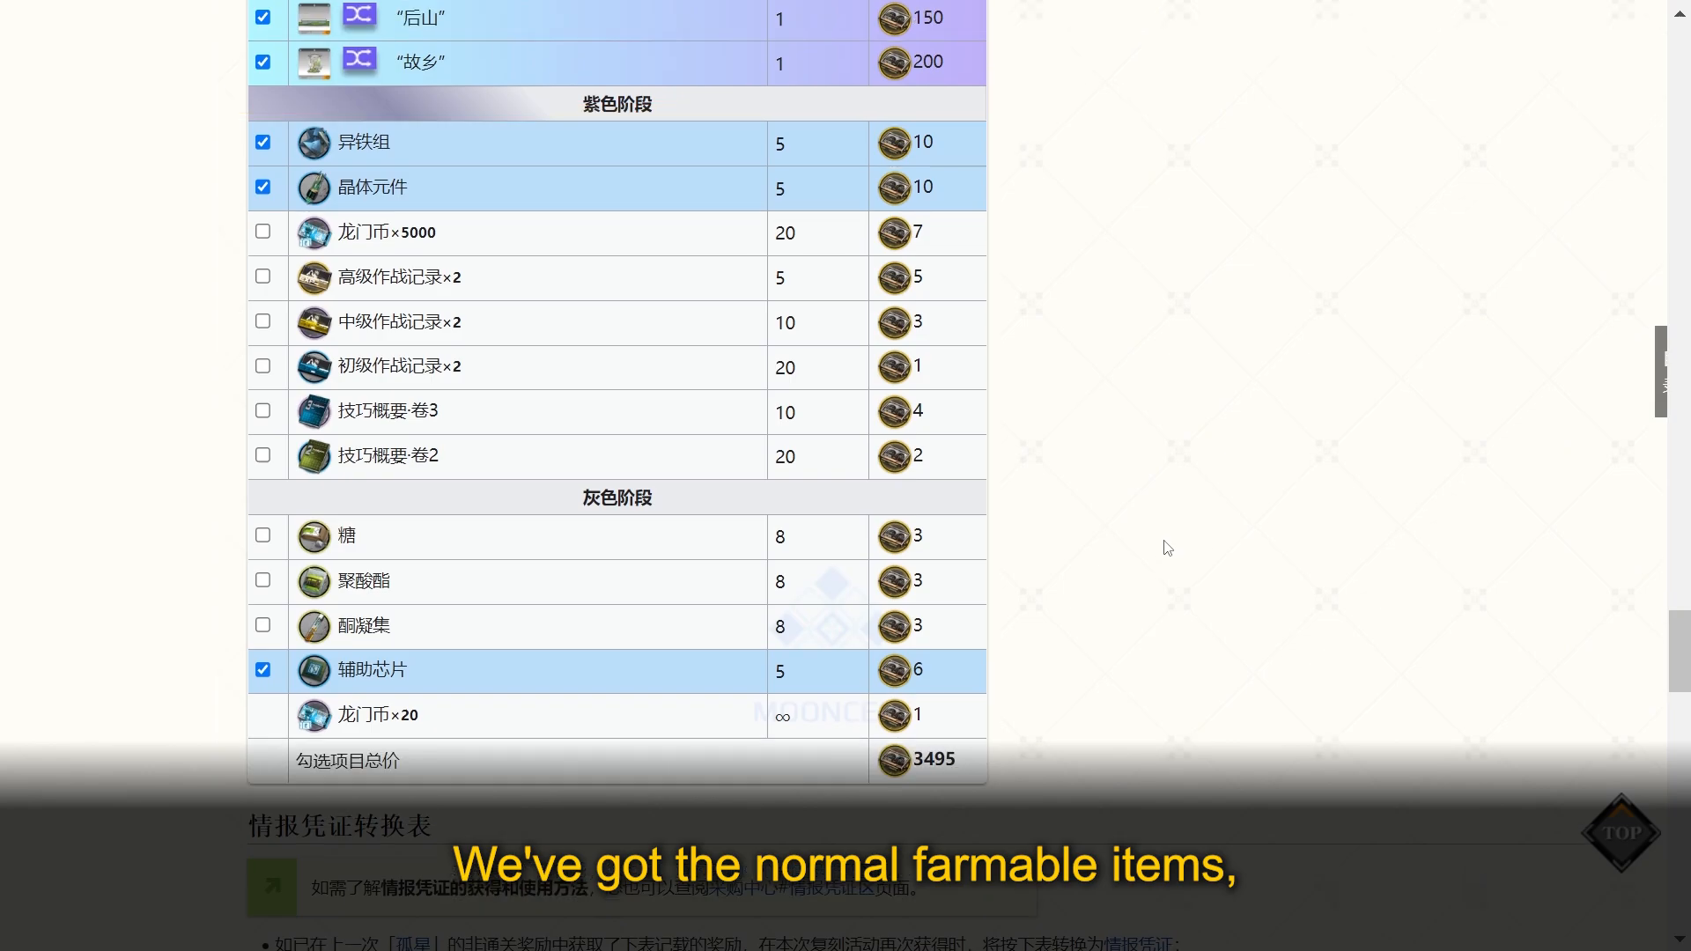
scroll("up", 3)
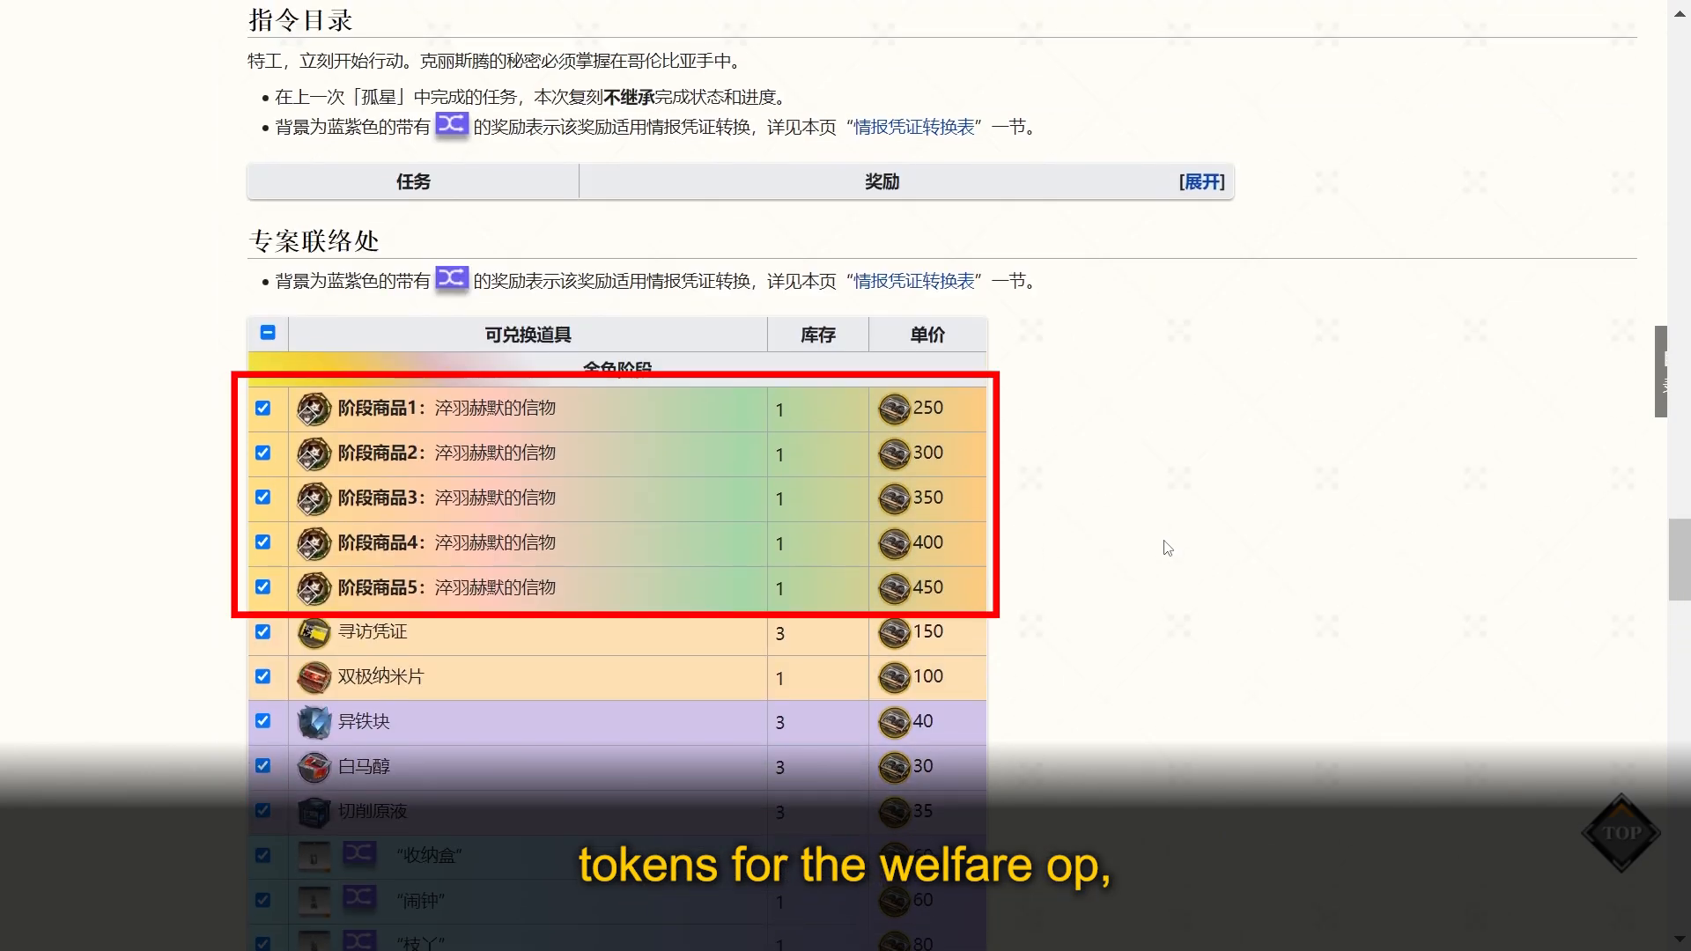
scroll("down", 3)
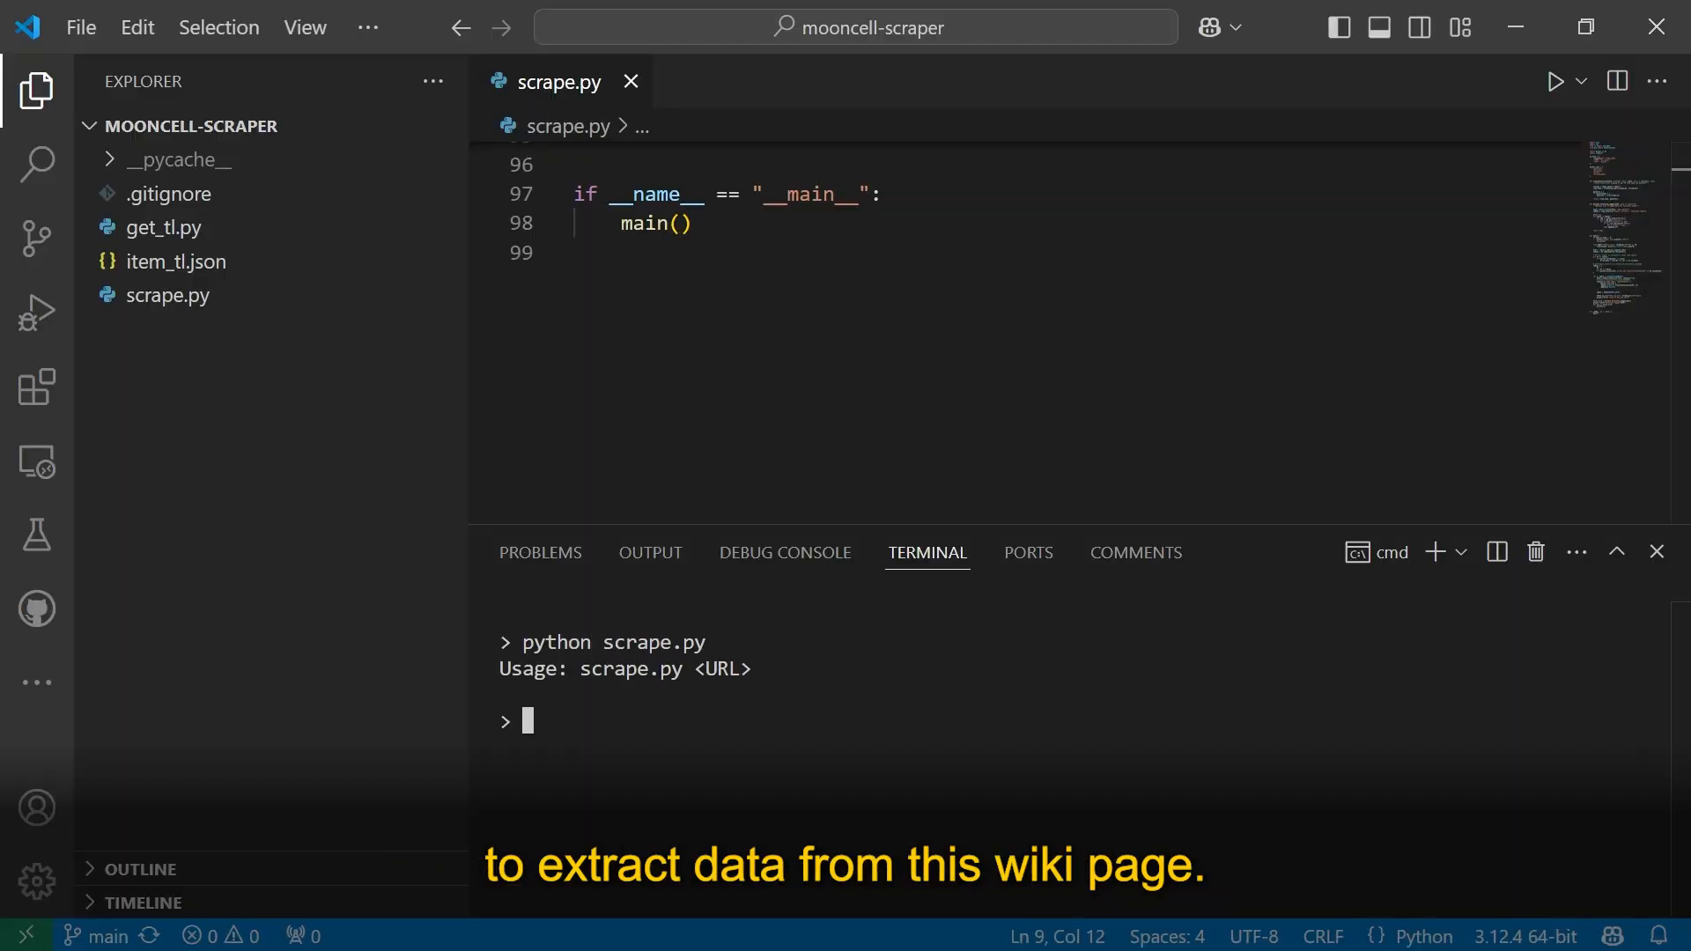
type("python s")
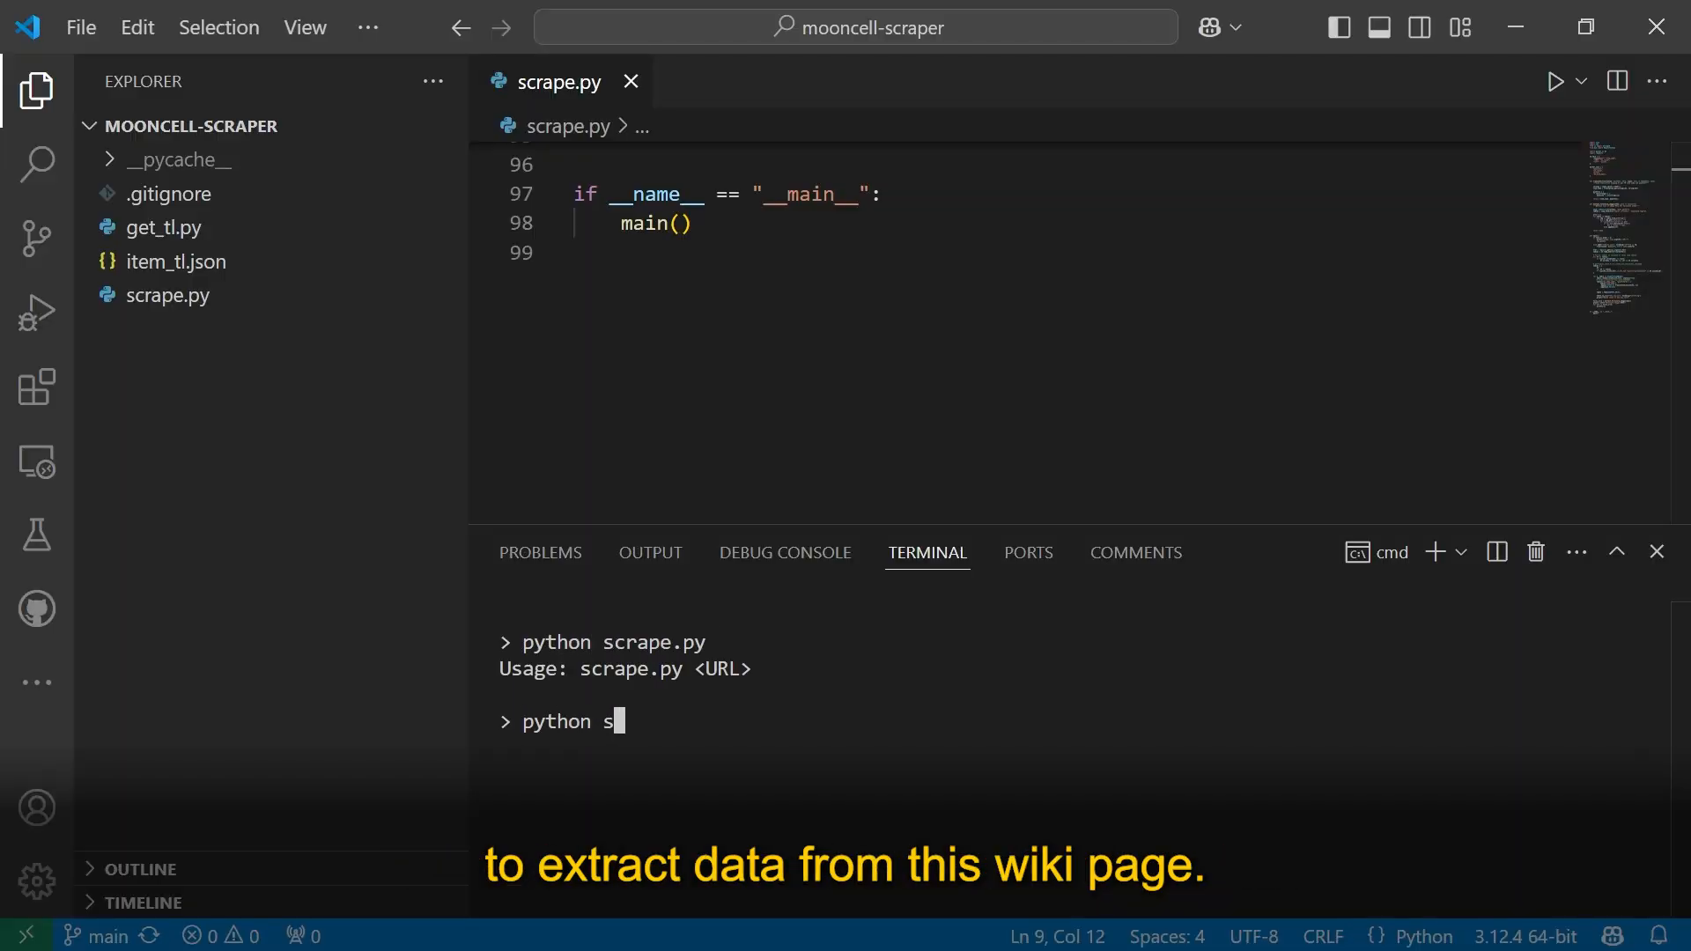
type("crape.py https://prts.wiki/w/%E5%AD%A4%E6%98%9F2024")
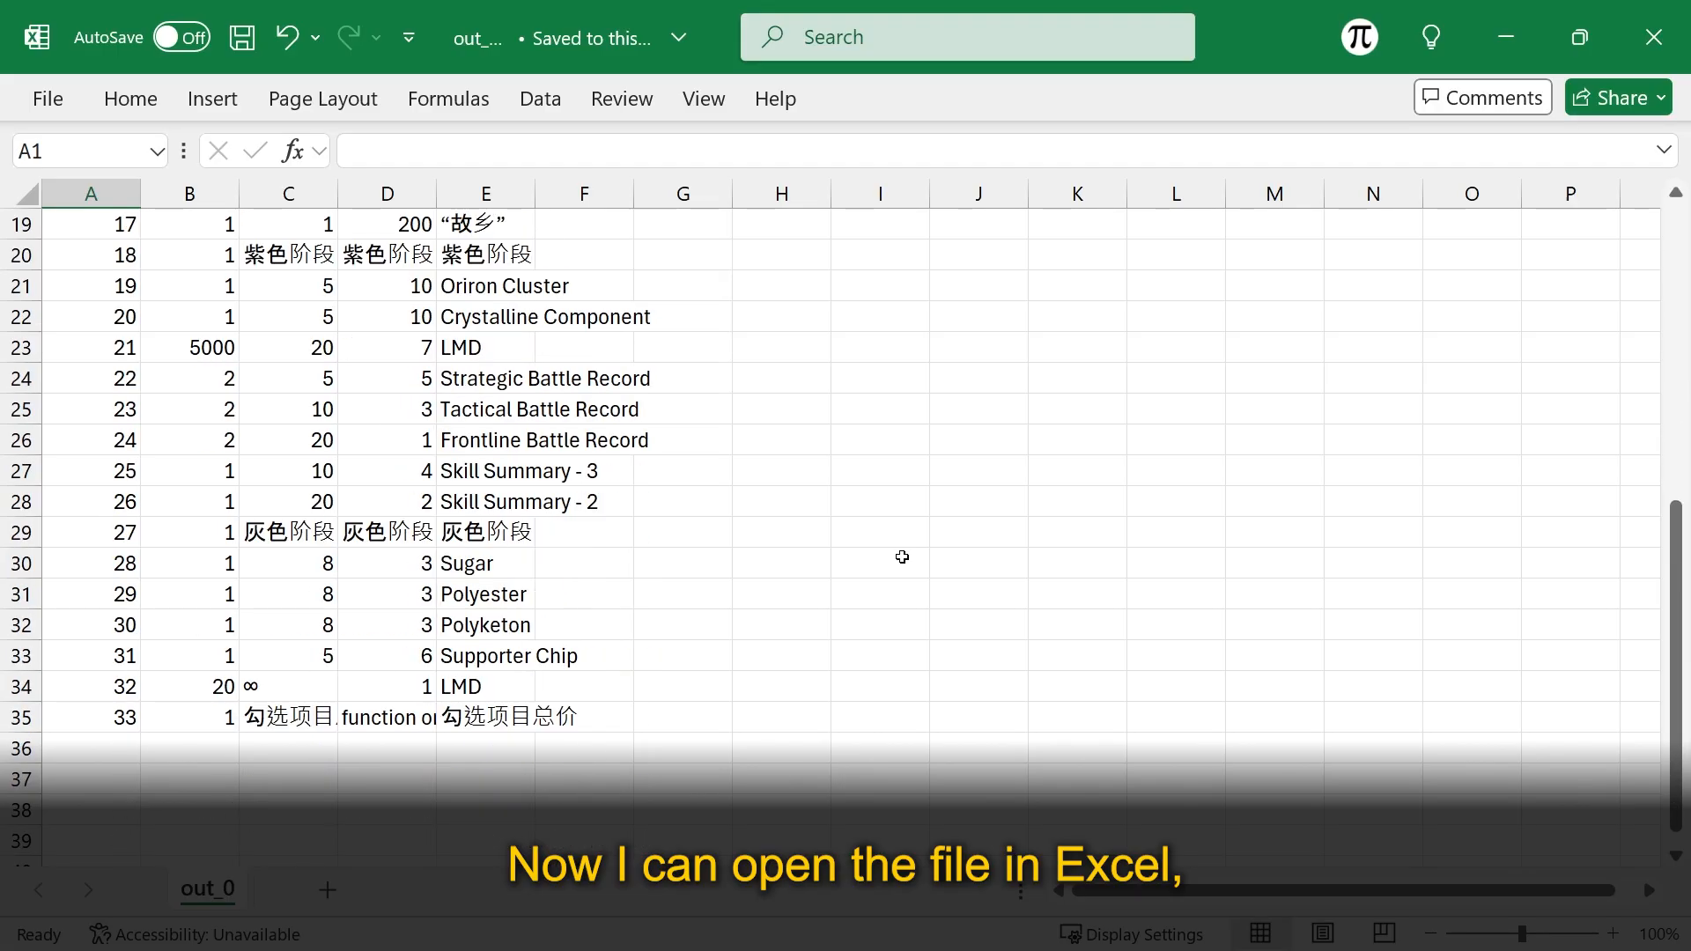
Step: Scroll through the out_0 rows of stock, costs and English item names
scroll("up", 3)
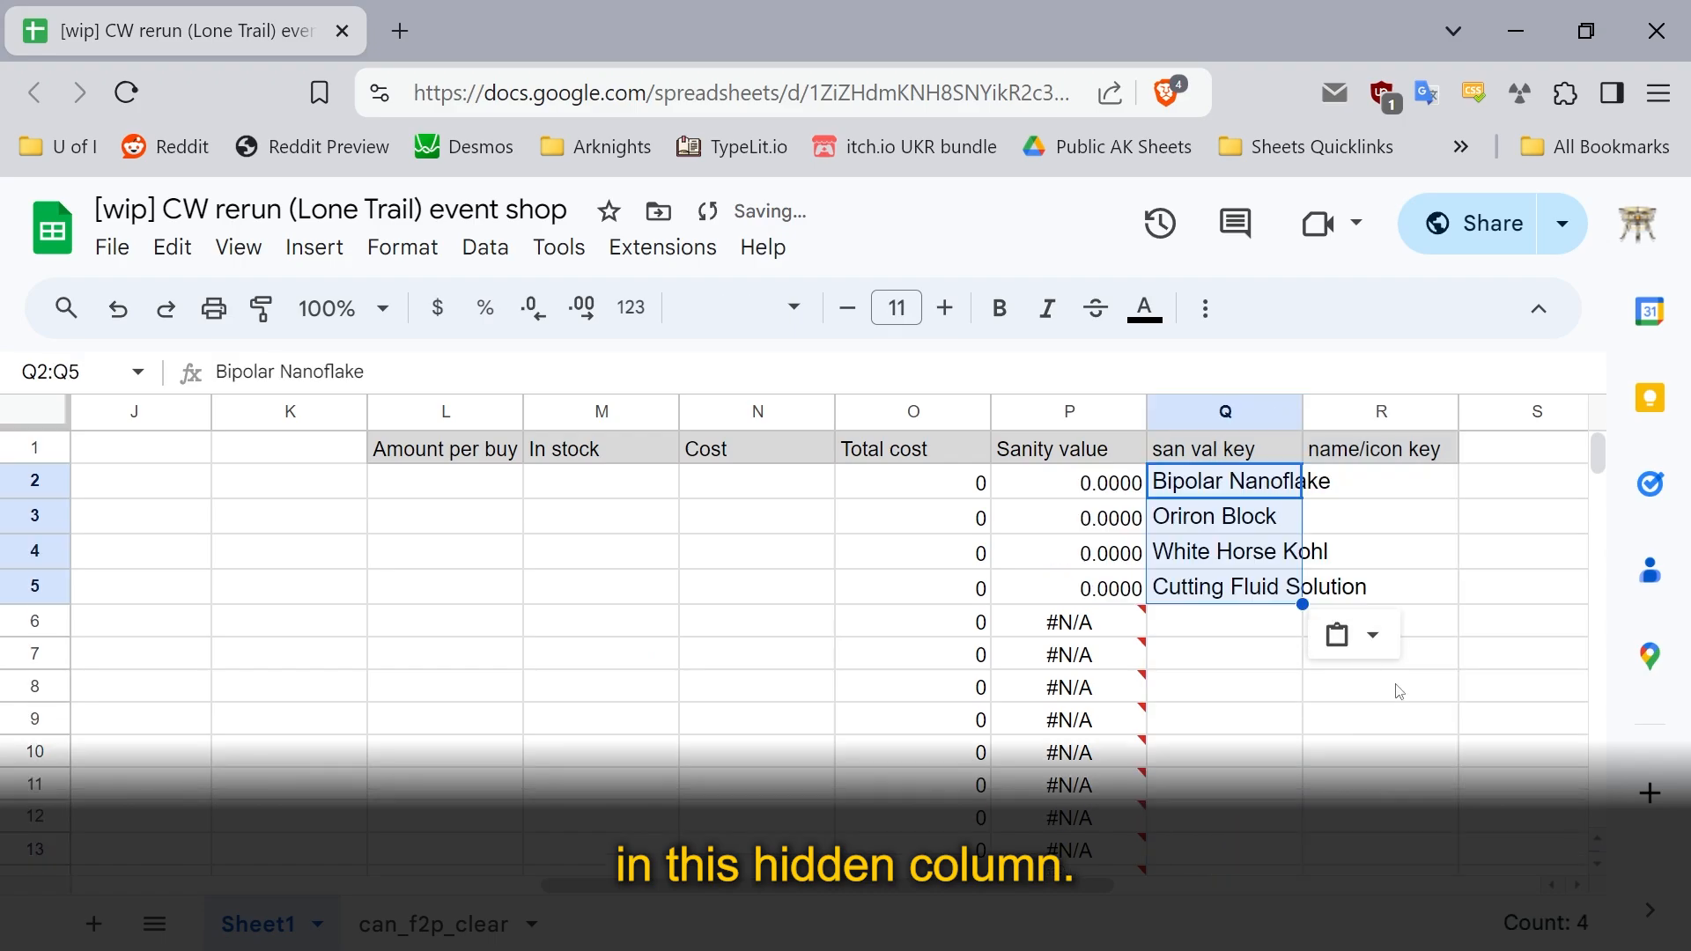
Step: Move down Sheet1 to the empty FURNITURE / INTELLIGENCE CERTS table
left_click(847, 307)
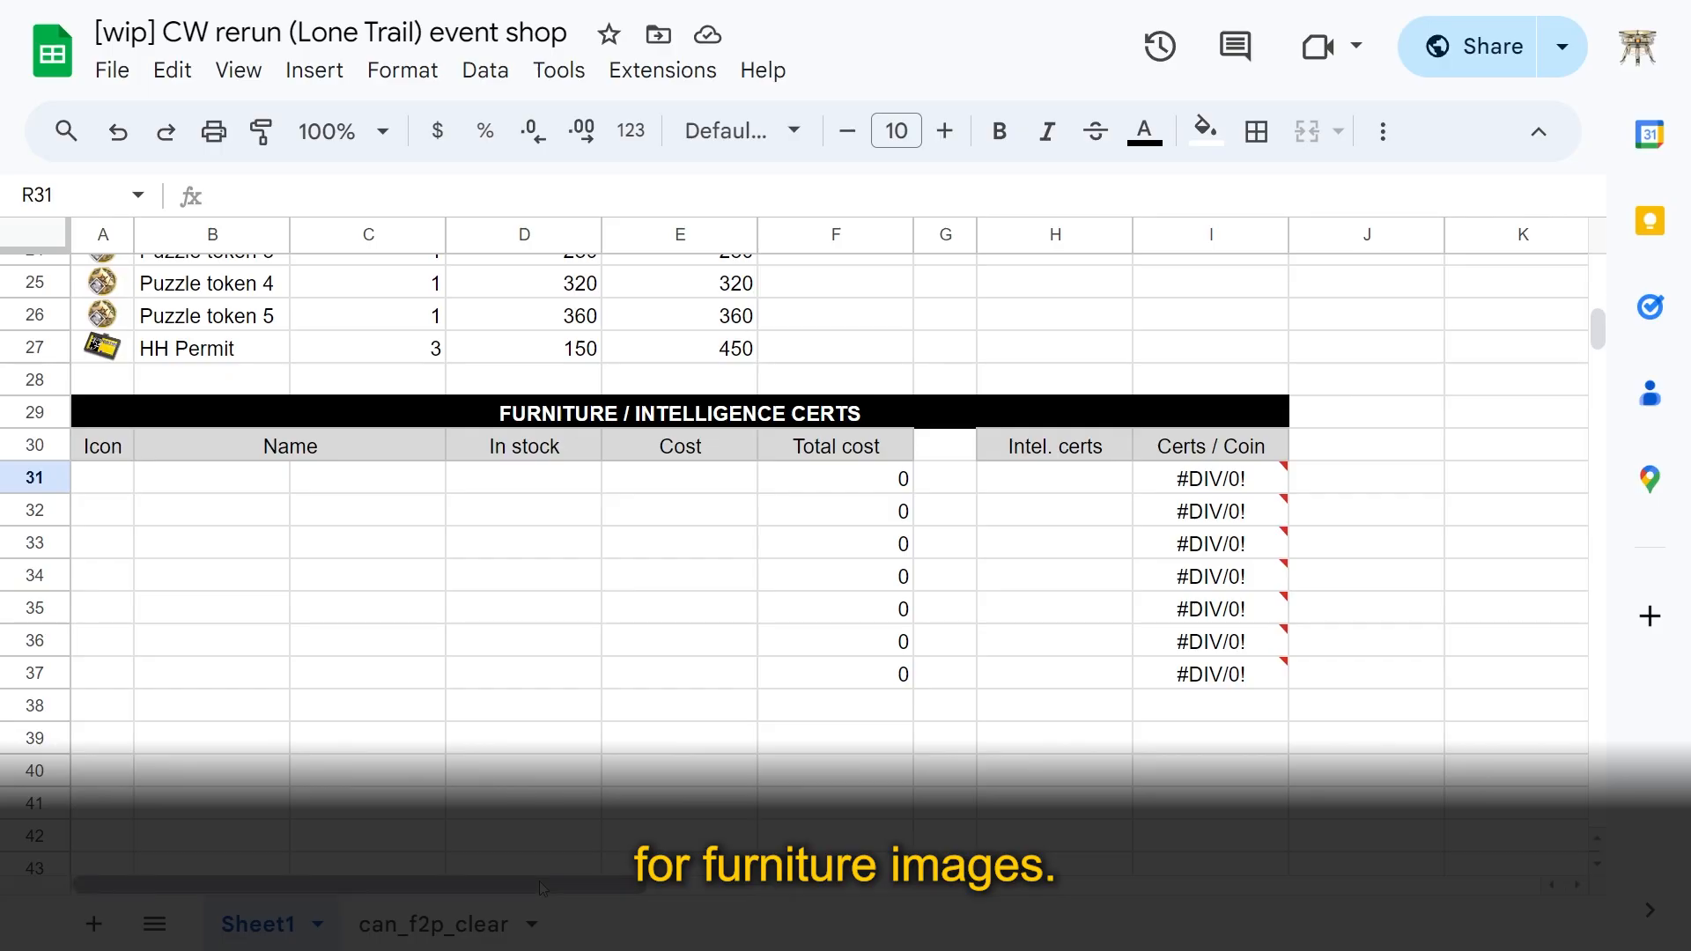
Step: Fill =image(R31) down A31:A37 from image URLs in column R
scroll("right", 3)
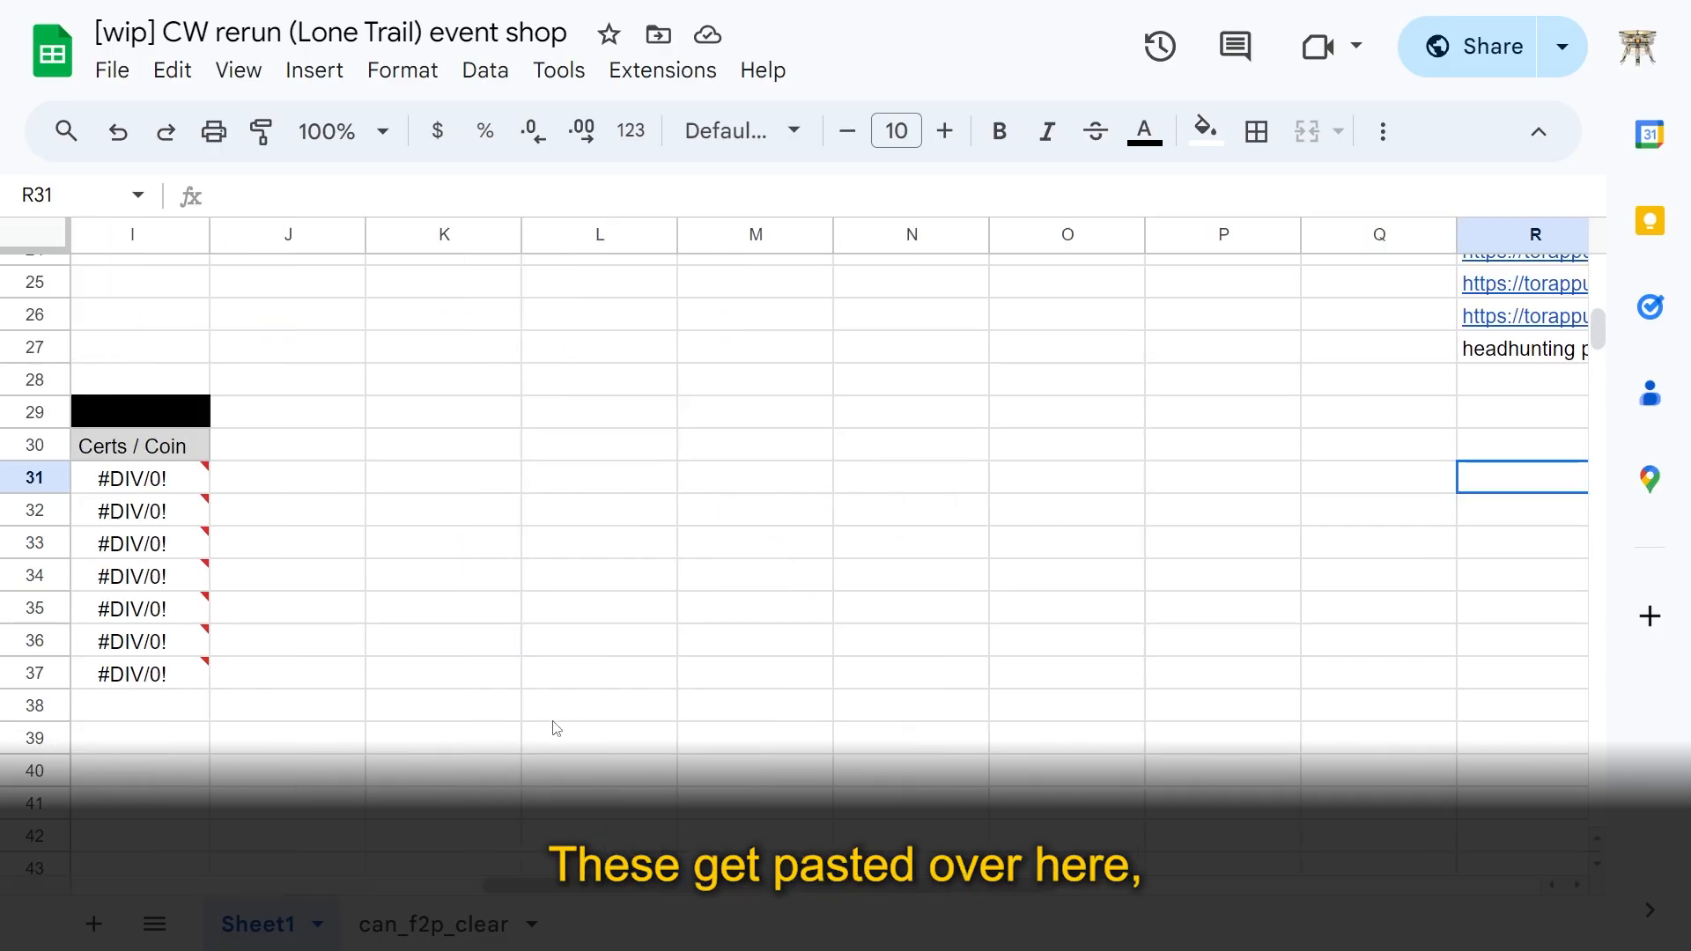
scroll("right", 3)
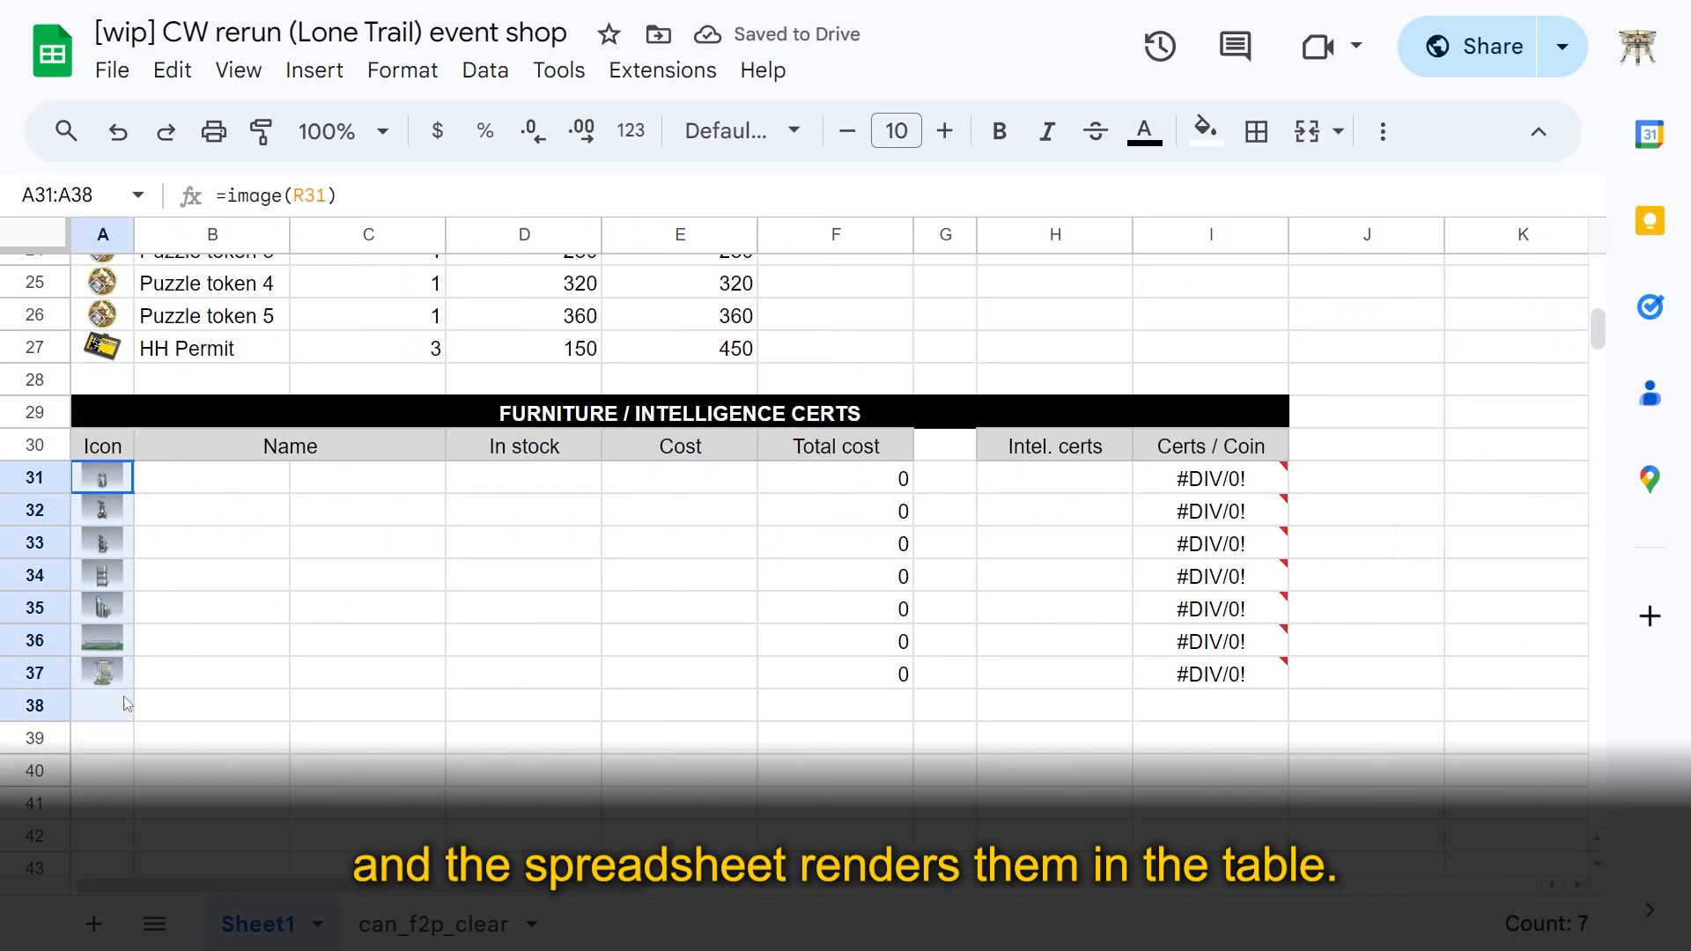
left_click(366, 705)
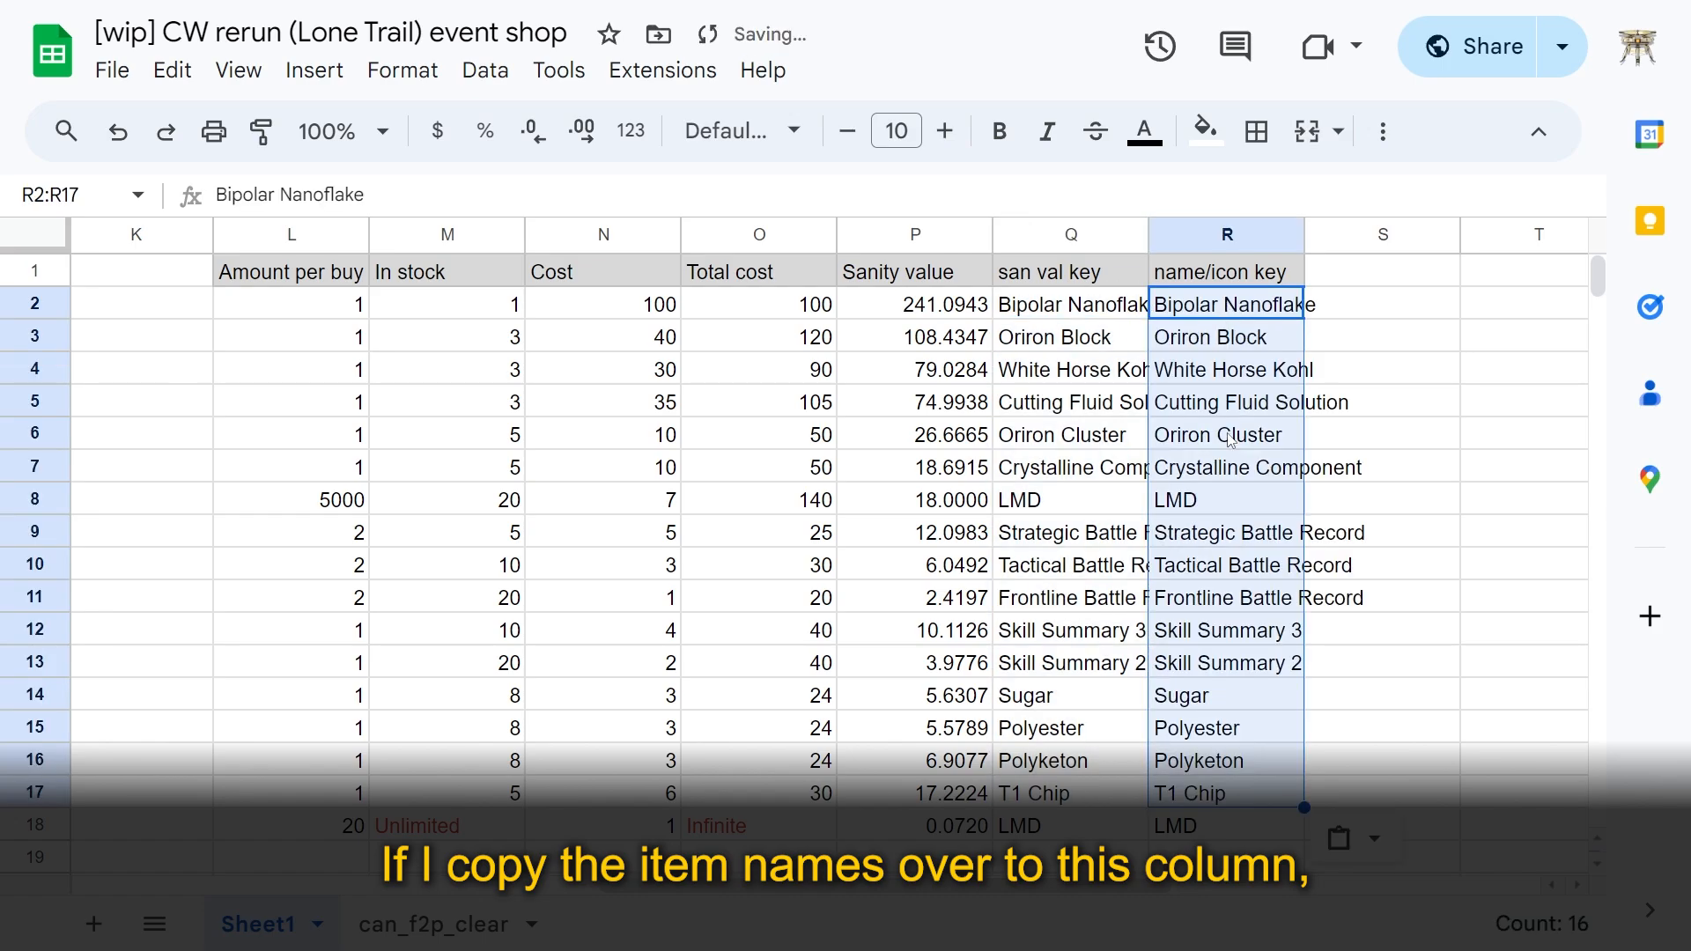
Step: Scroll back to column A to check icons, short names and Sanity/Coin values
scroll("left", 3)
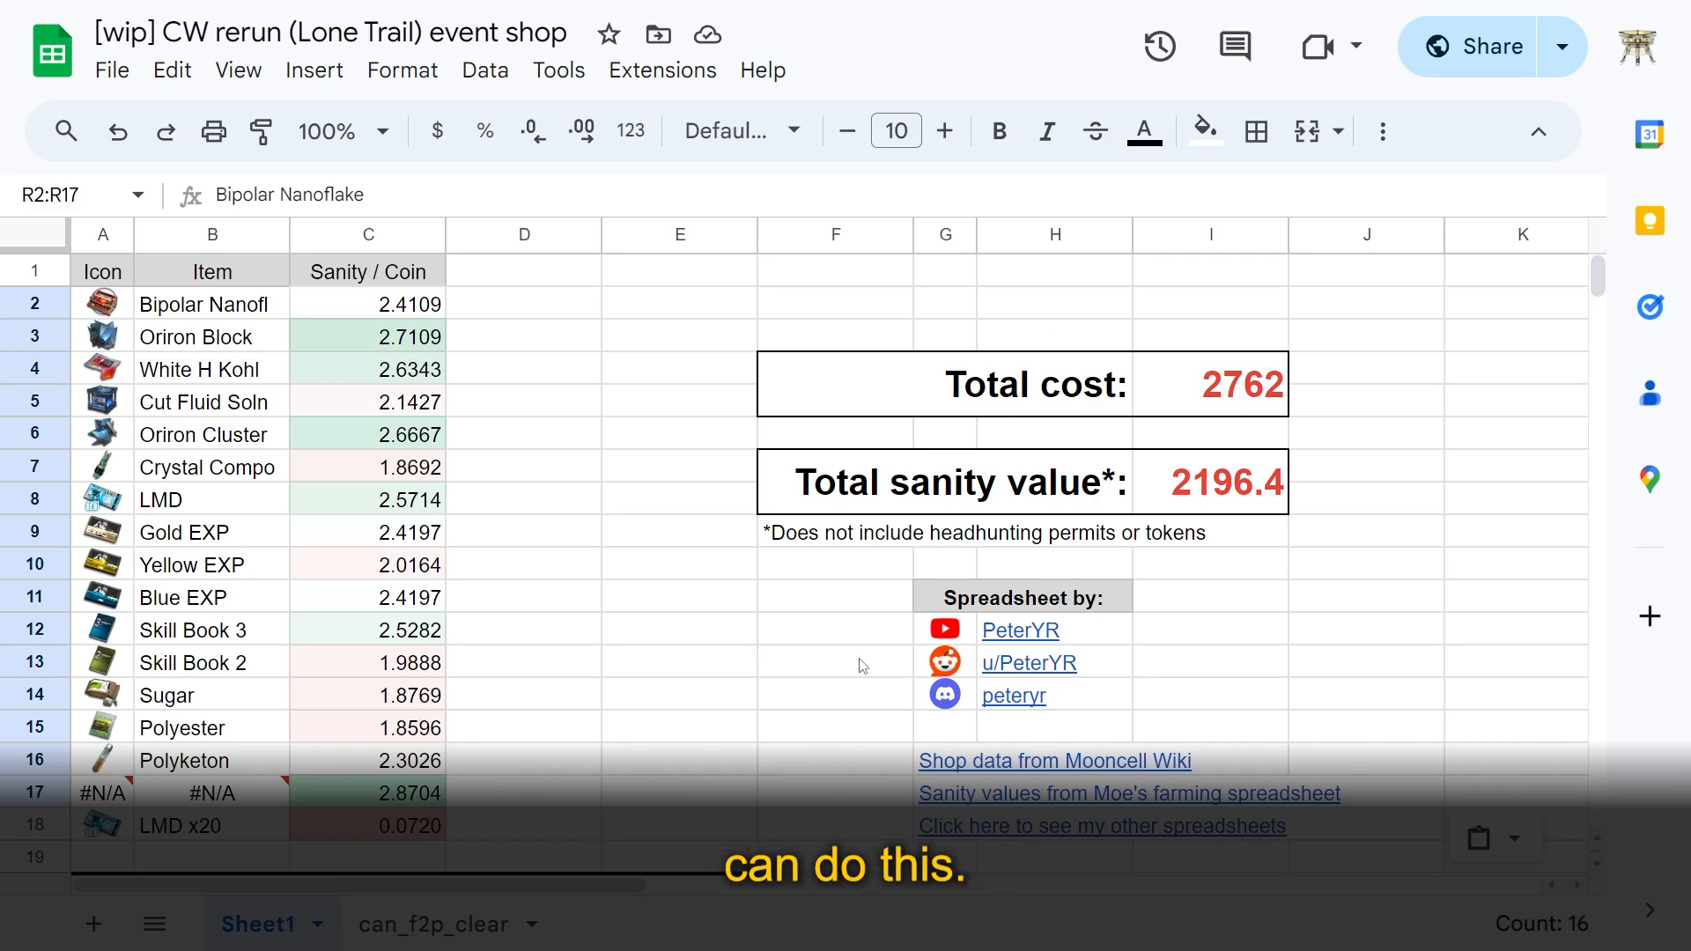
Step: Check the imported sanity values, then inspect Bipolar Nanoflake's sanity value formula on Sheet1
left_click(610, 924)
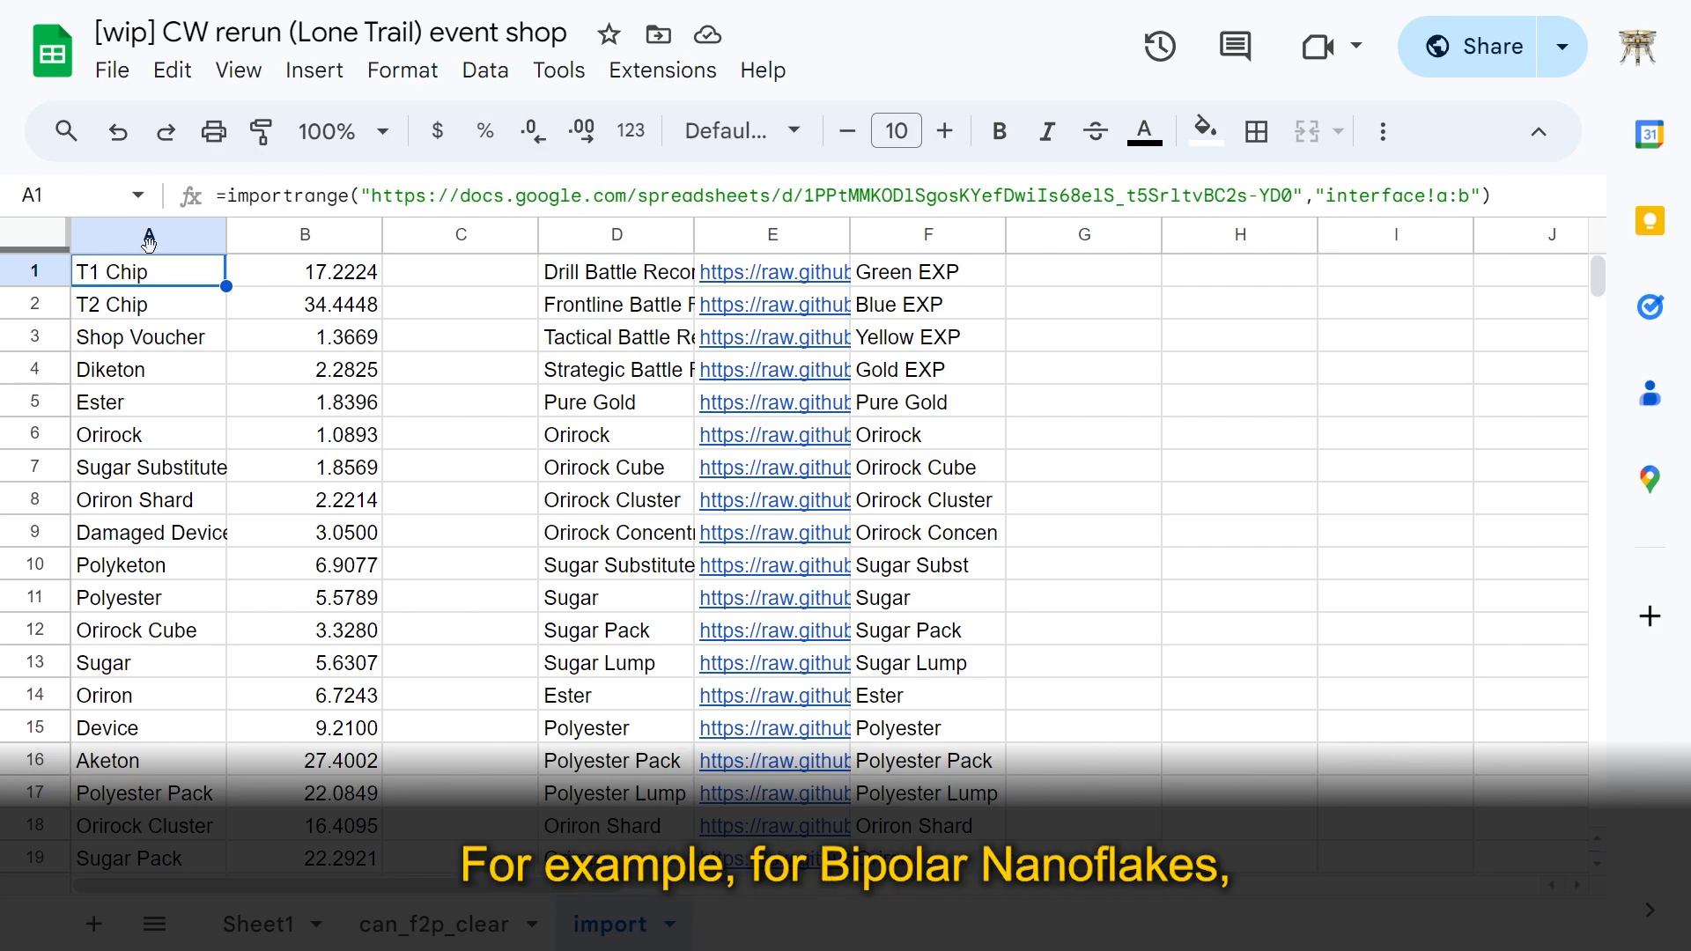
left_click(148, 234)
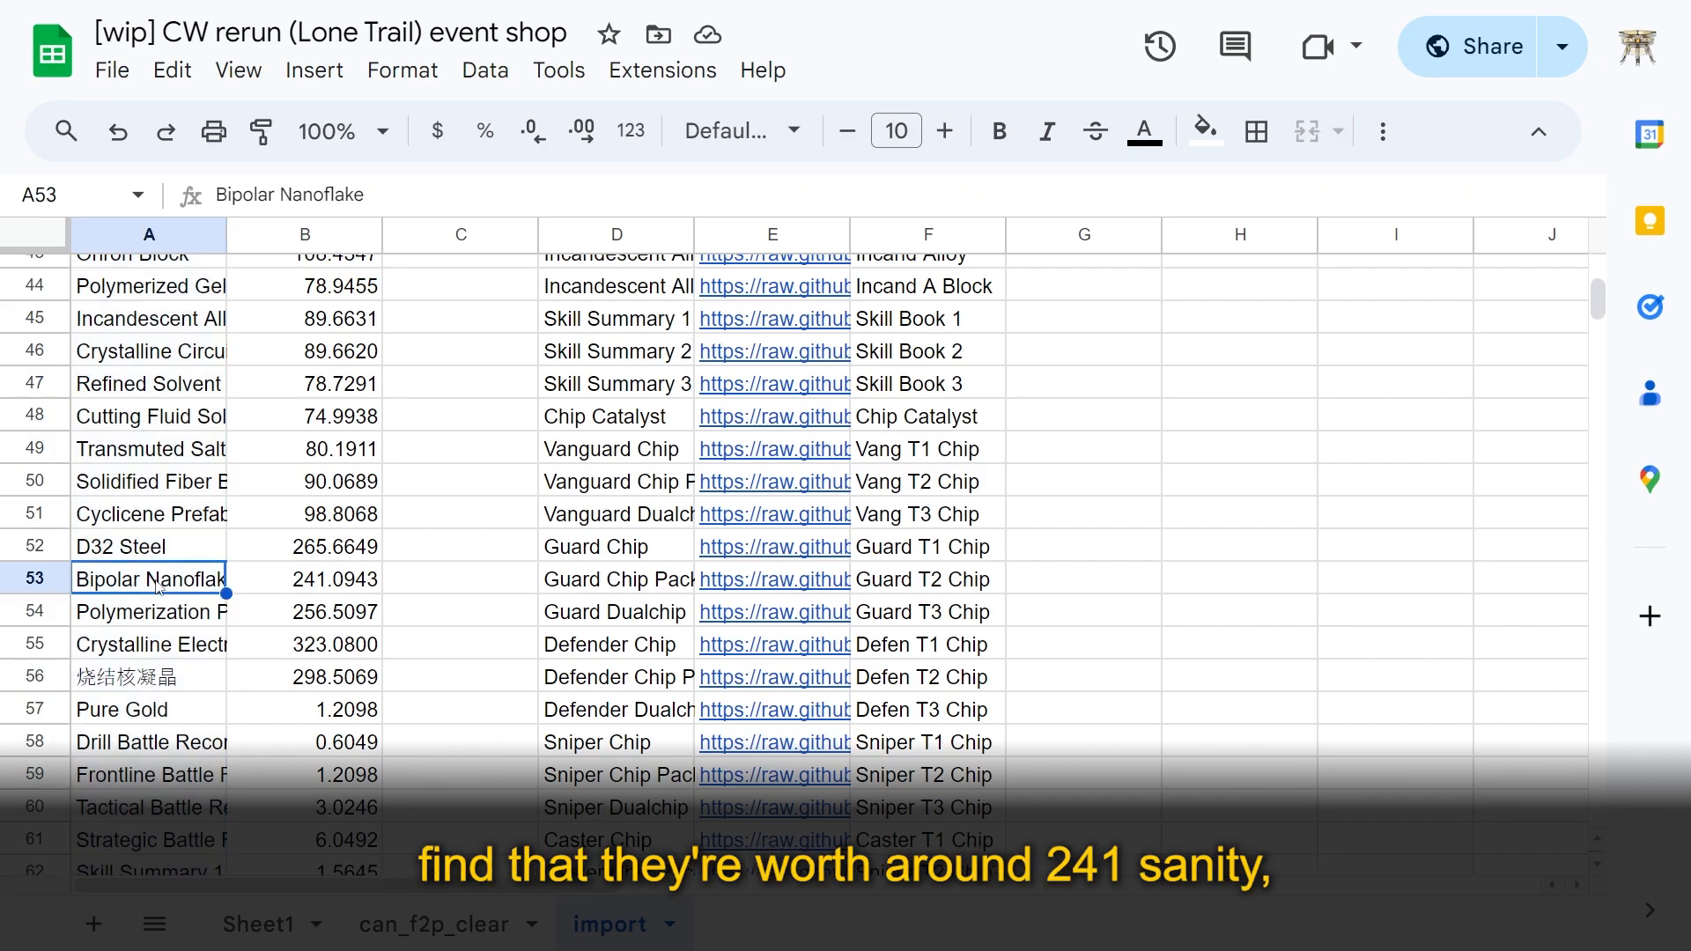
left_click(304, 580)
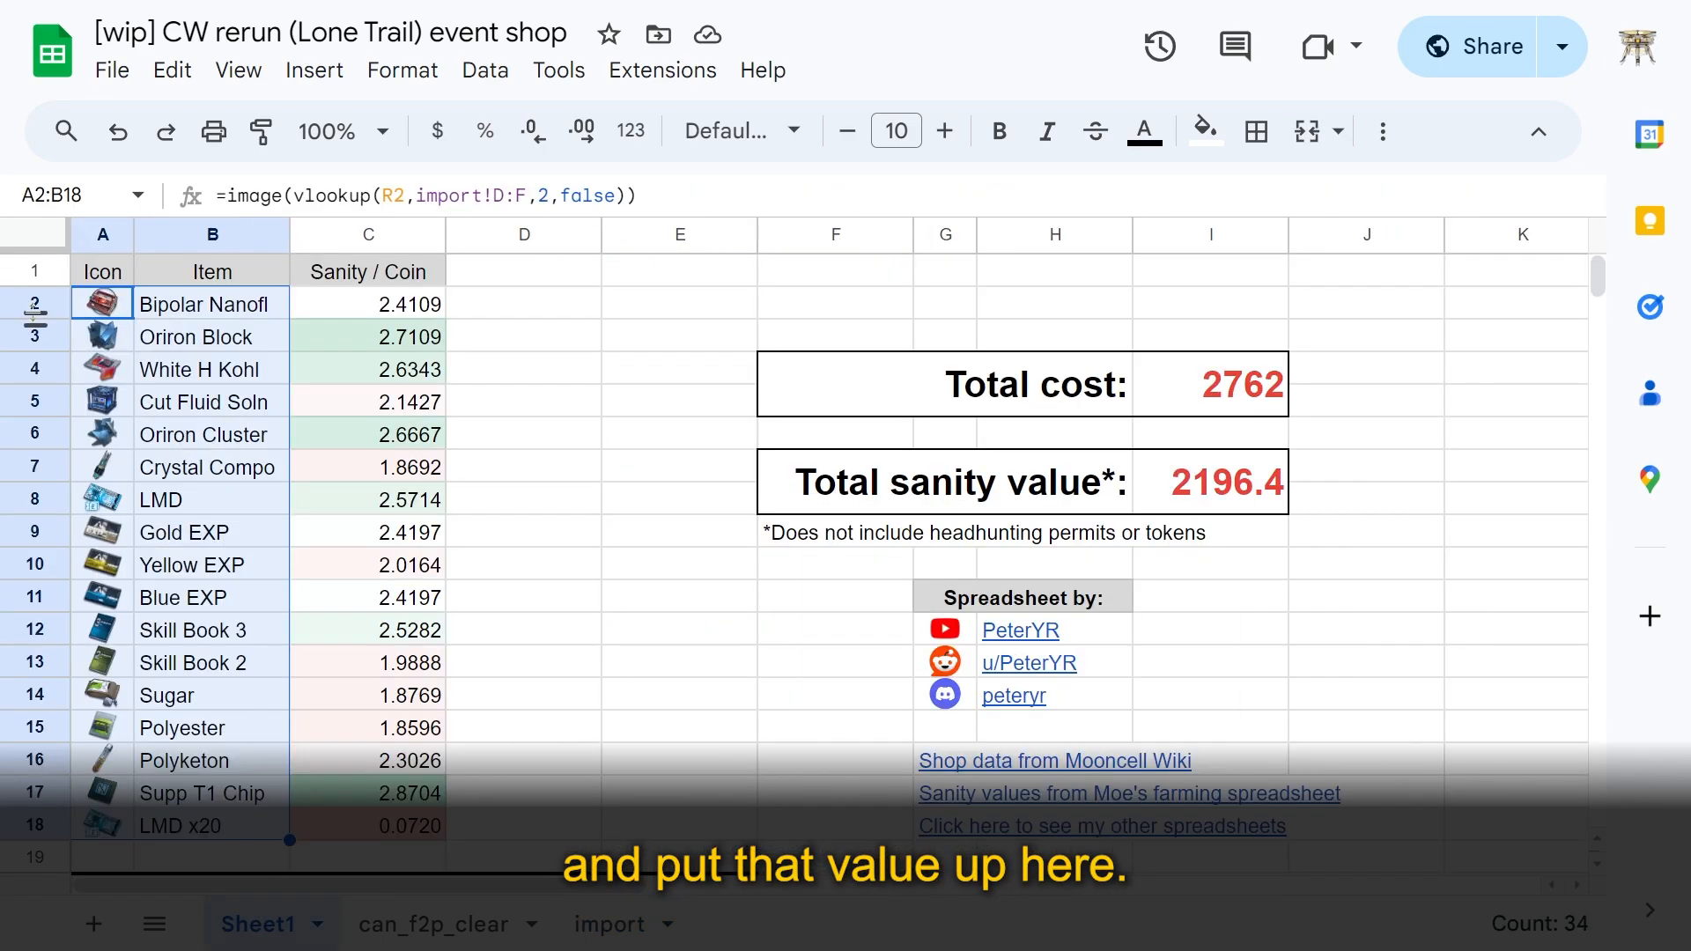
scroll("right", 3)
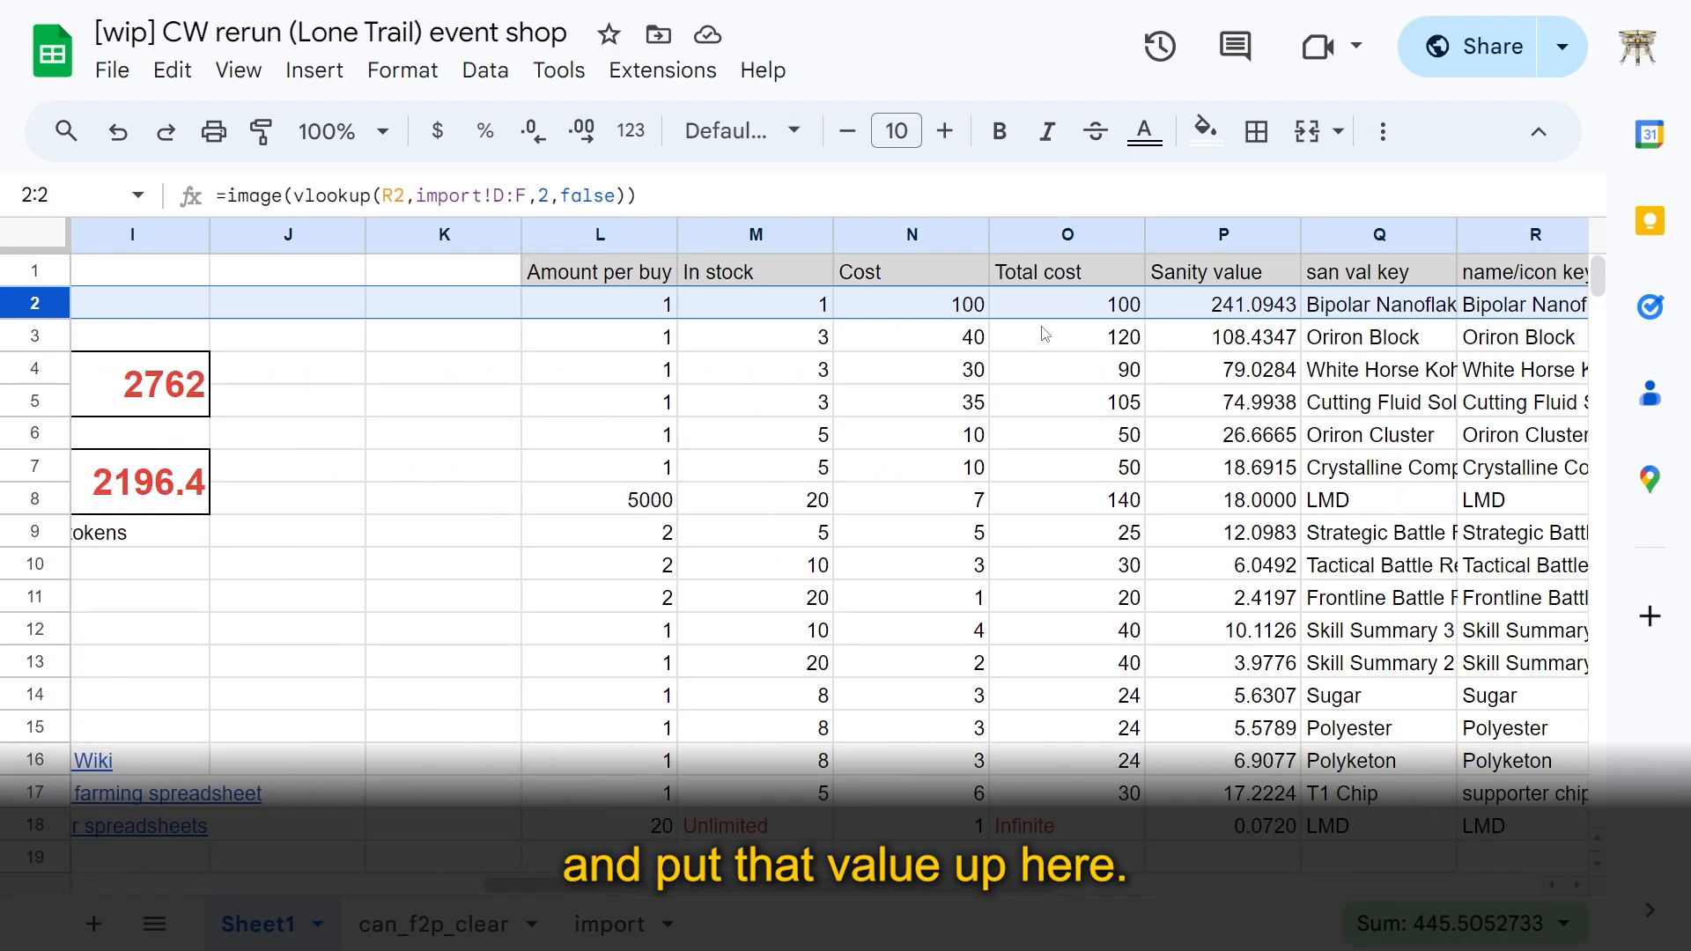
left_click(1223, 303)
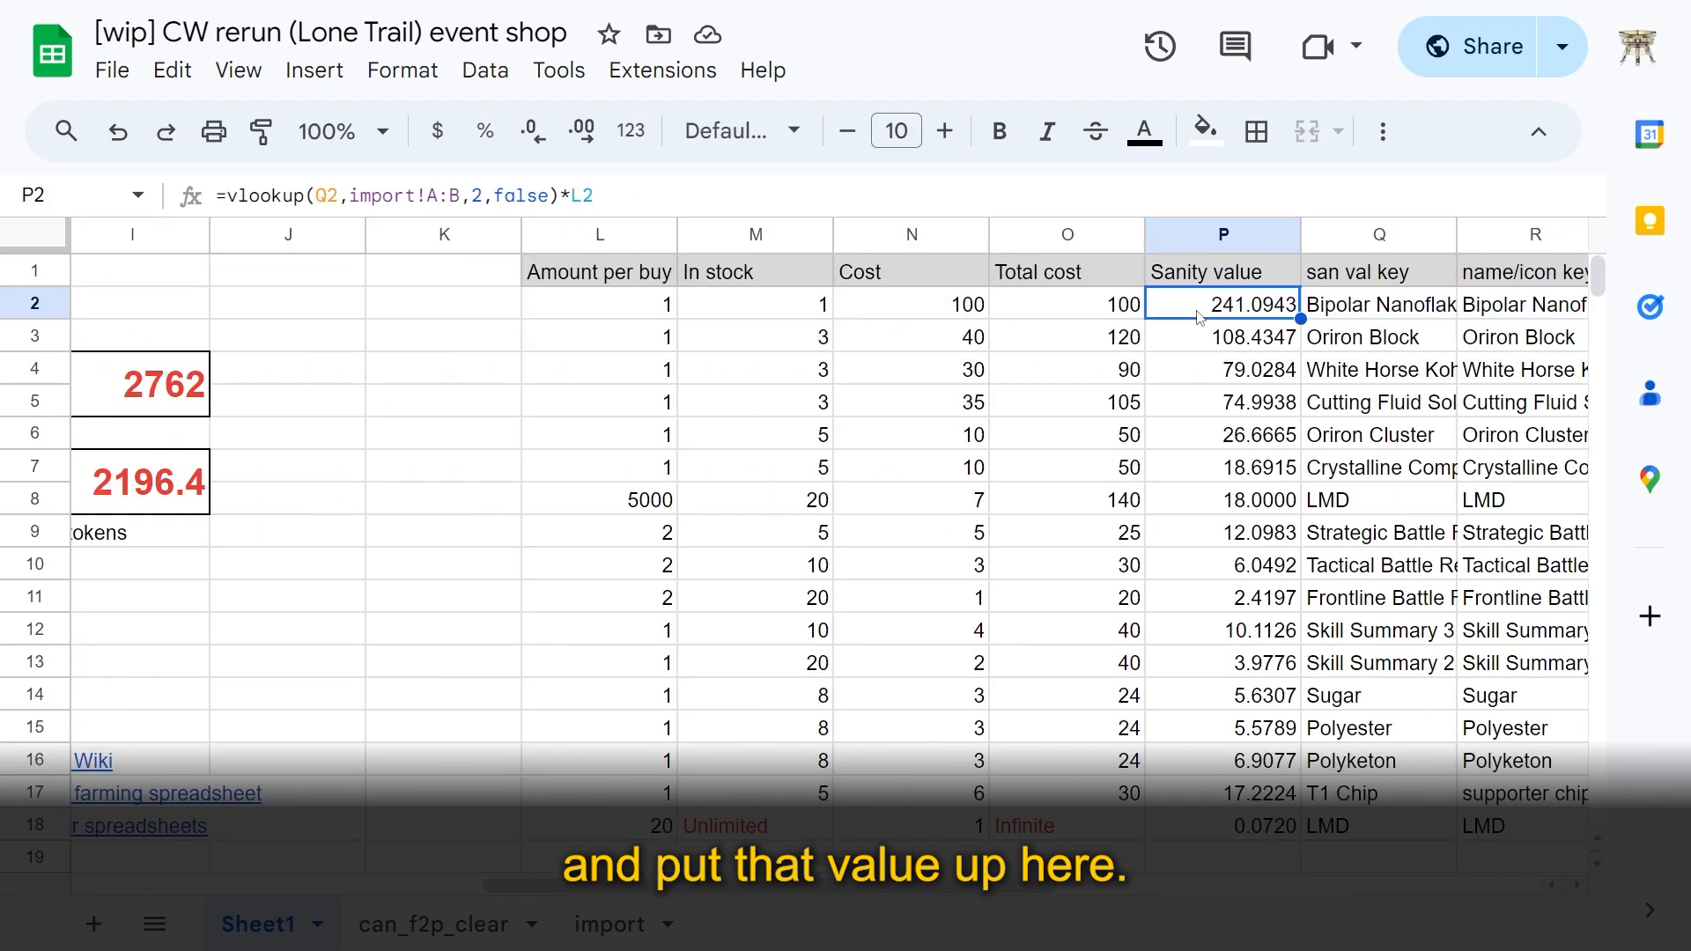
scroll("left", 3)
type("=P2/N2")
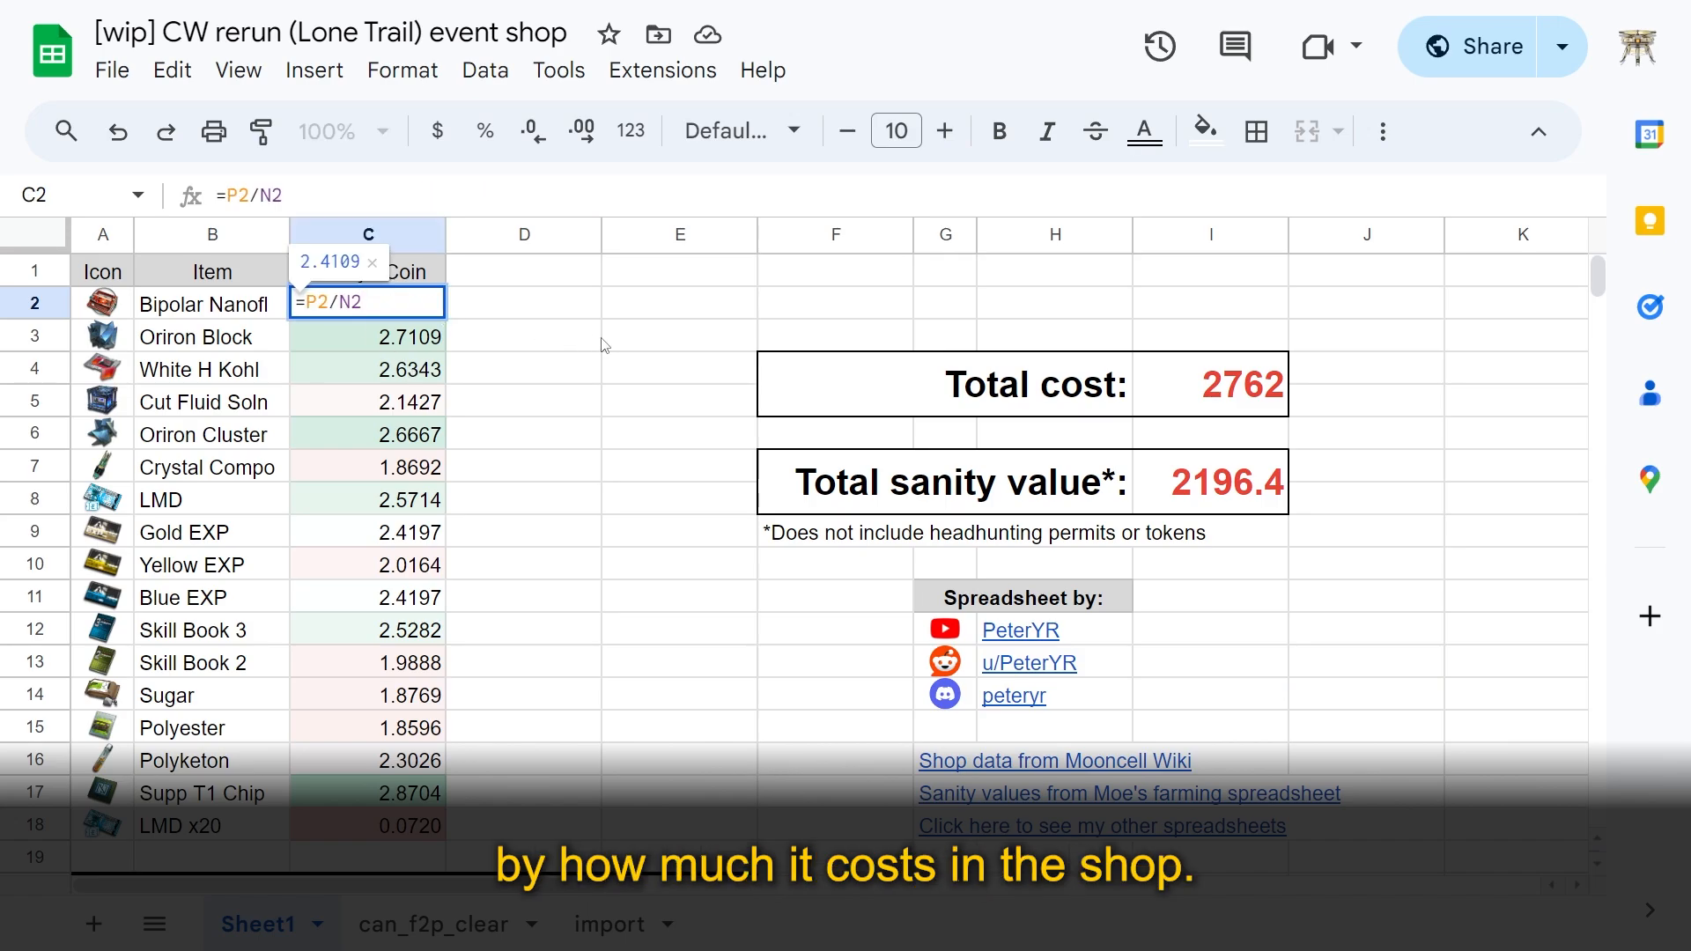
scroll("right", 3)
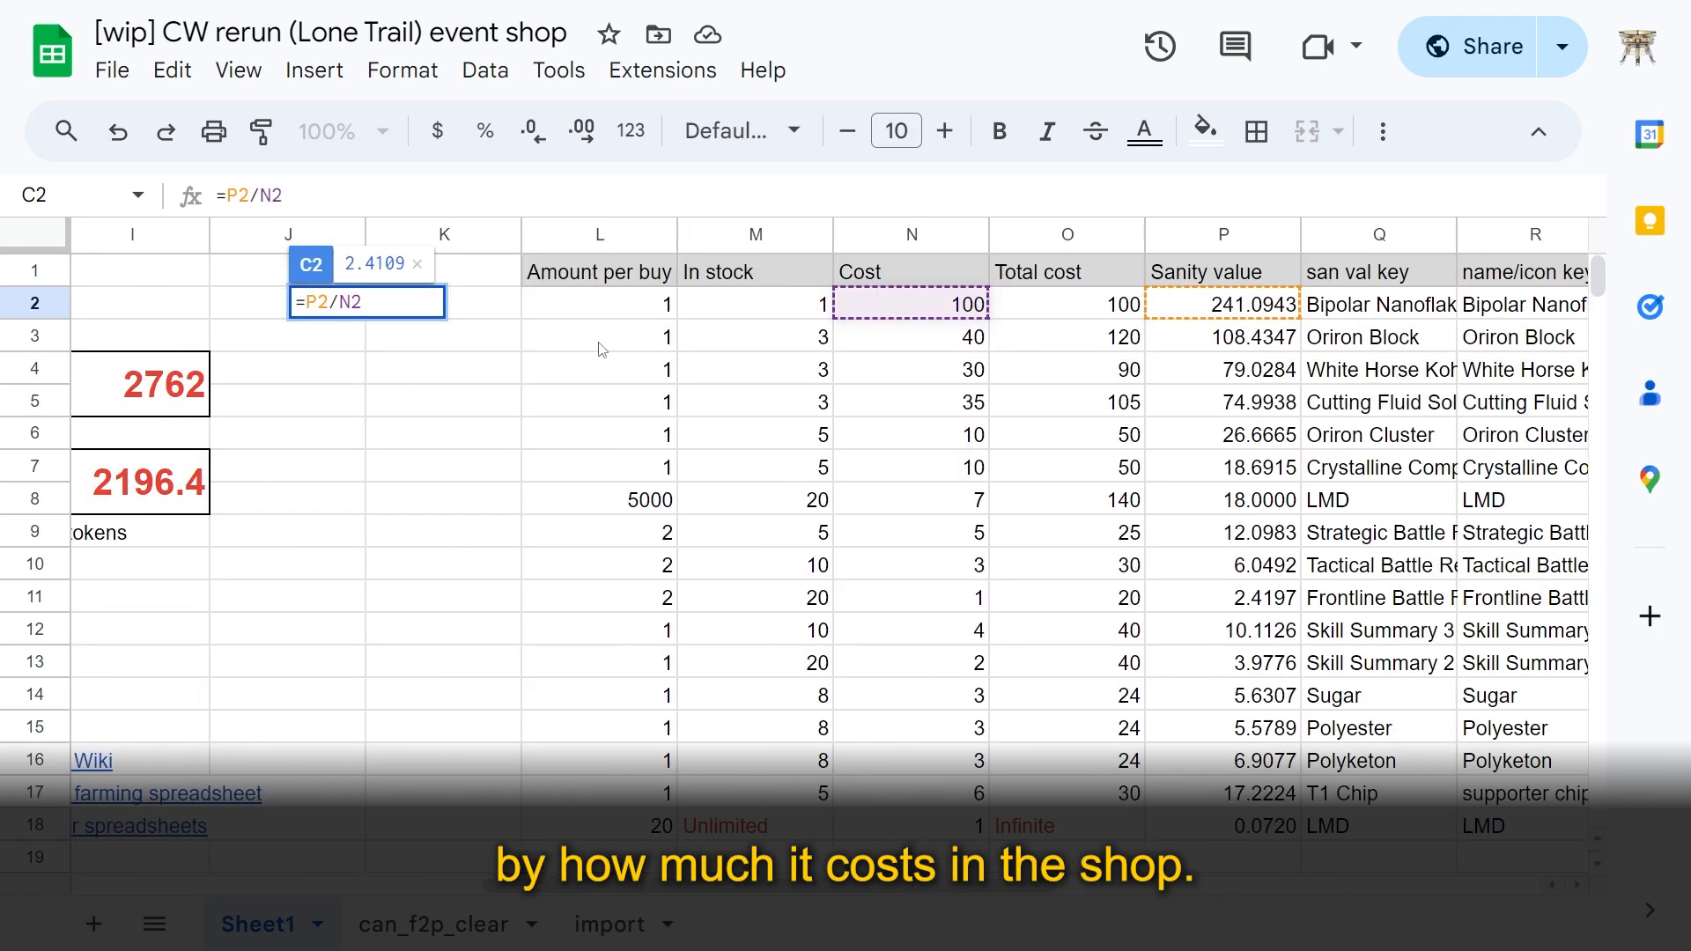
Step: Look over the import sheet's icon image URL columns, then return to Sheet1
left_click(609, 924)
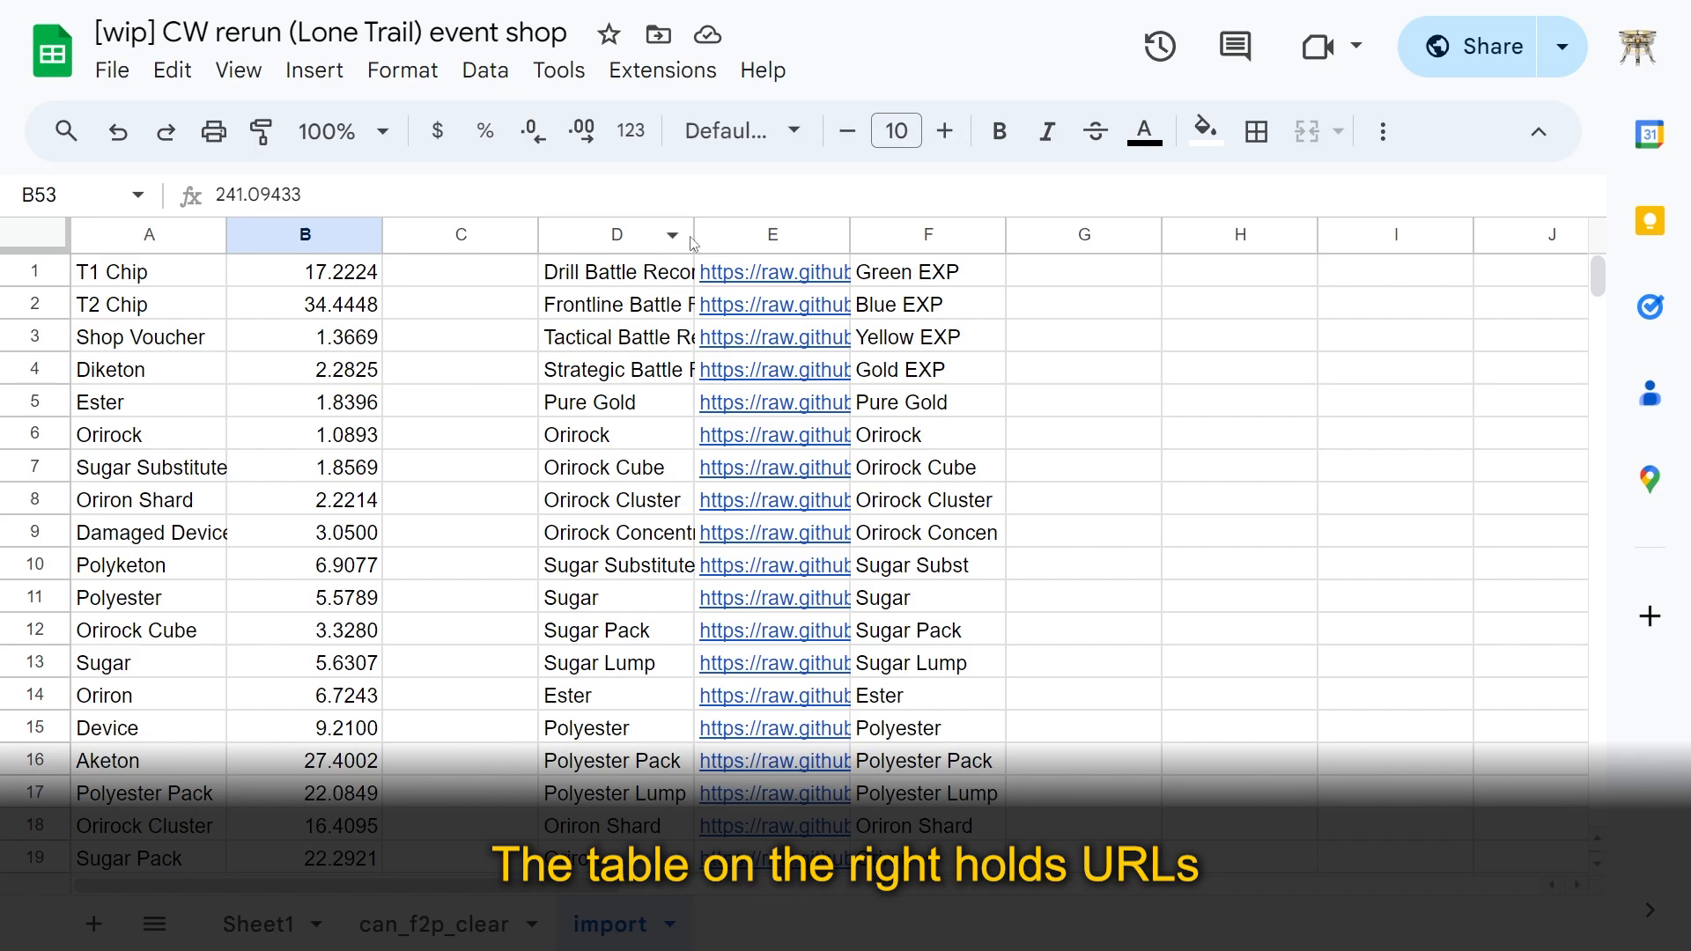
left_click(772, 234)
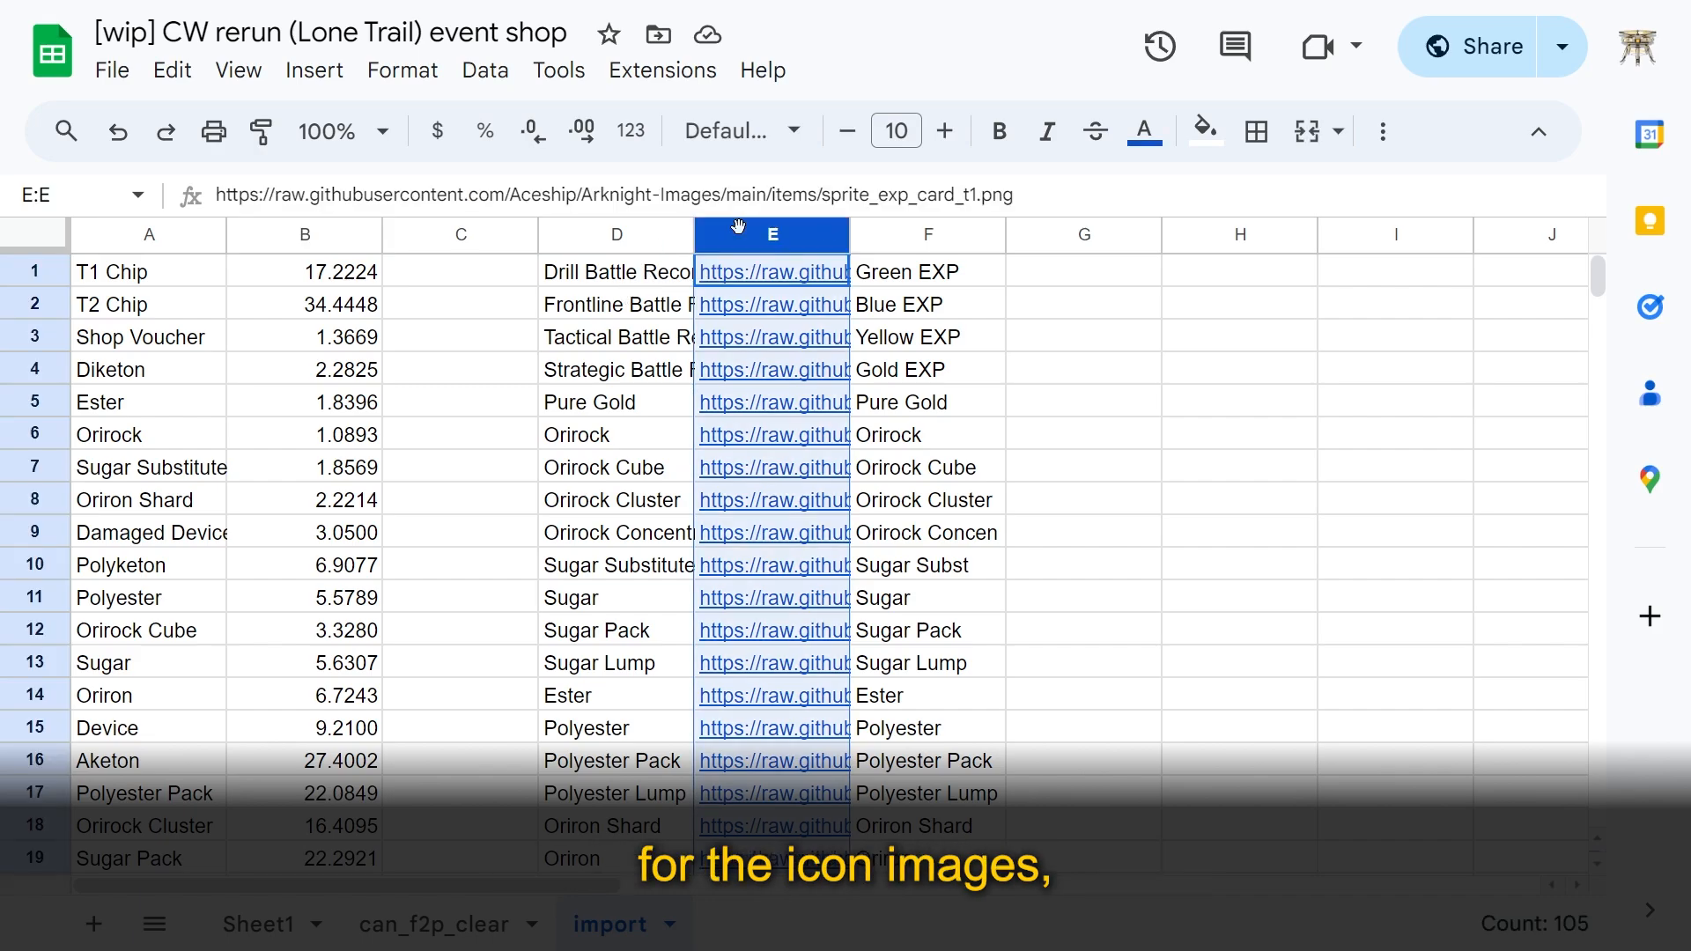
left_click(927, 234)
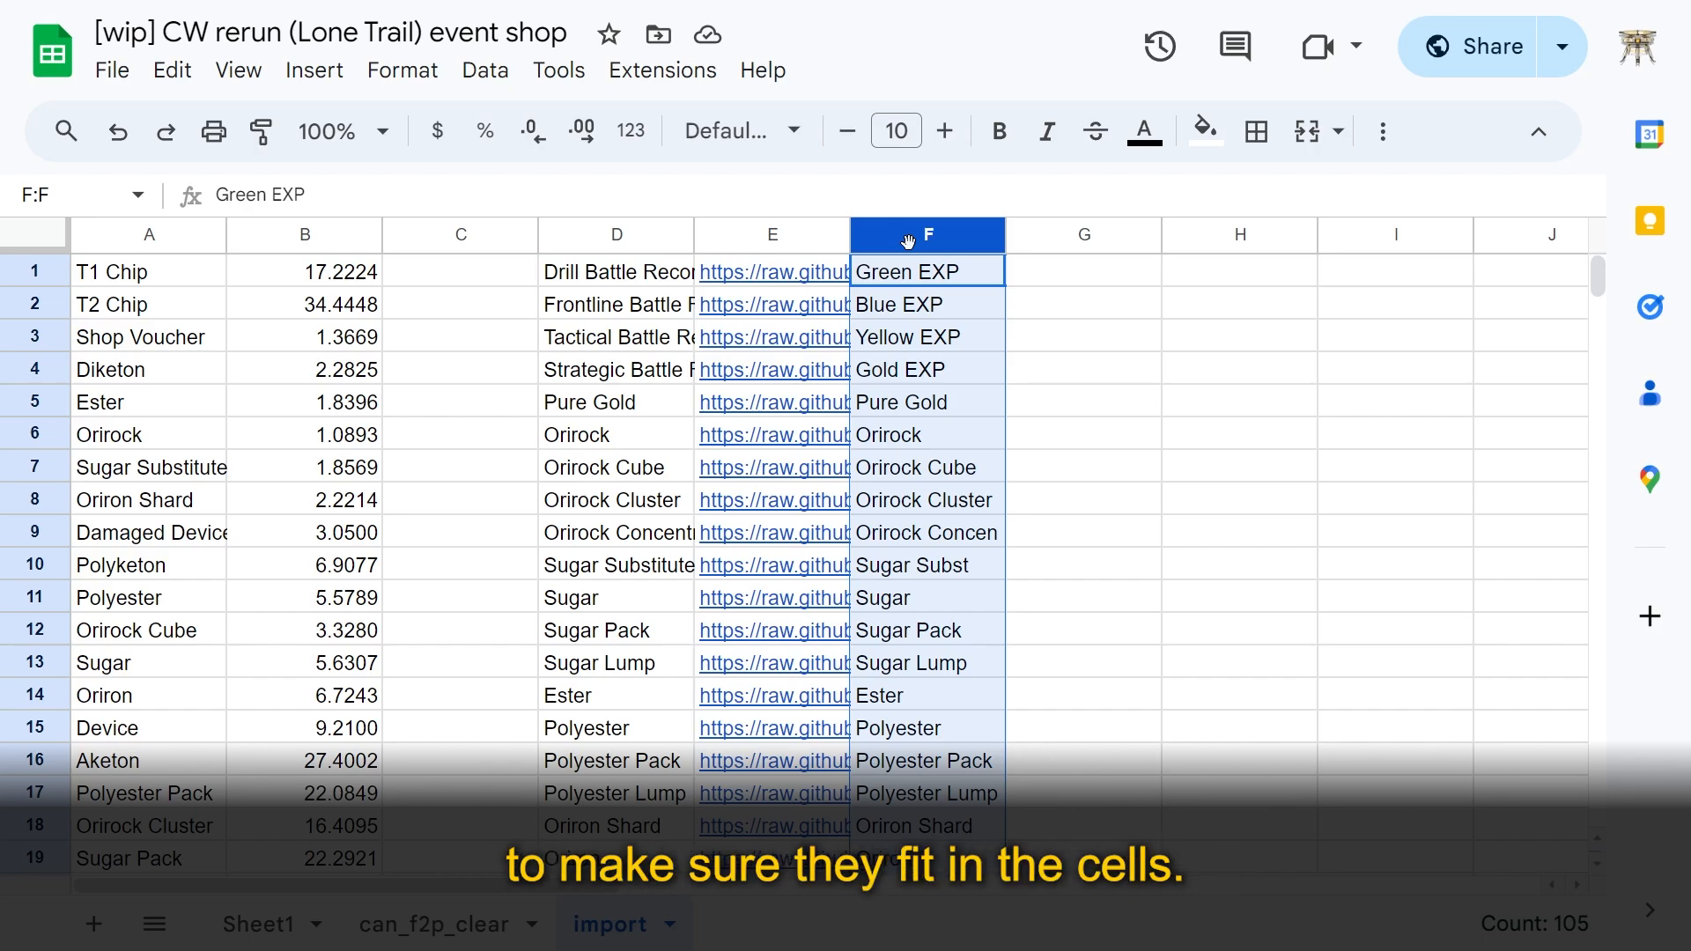
left_click(255, 924)
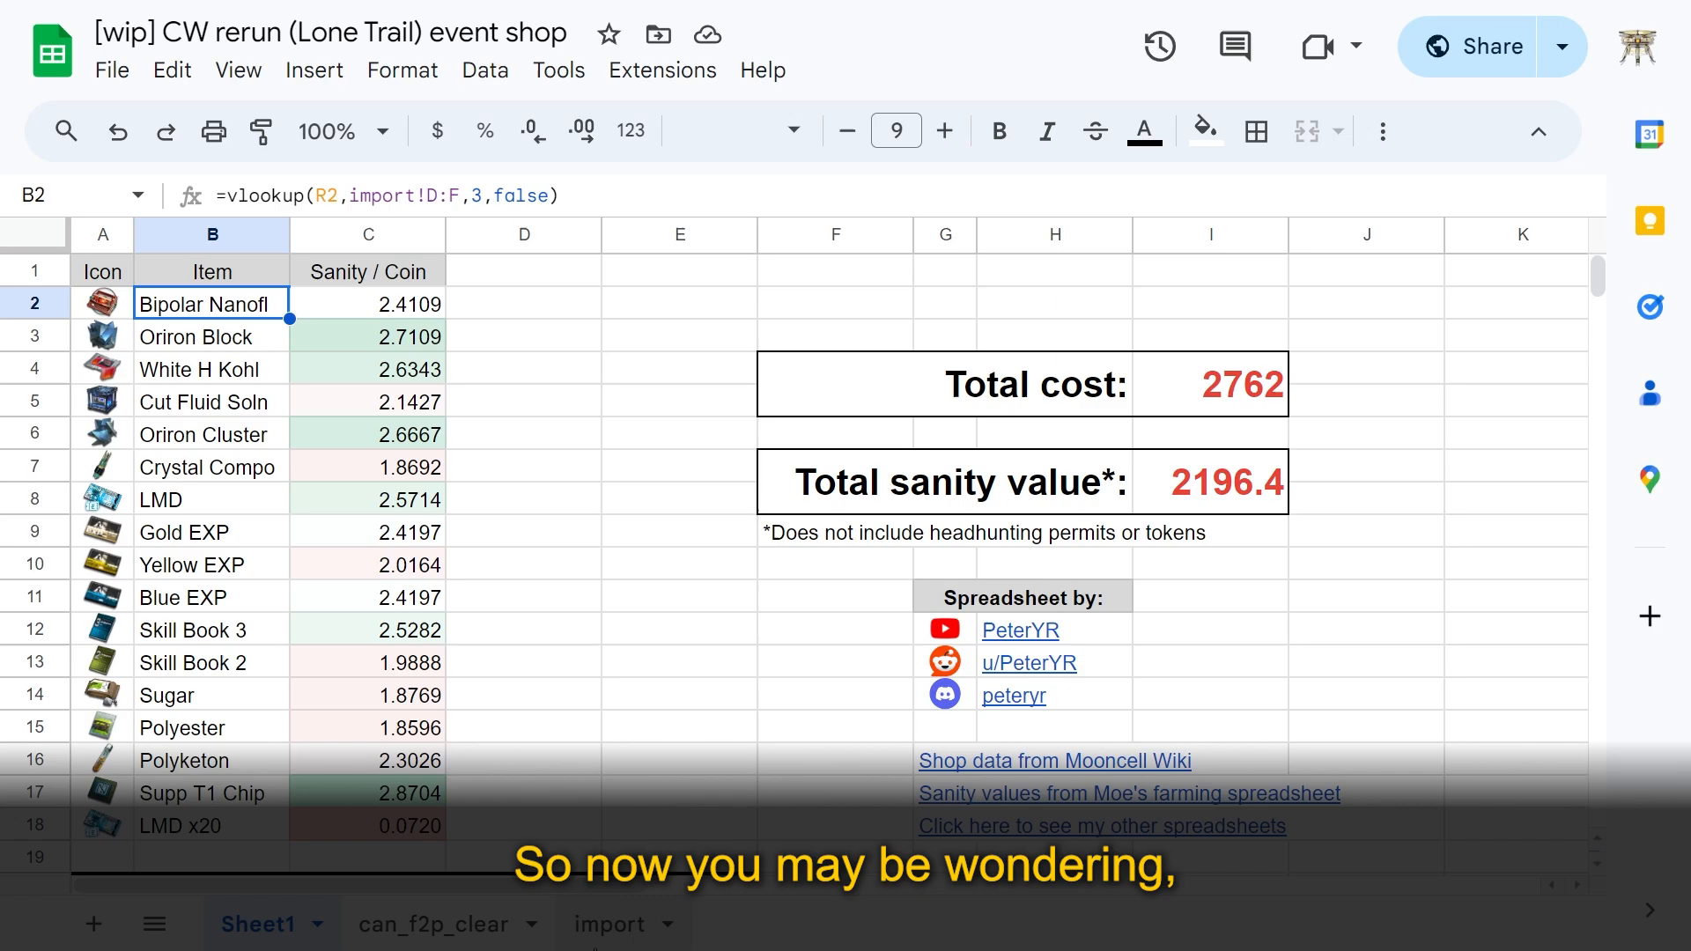
Step: Inspect the import sheet's IMPORTRANGE formulas in cells A1 and D1
left_click(610, 924)
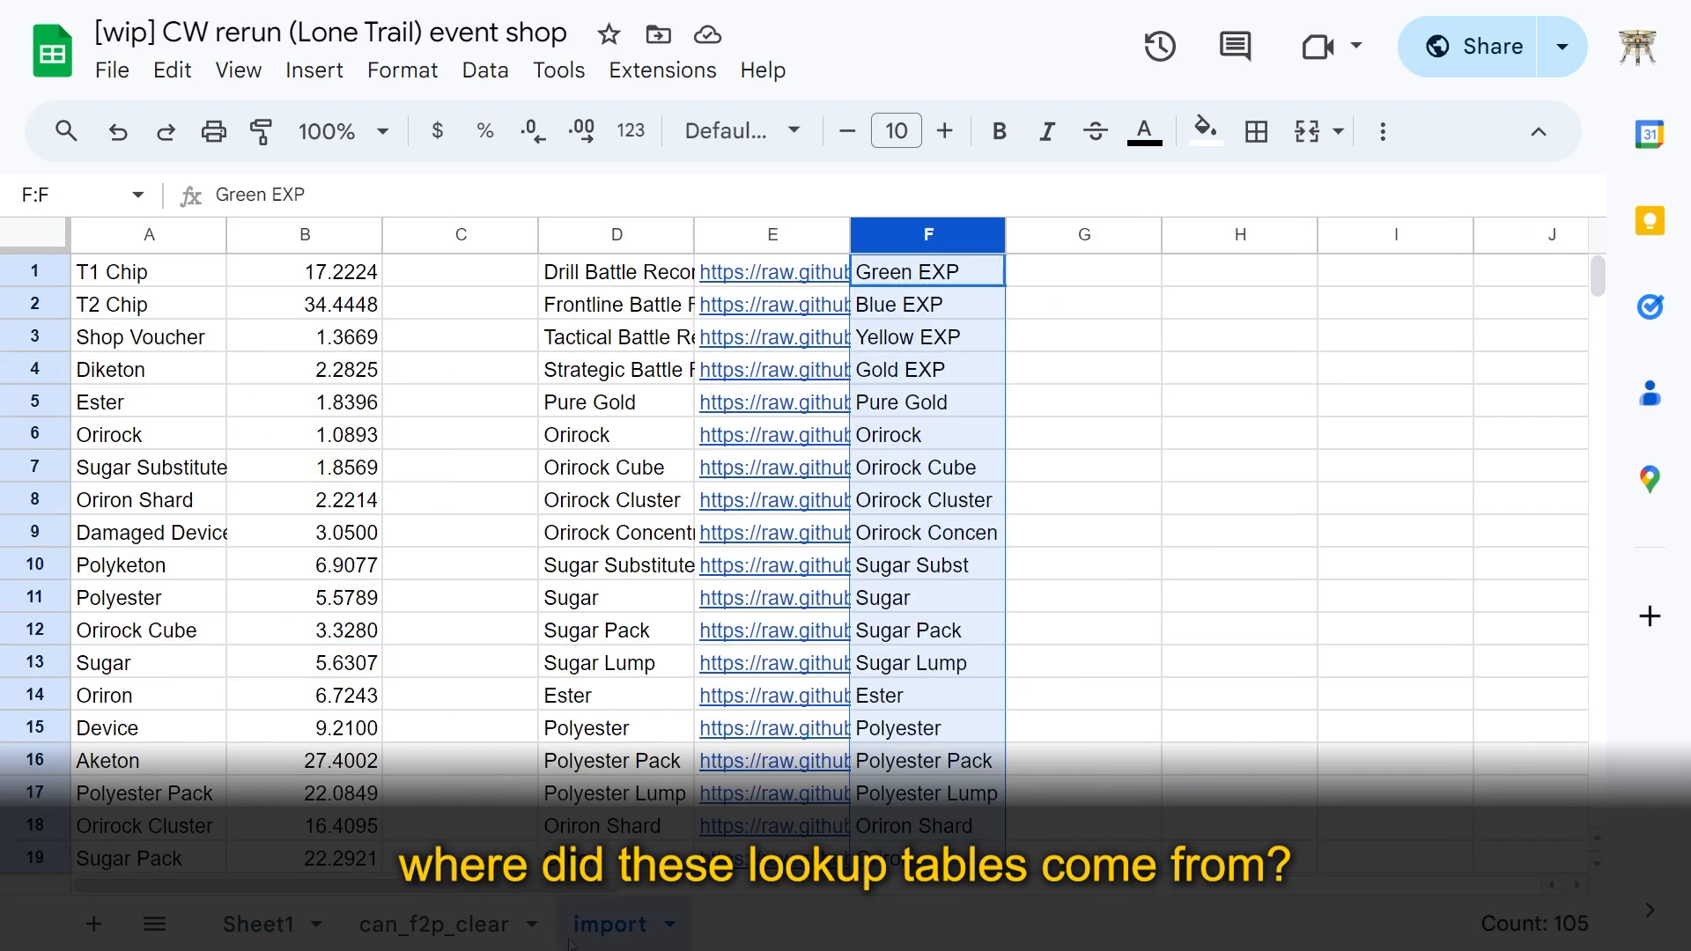
left_click(149, 271)
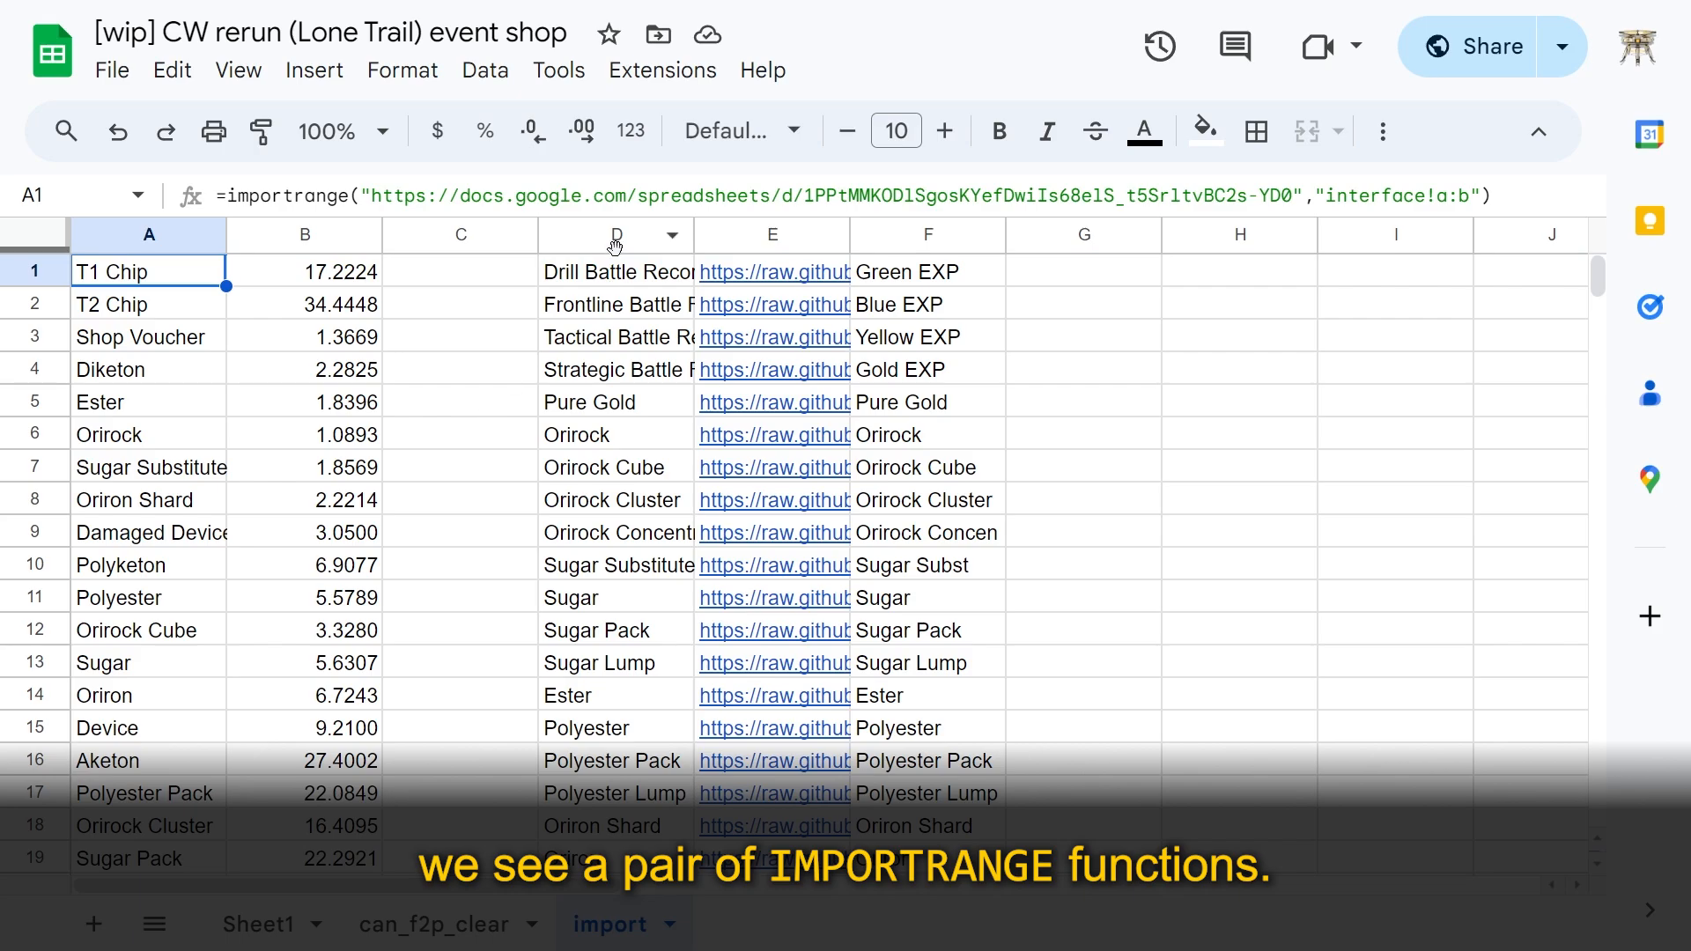
left_click(616, 270)
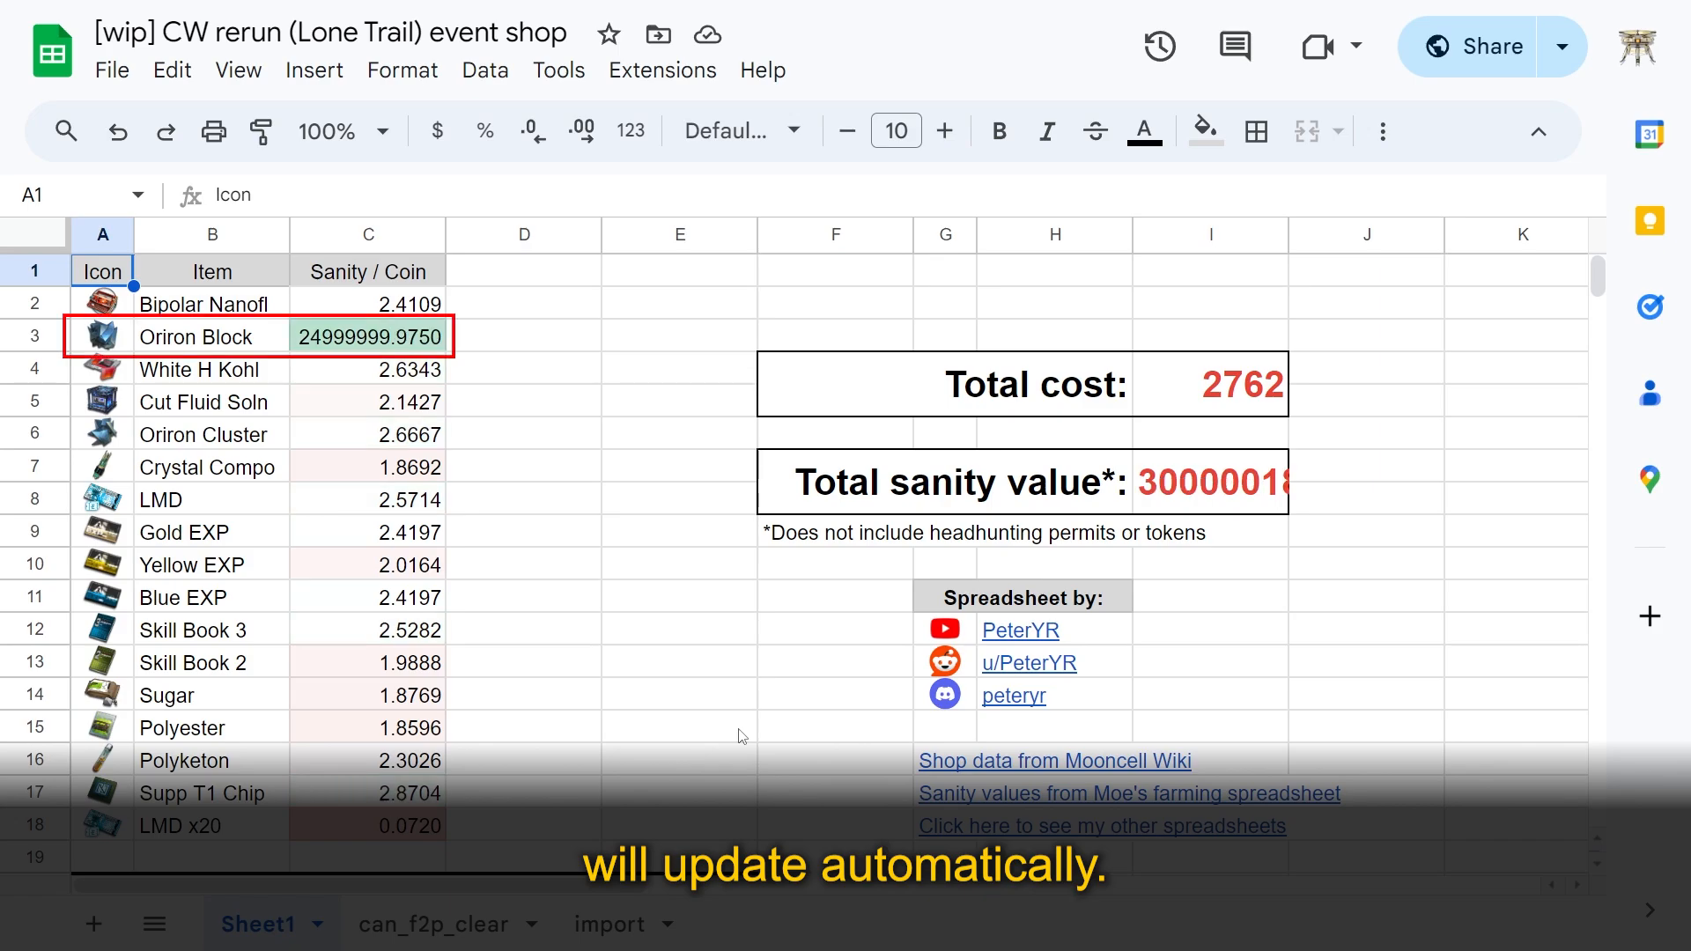
Step: Browse Interface - Item Images / Shortnames, selecting column B image links and Blue EXP's E2
left_click(274, 923)
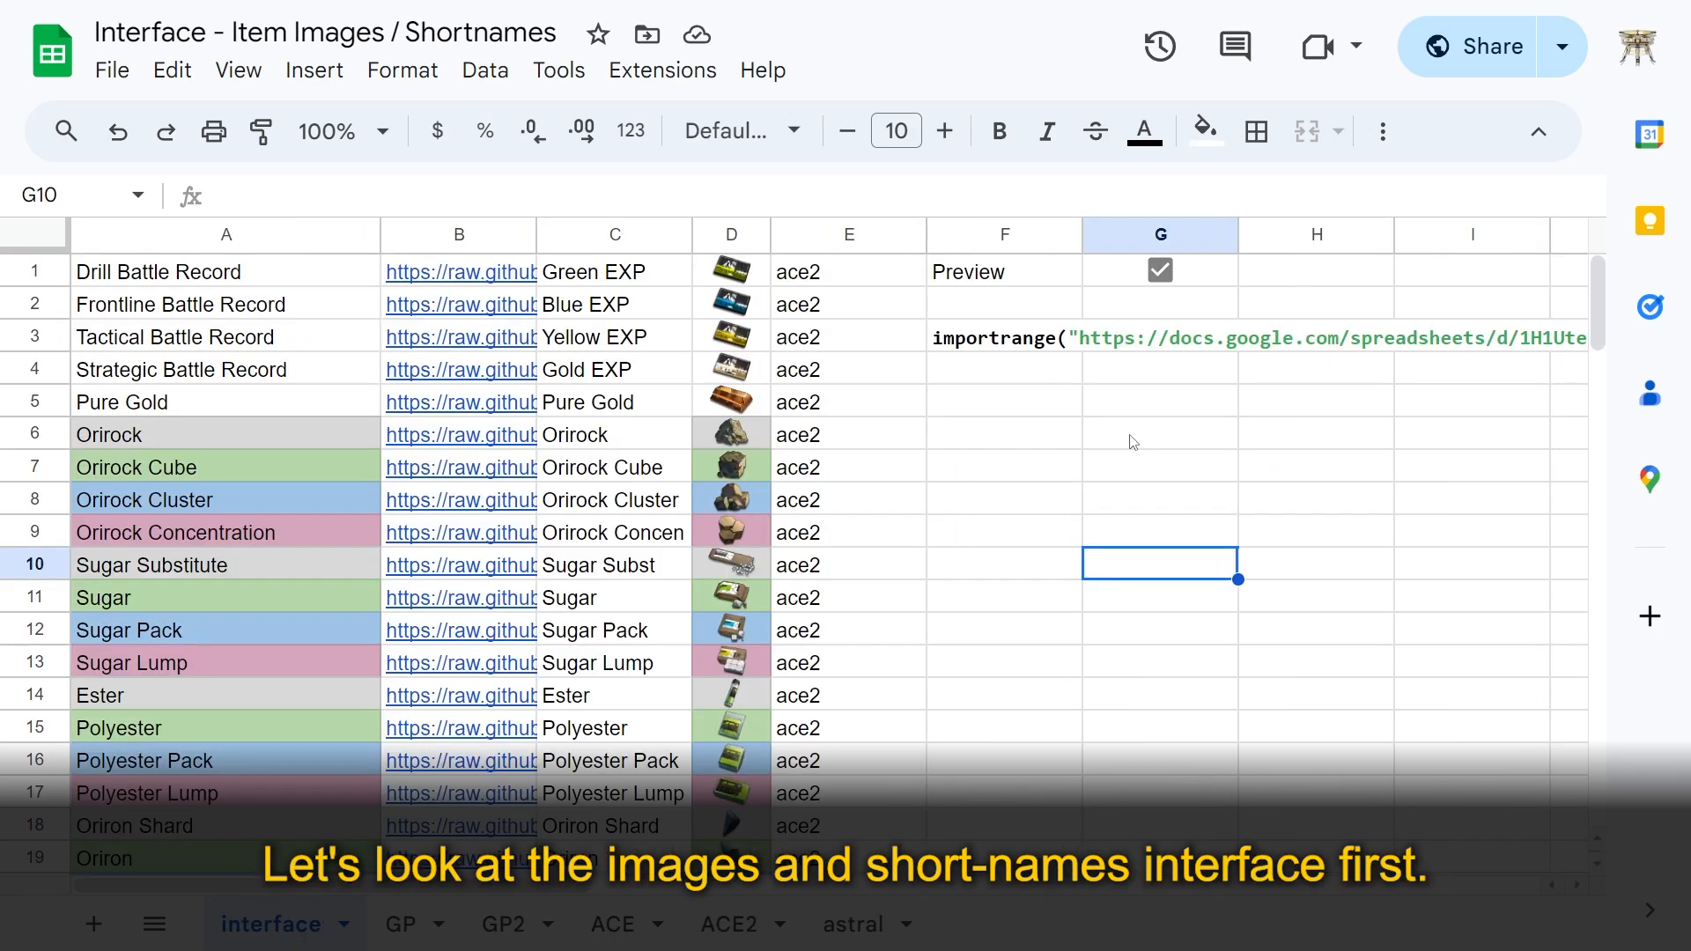
scroll("down", 3)
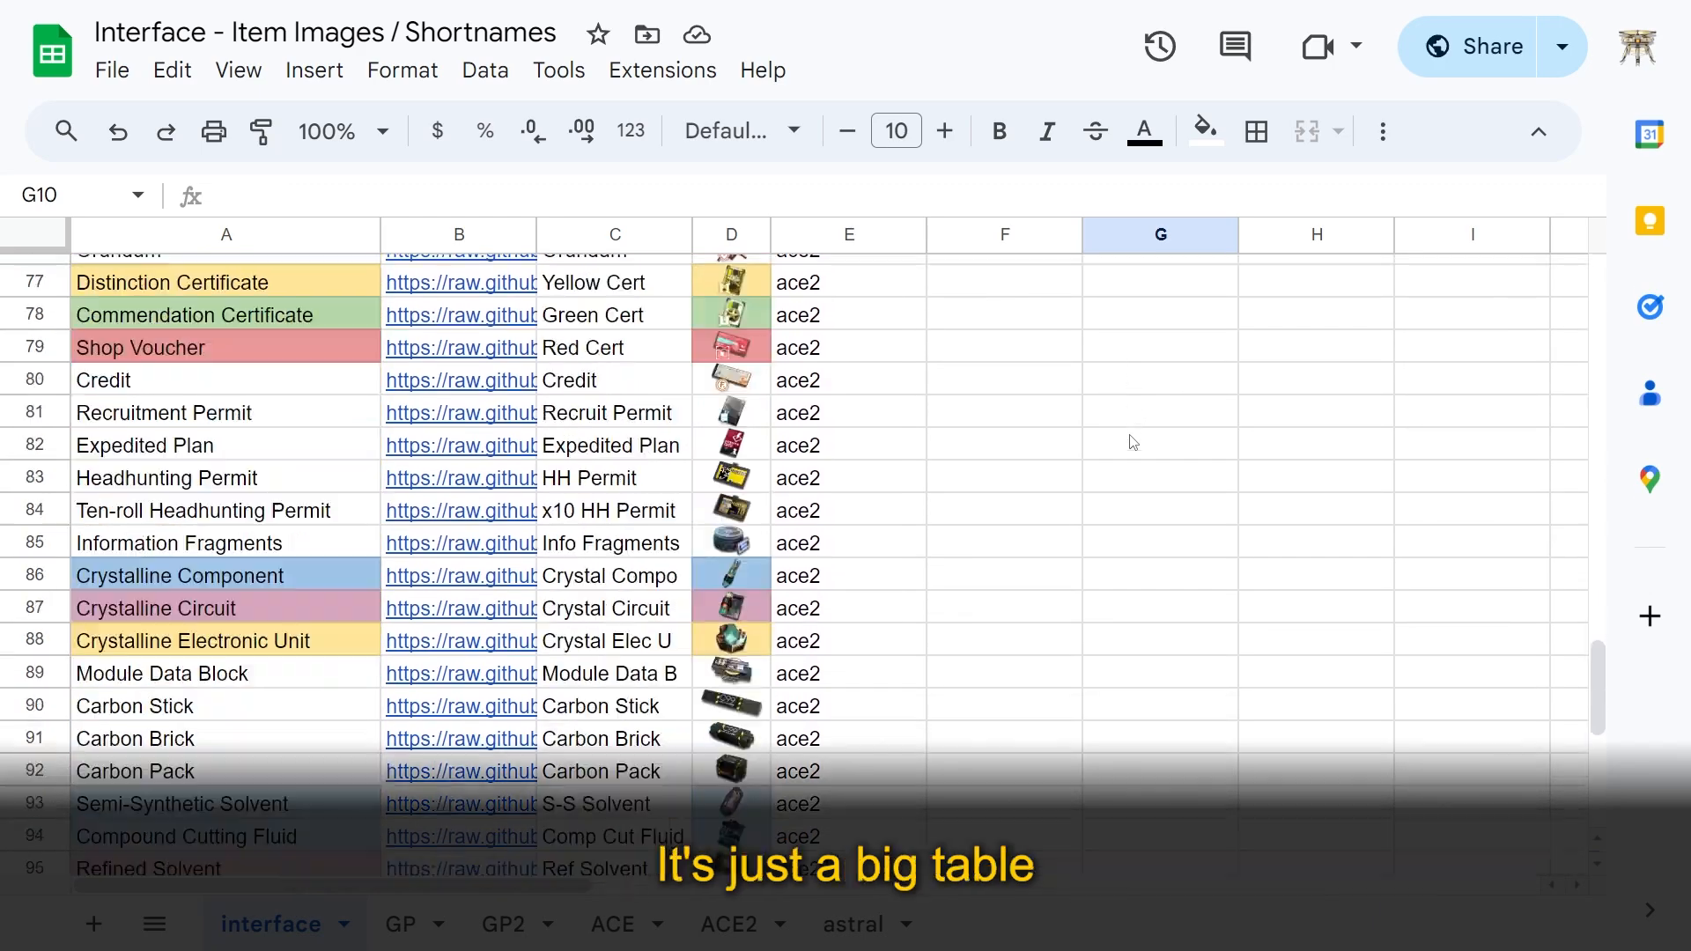
scroll("up", 3)
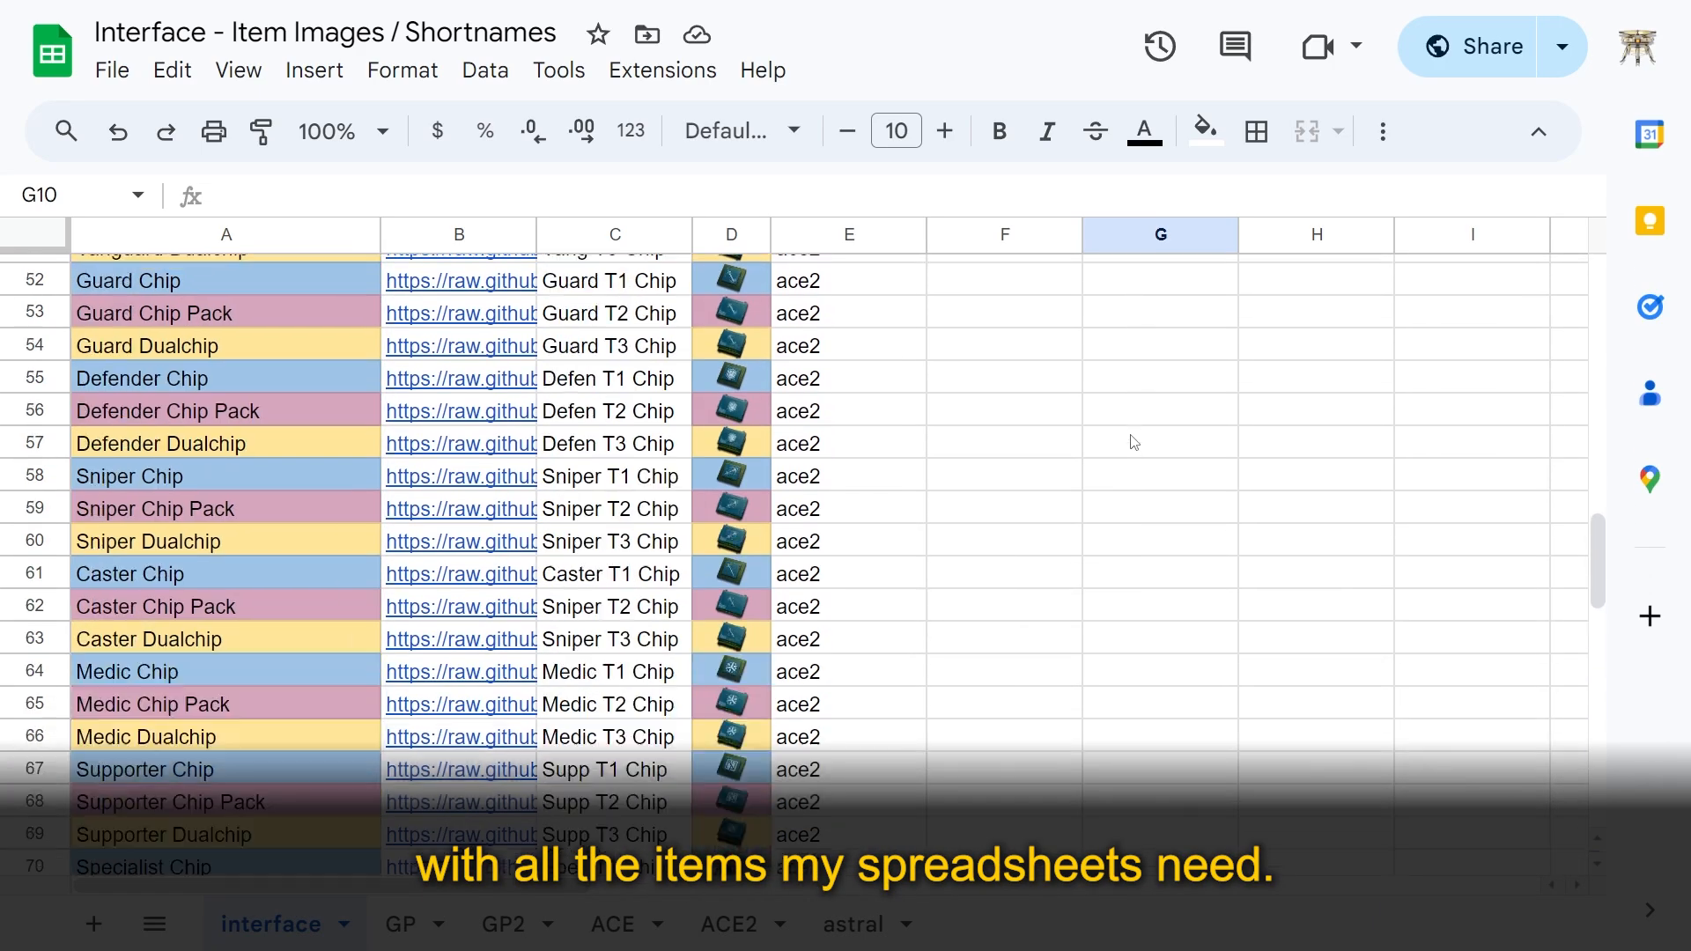
scroll("up", 3)
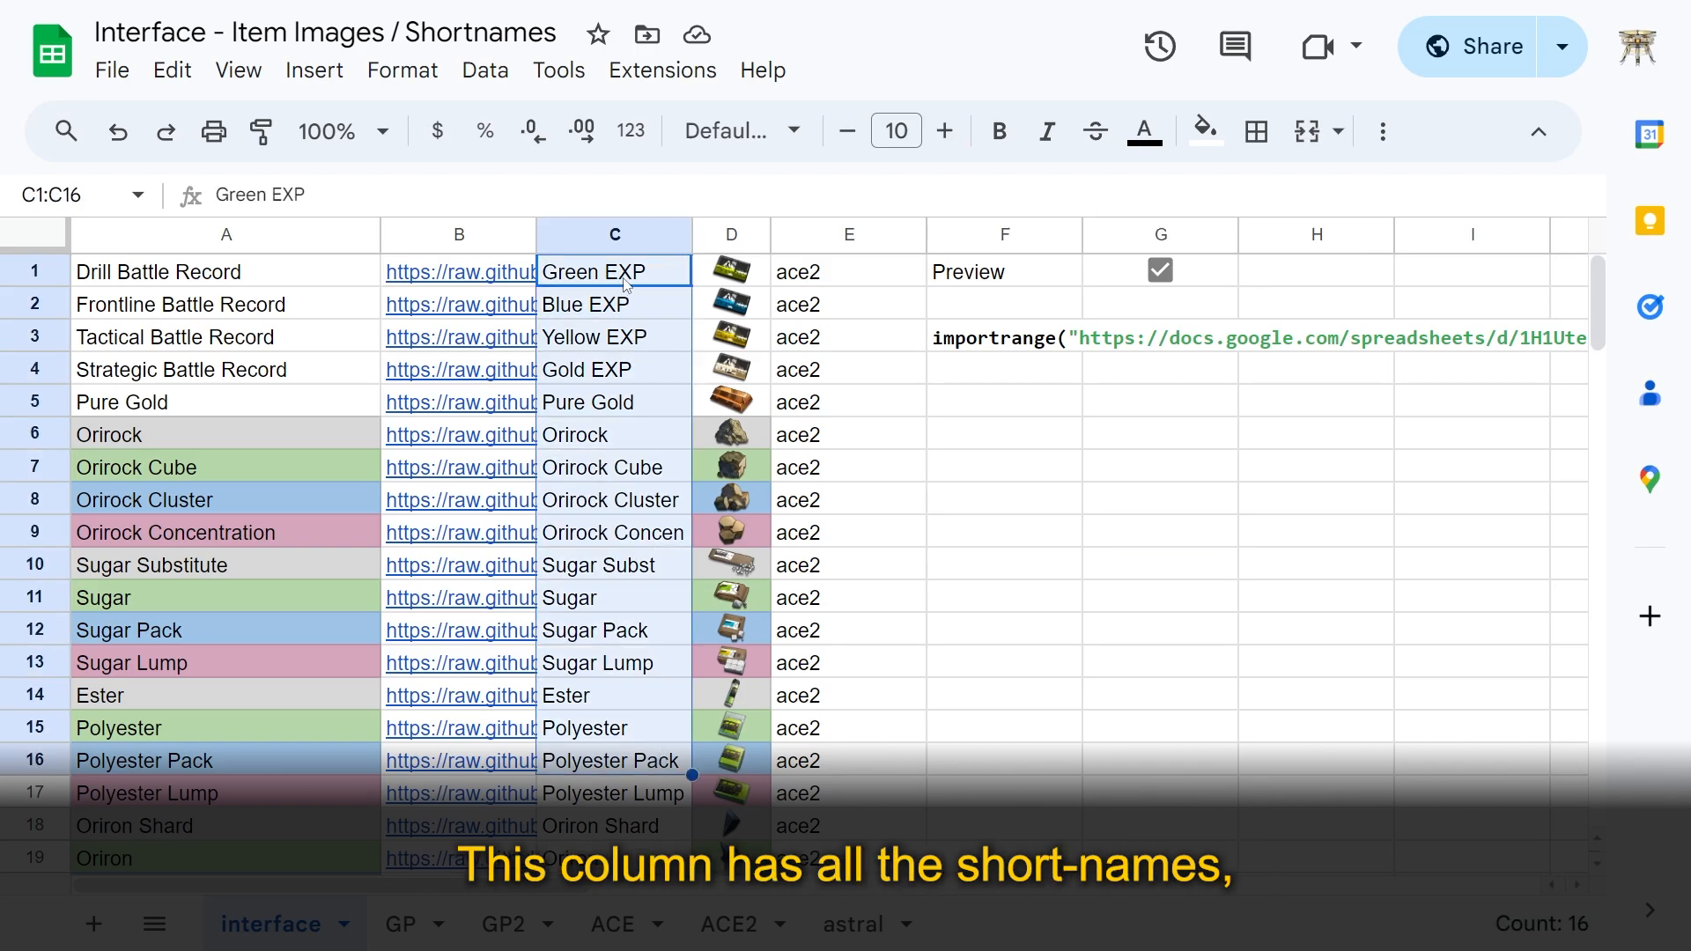
left_click(1159, 499)
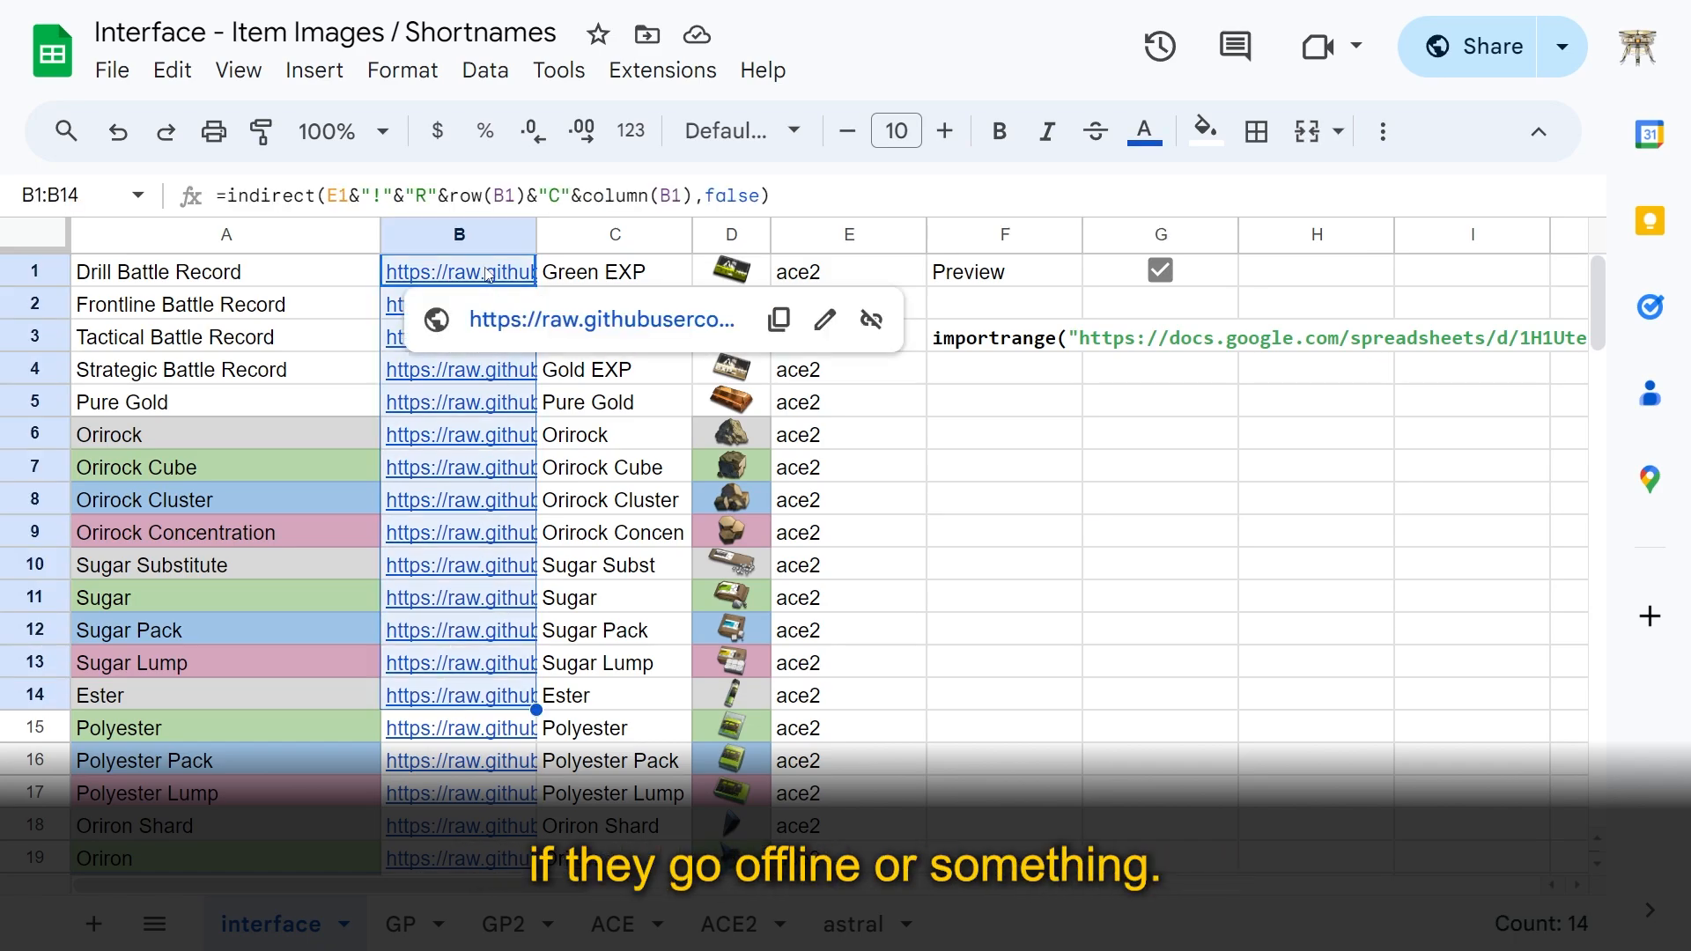
left_click(849, 303)
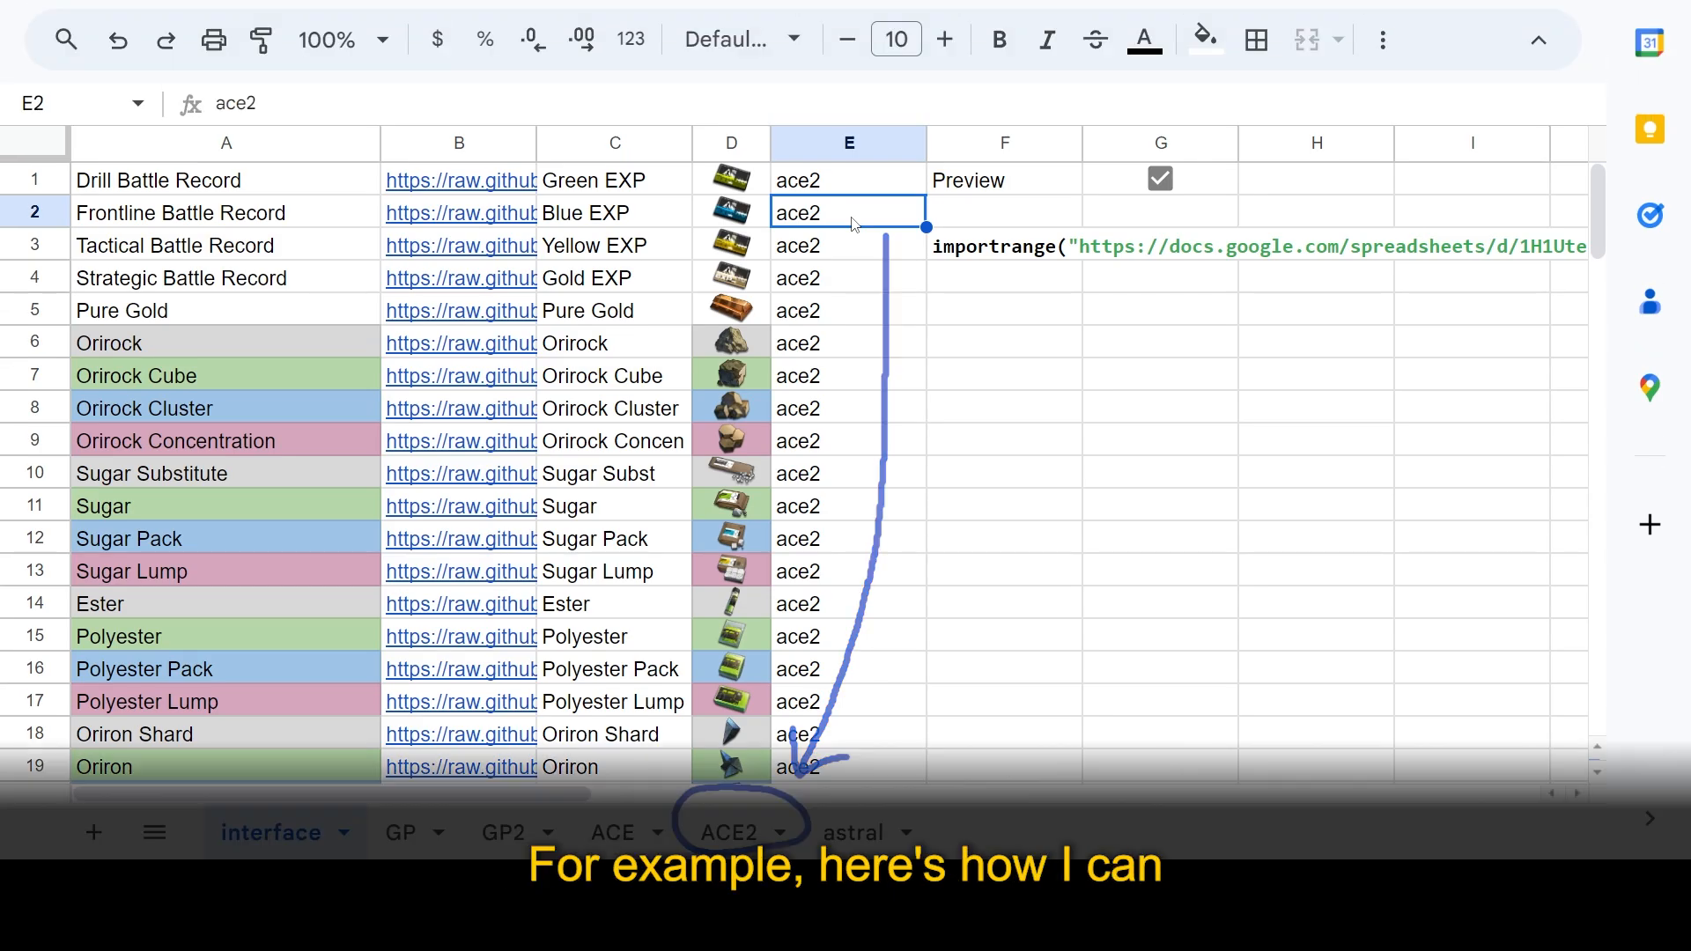
Step: Preview Blue EXP with image source gp2 in E2, then restore it to ace2
type("gp2")
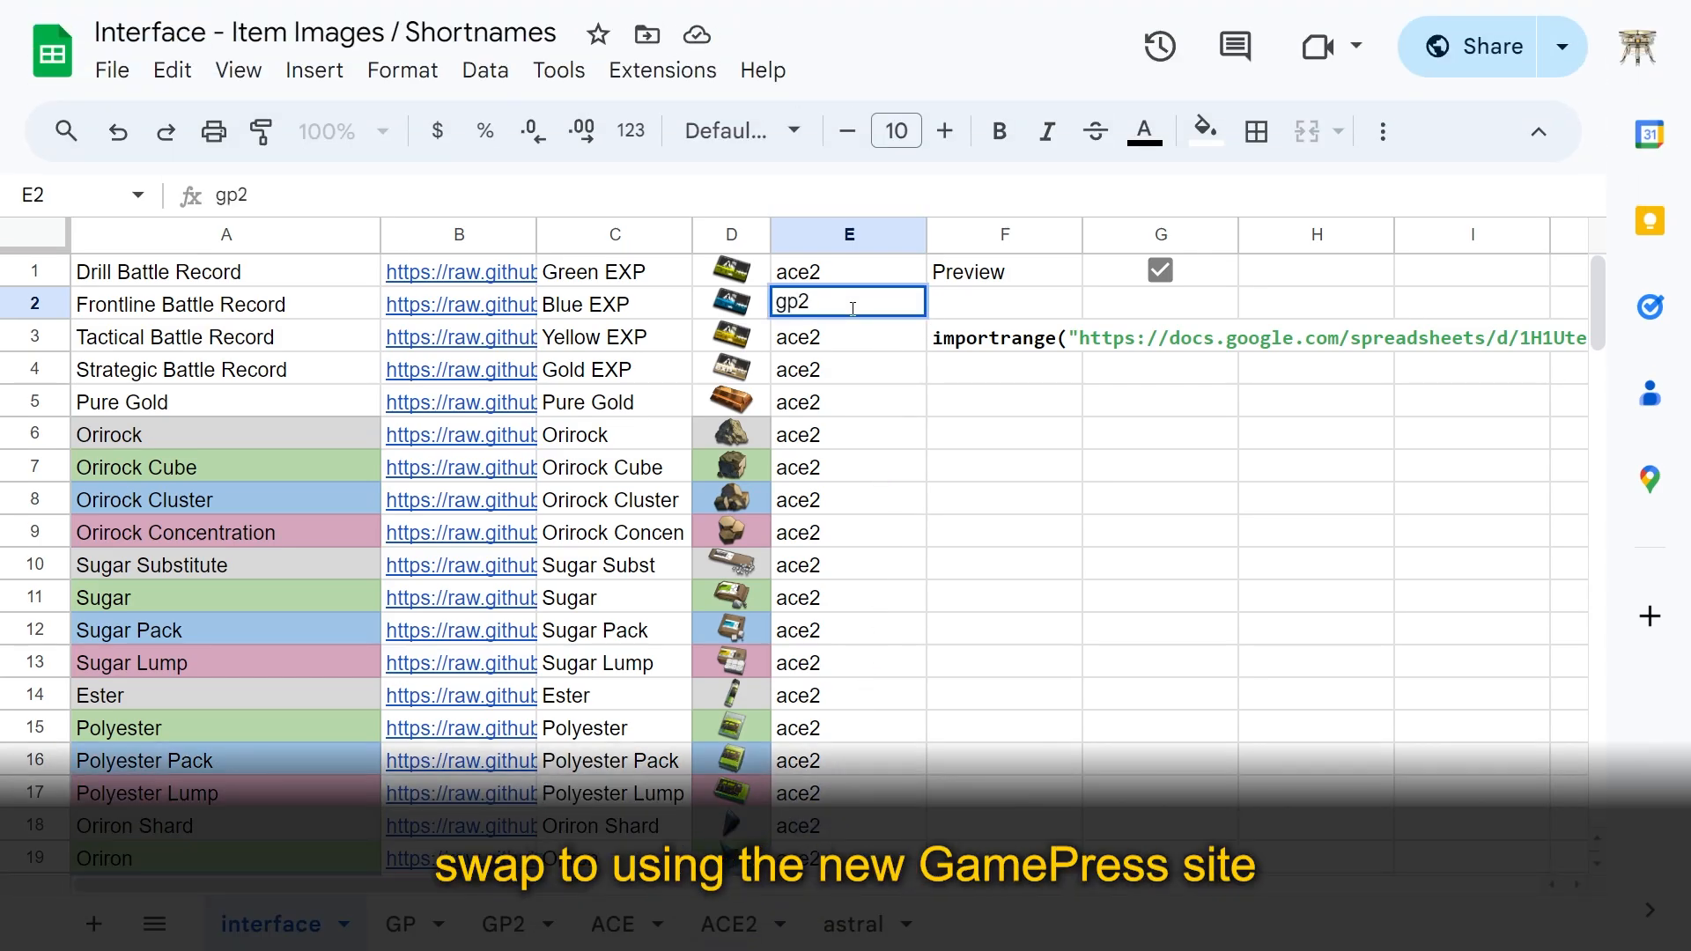
key("enter")
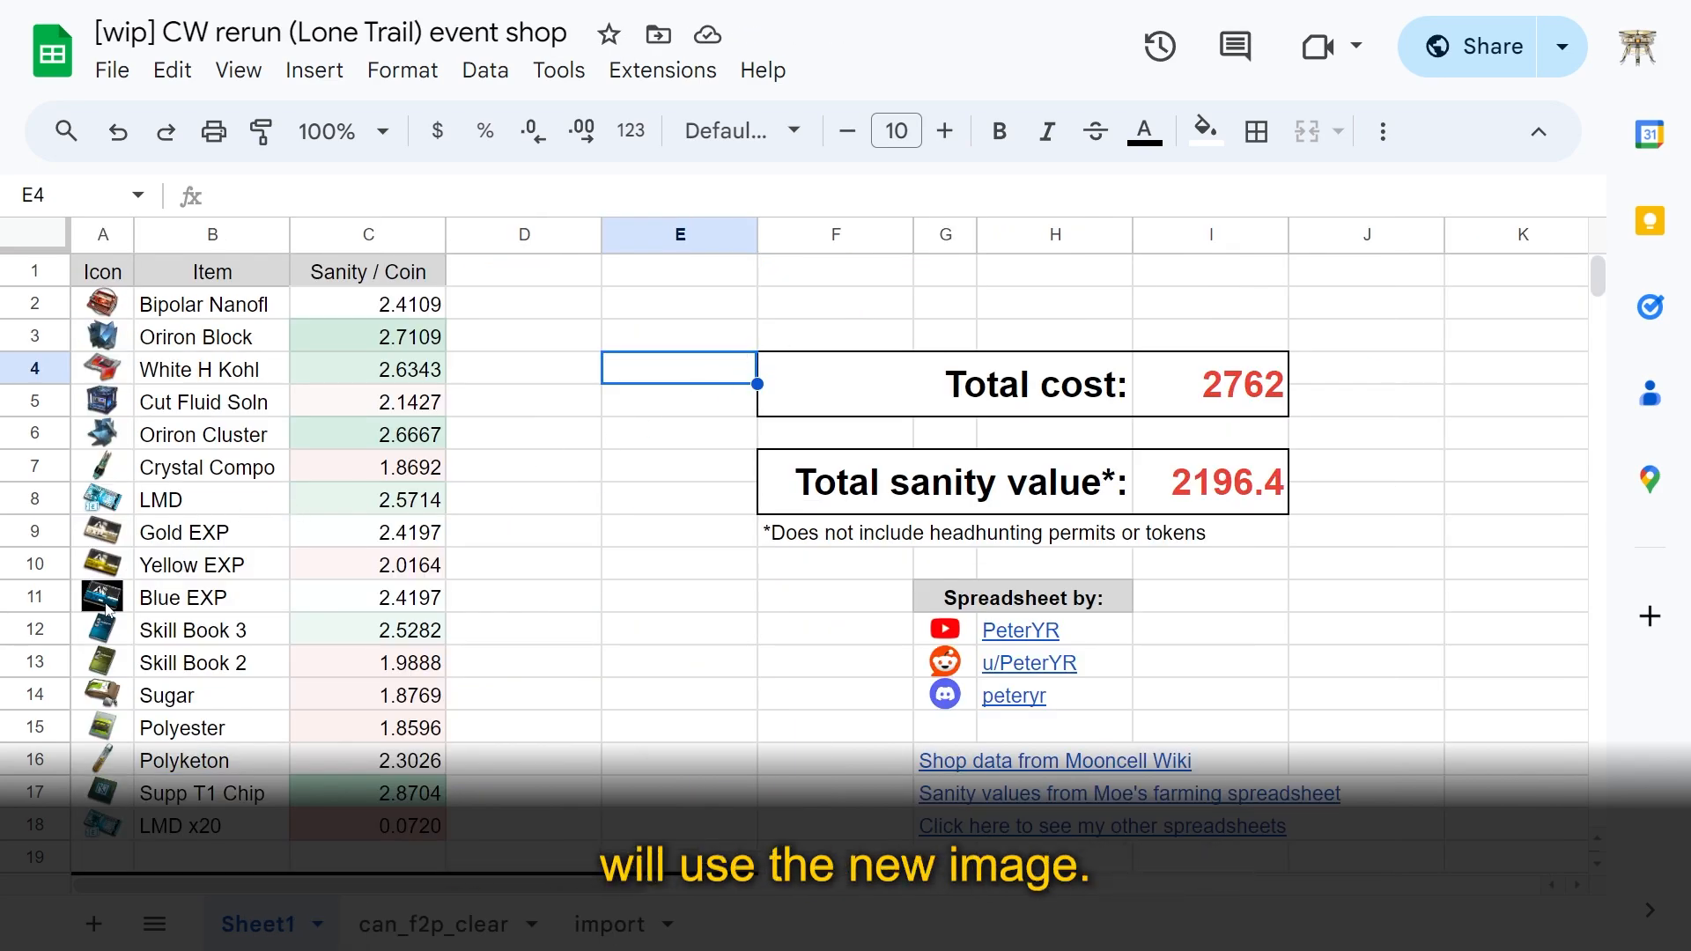
left_click(274, 924)
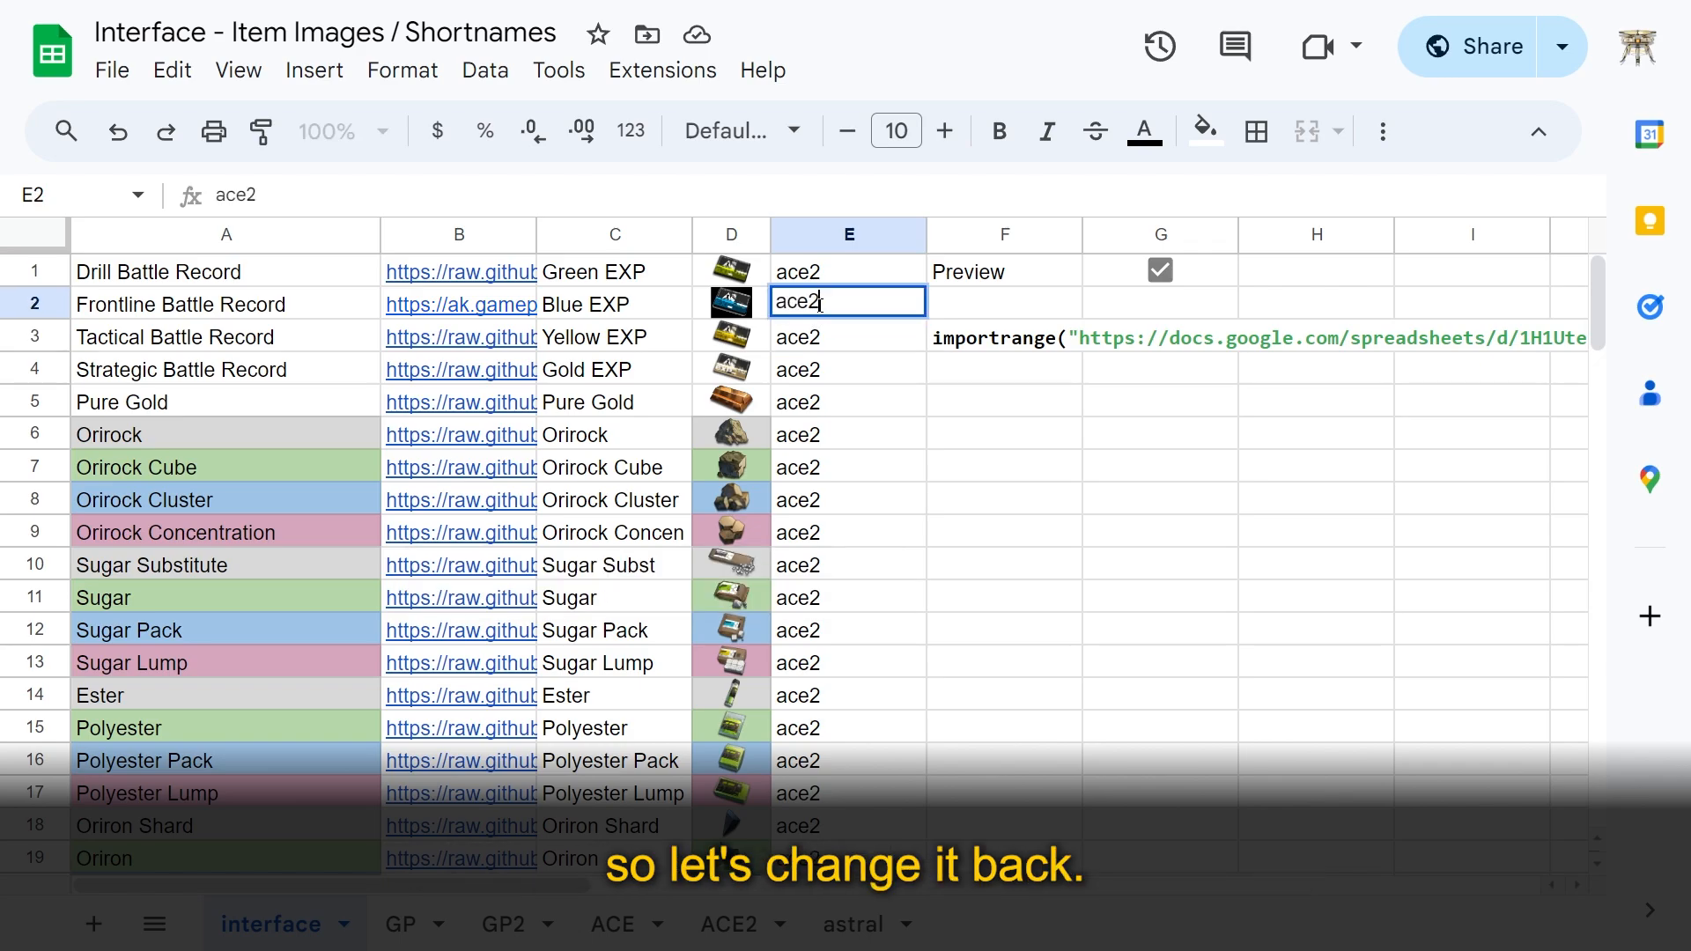
key("Return")
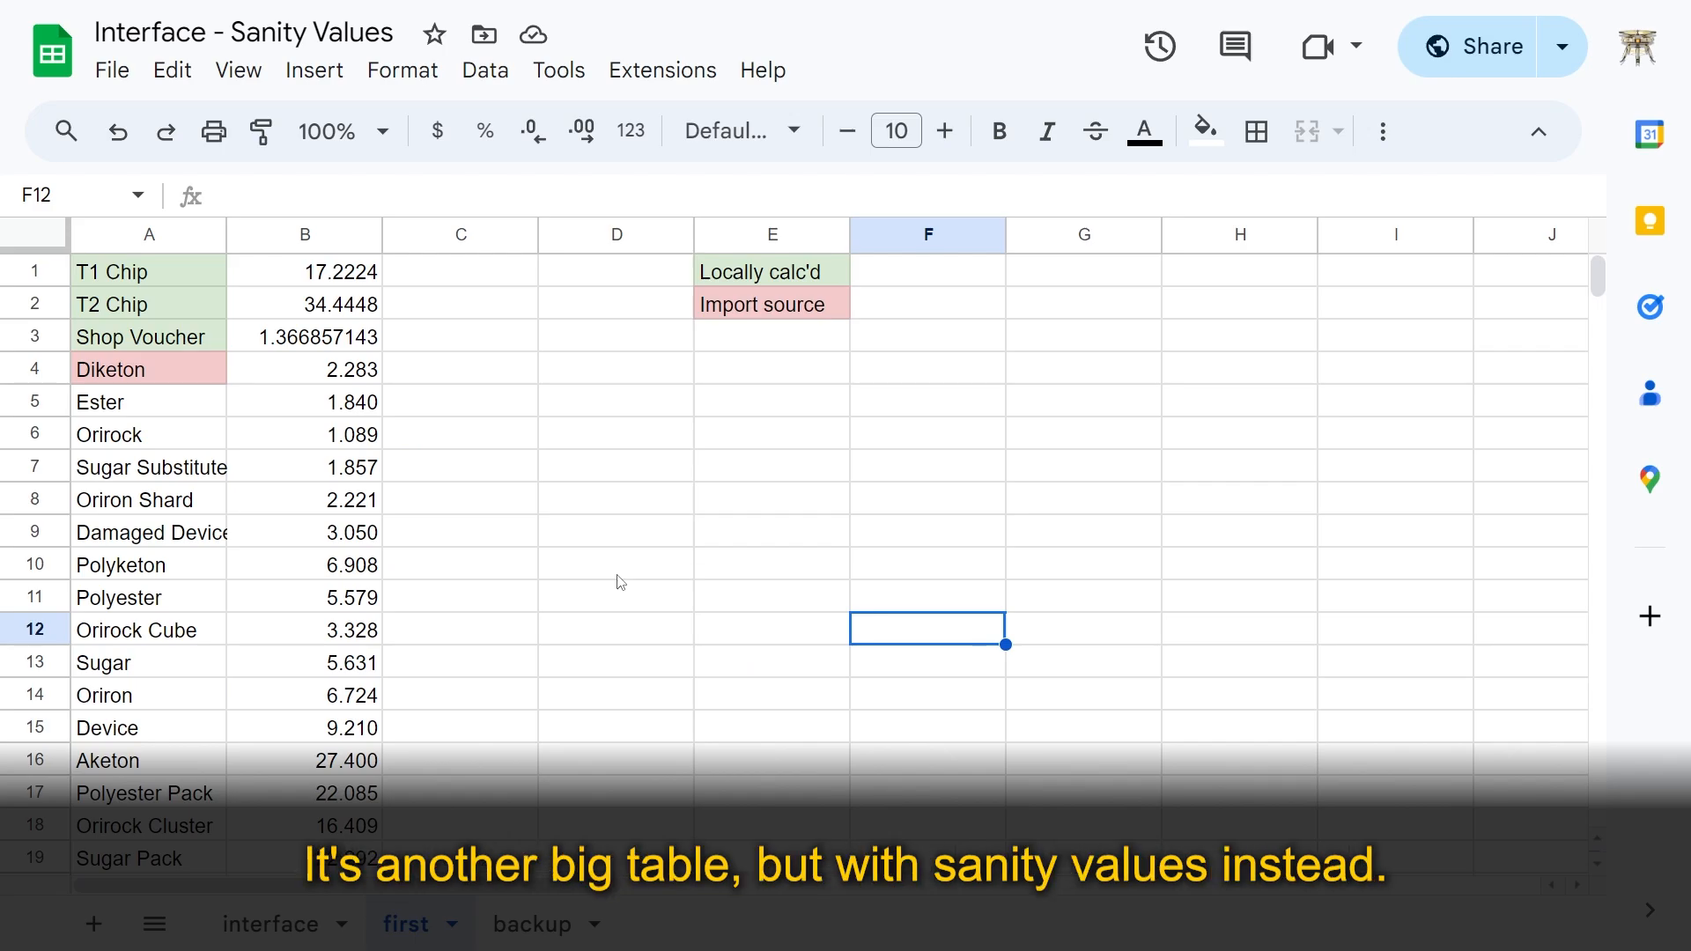
Step: Review the sanity values column and Carbon Pack's import formula in B76, then open the backup sheet
left_click(304, 235)
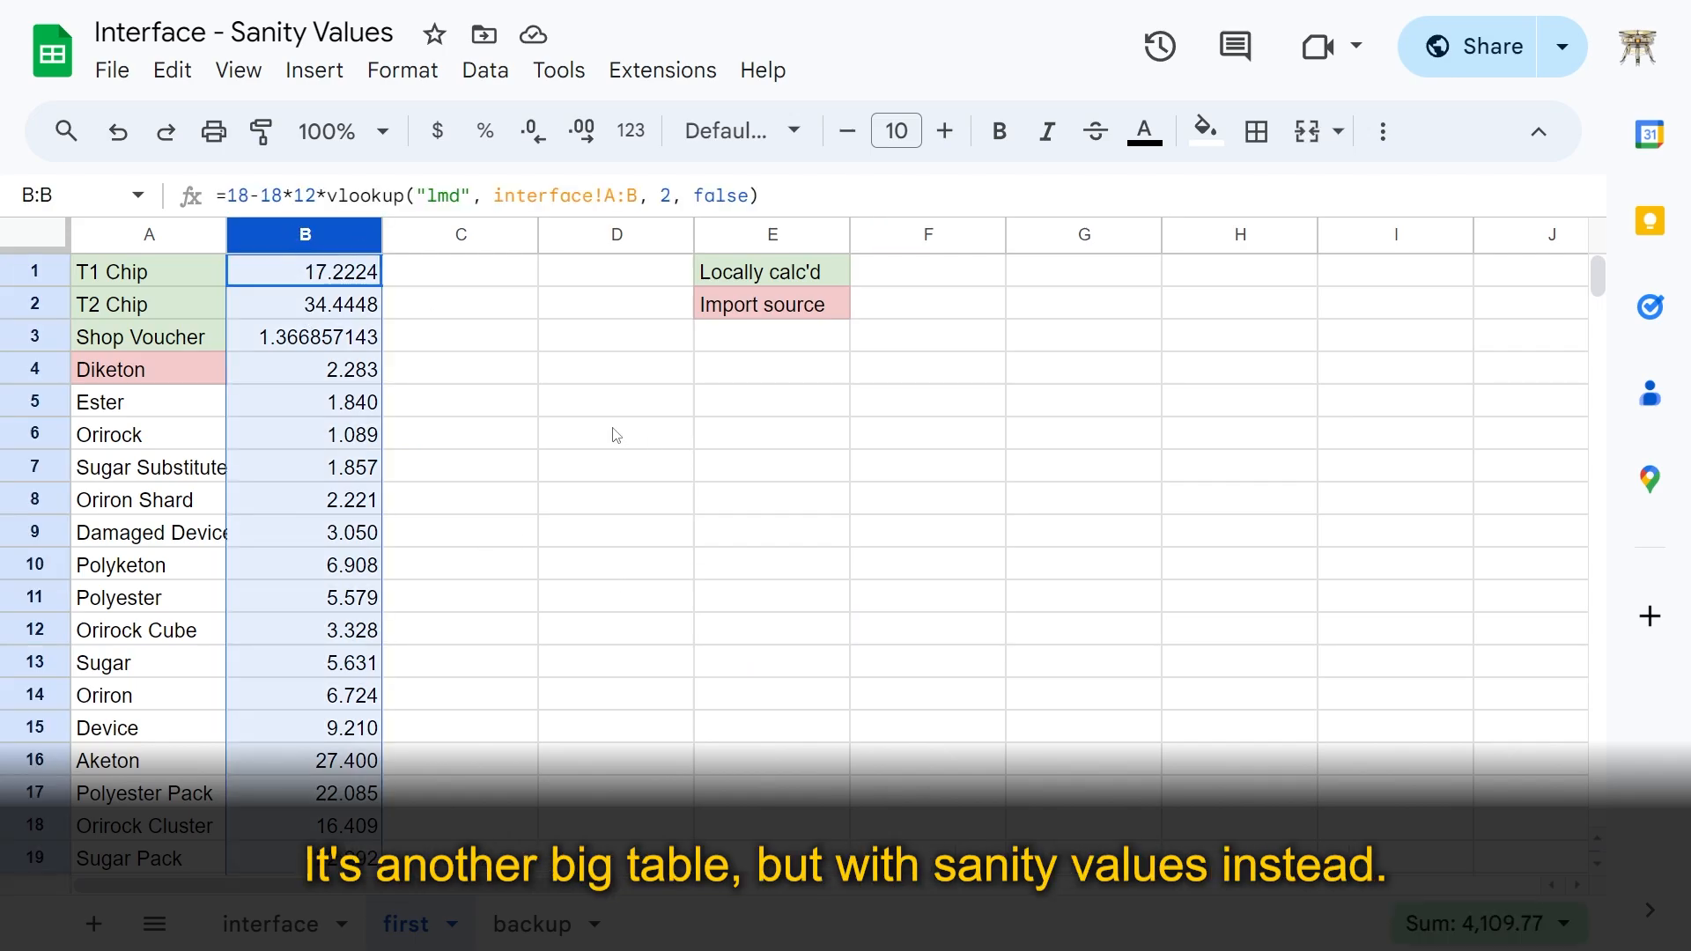
scroll("down", 3)
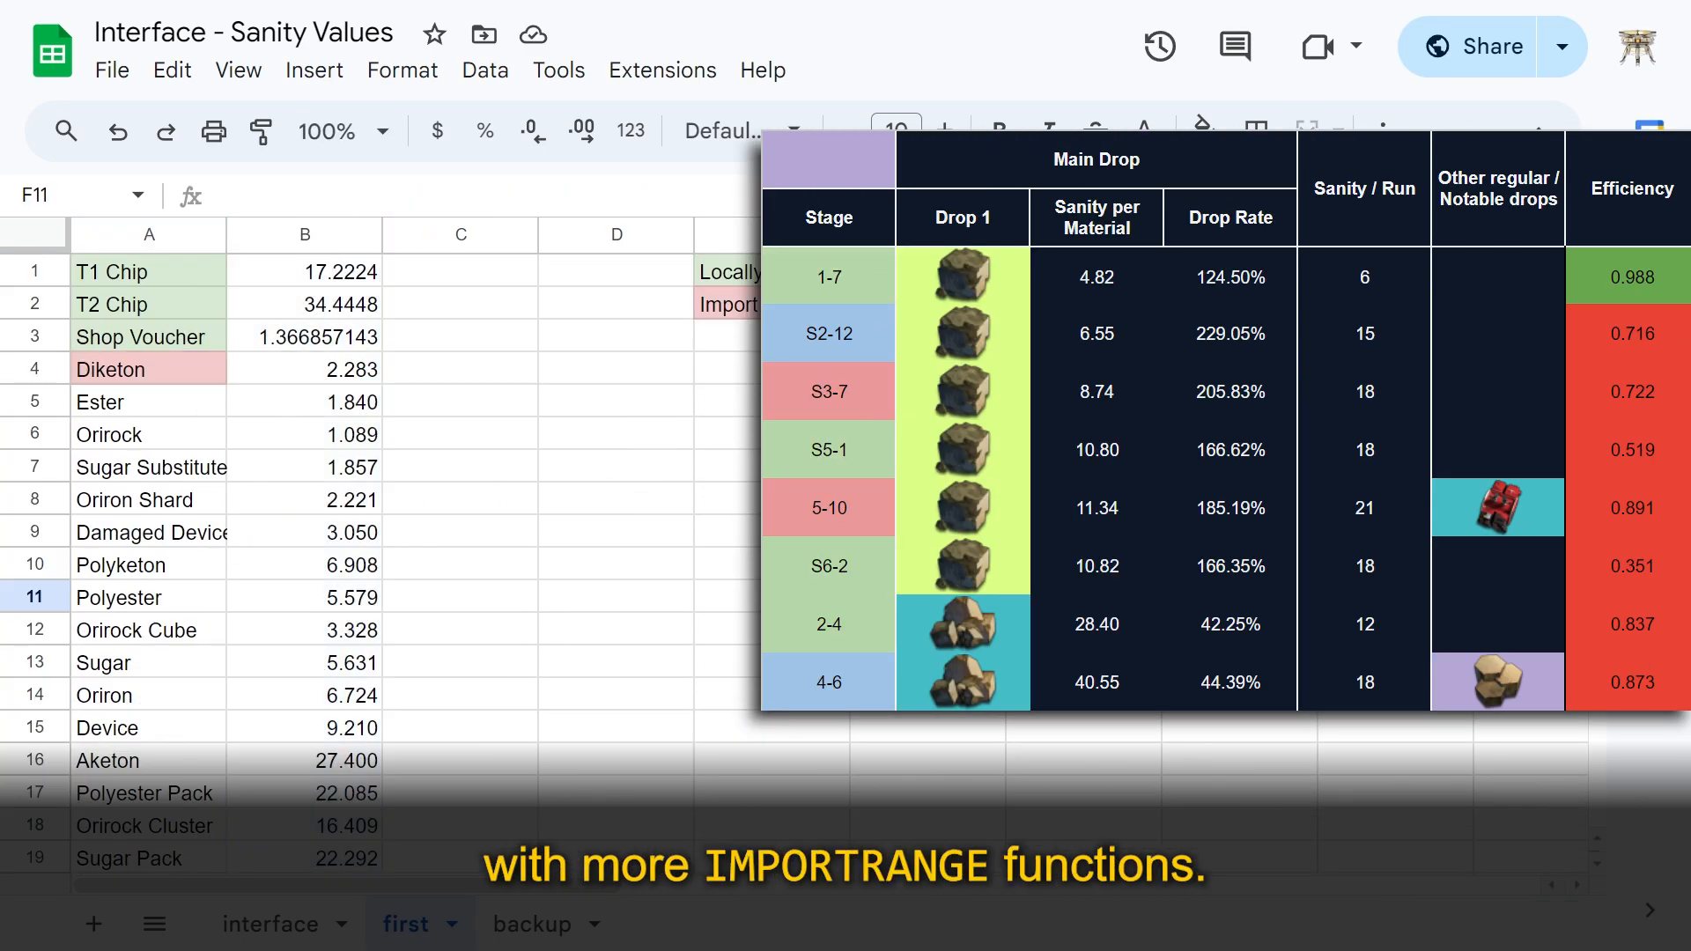
scroll("down", 3)
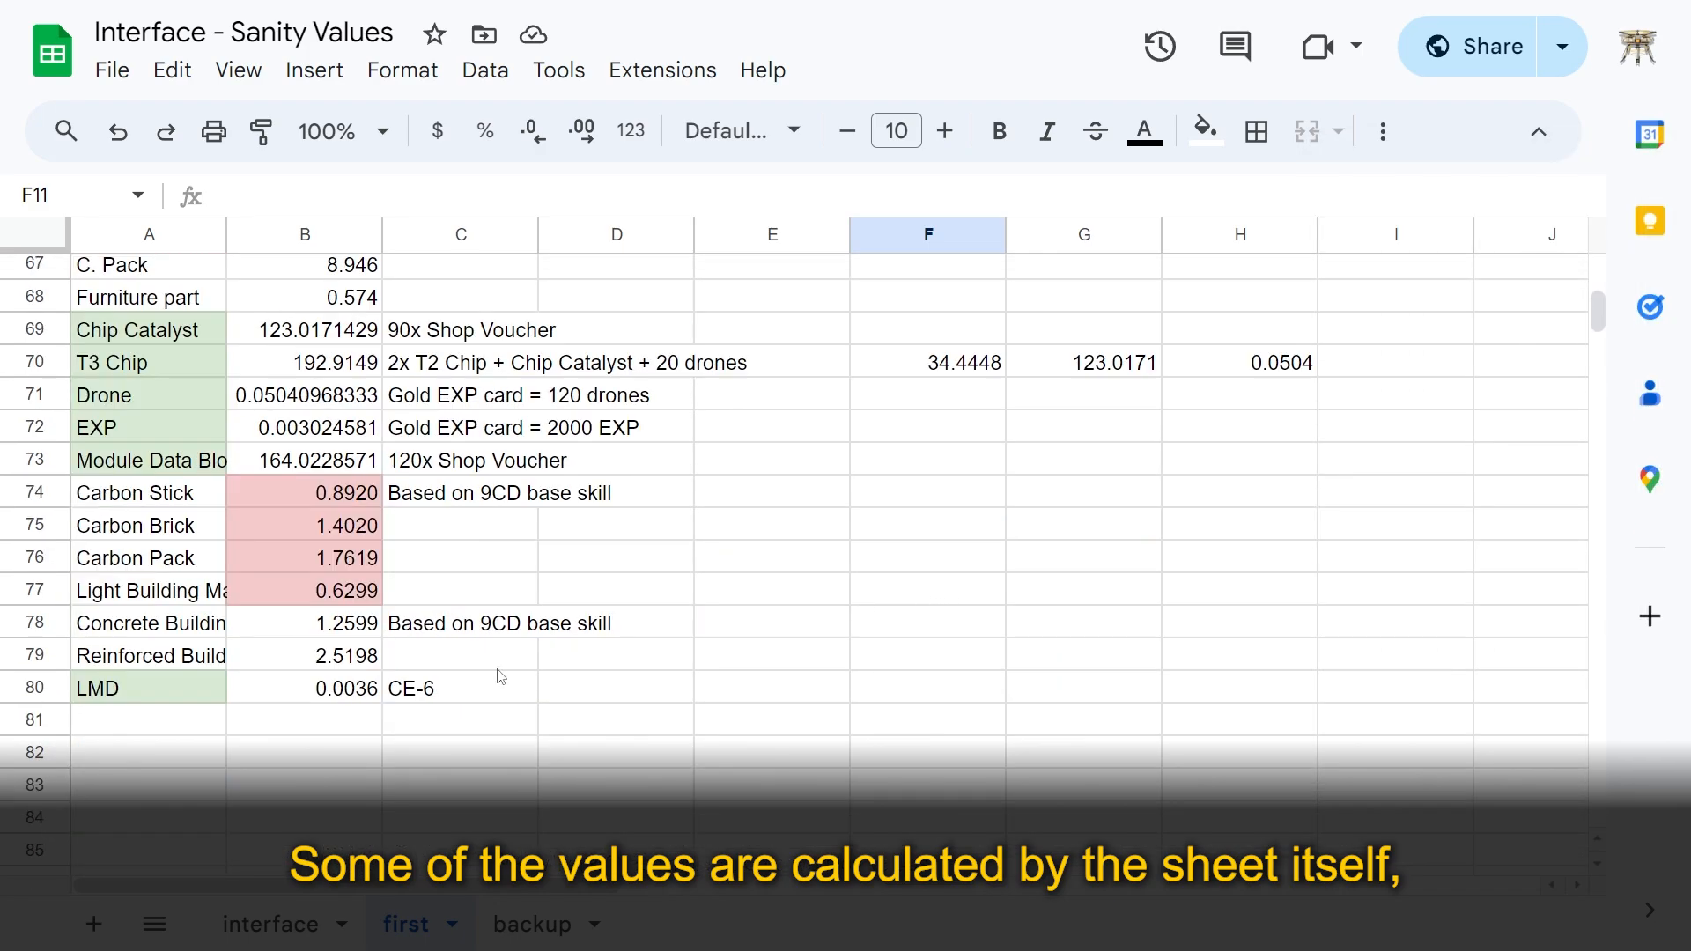
double_click(335, 688)
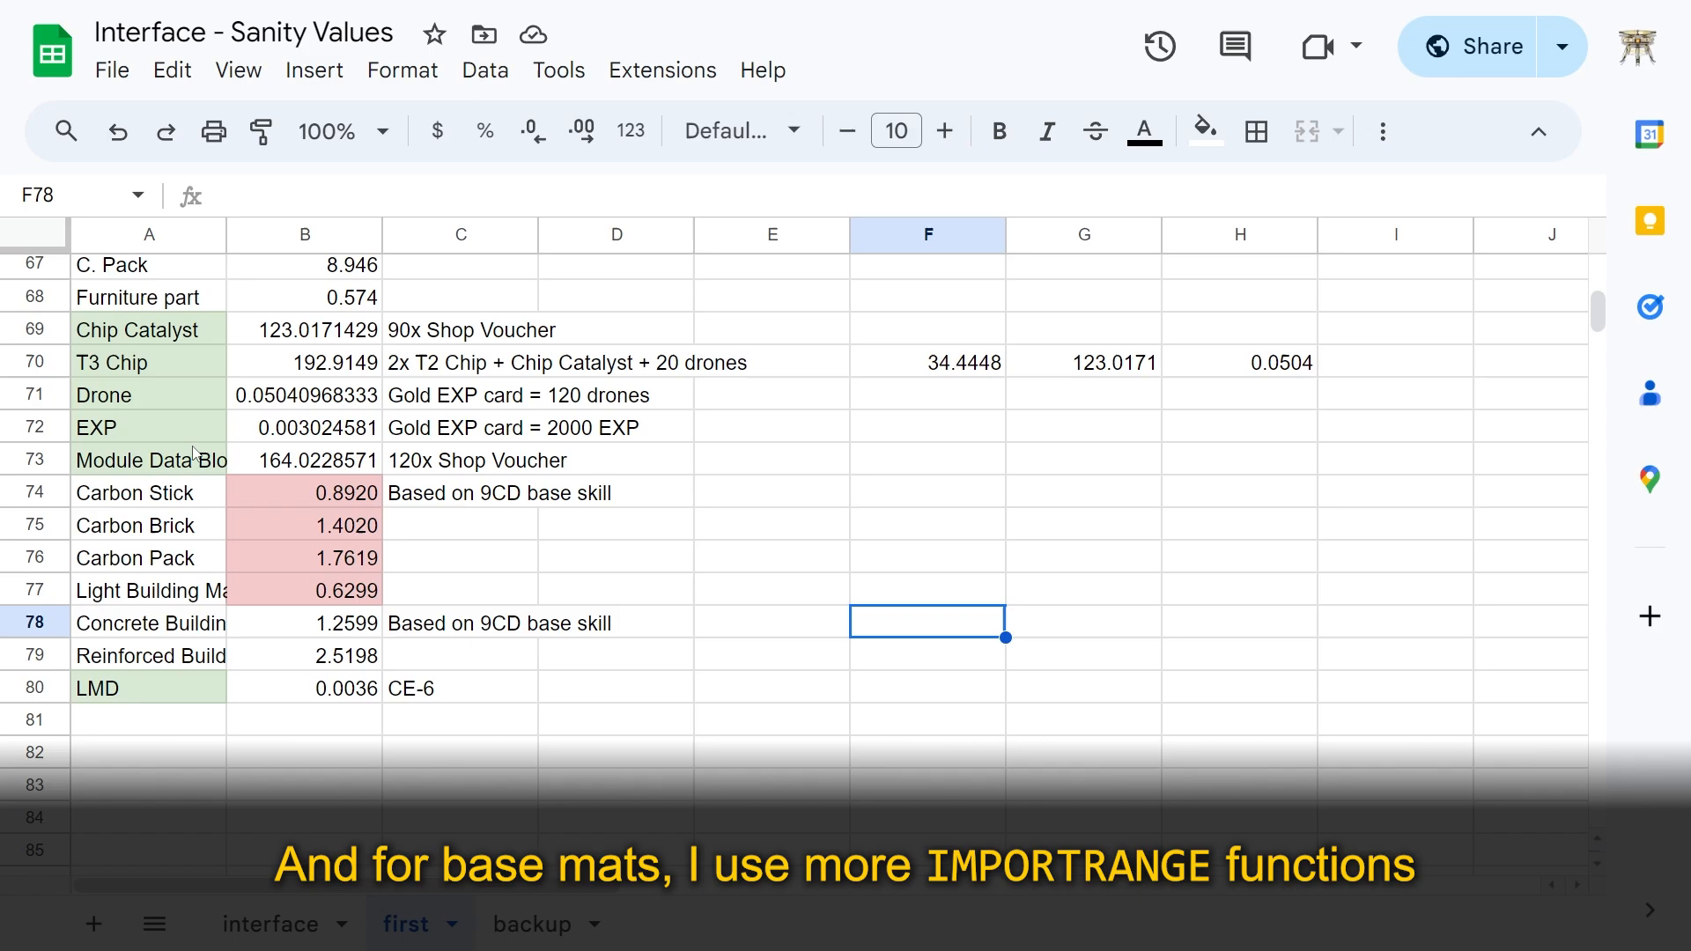
left_click(306, 525)
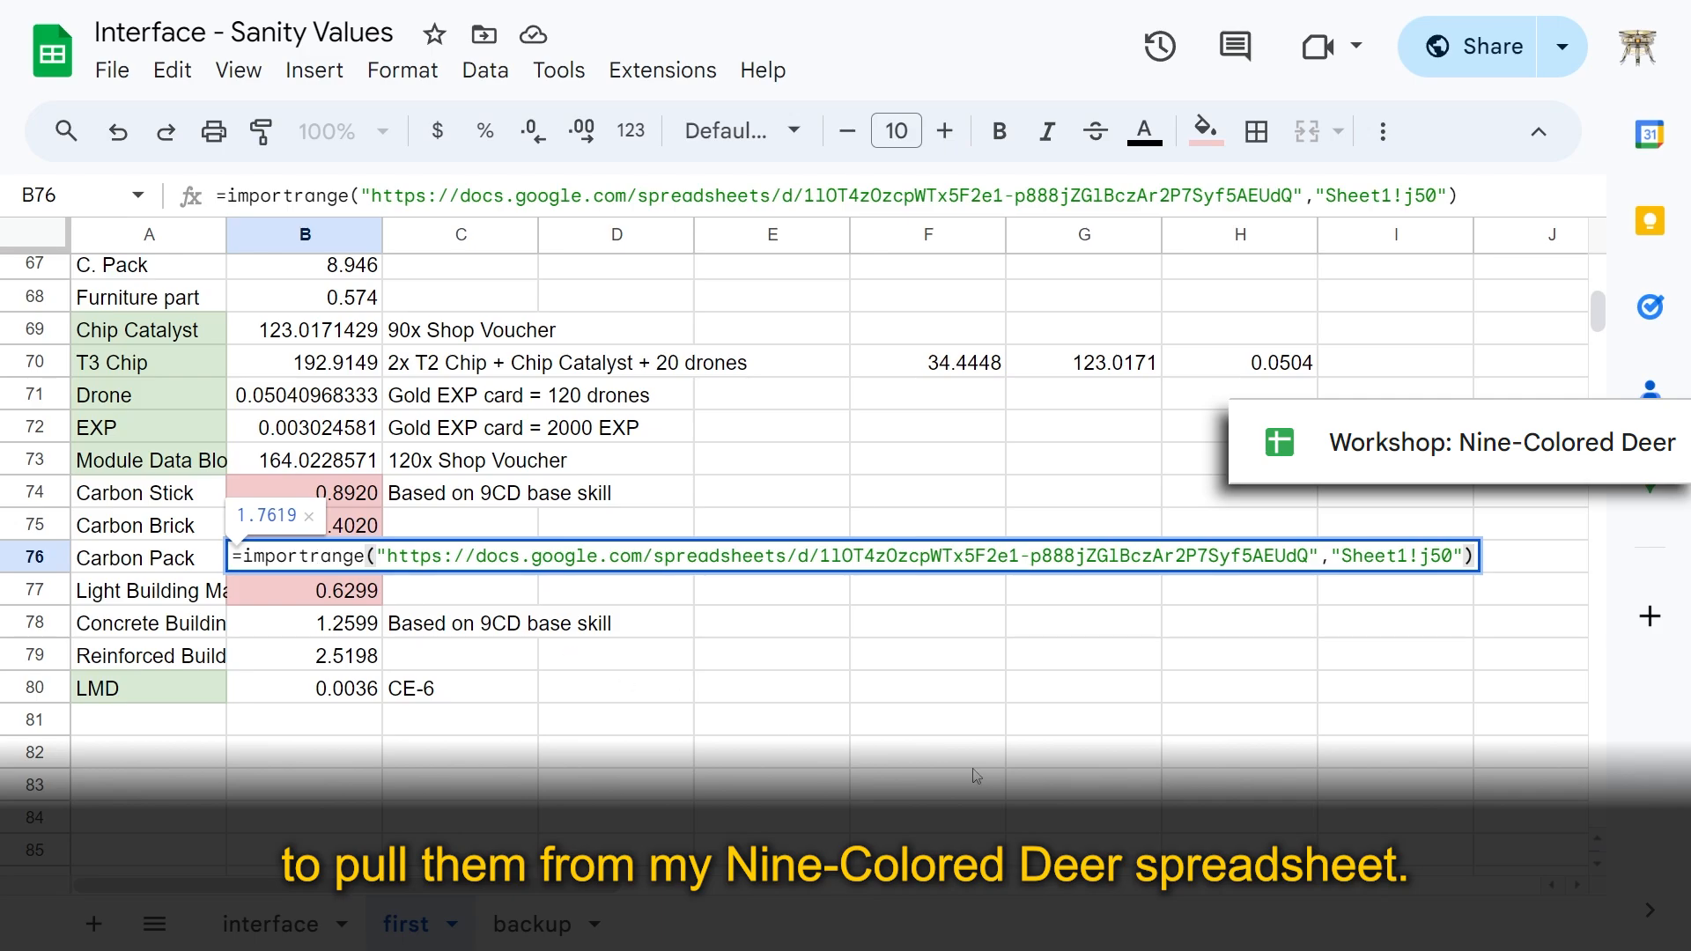
left_click(534, 924)
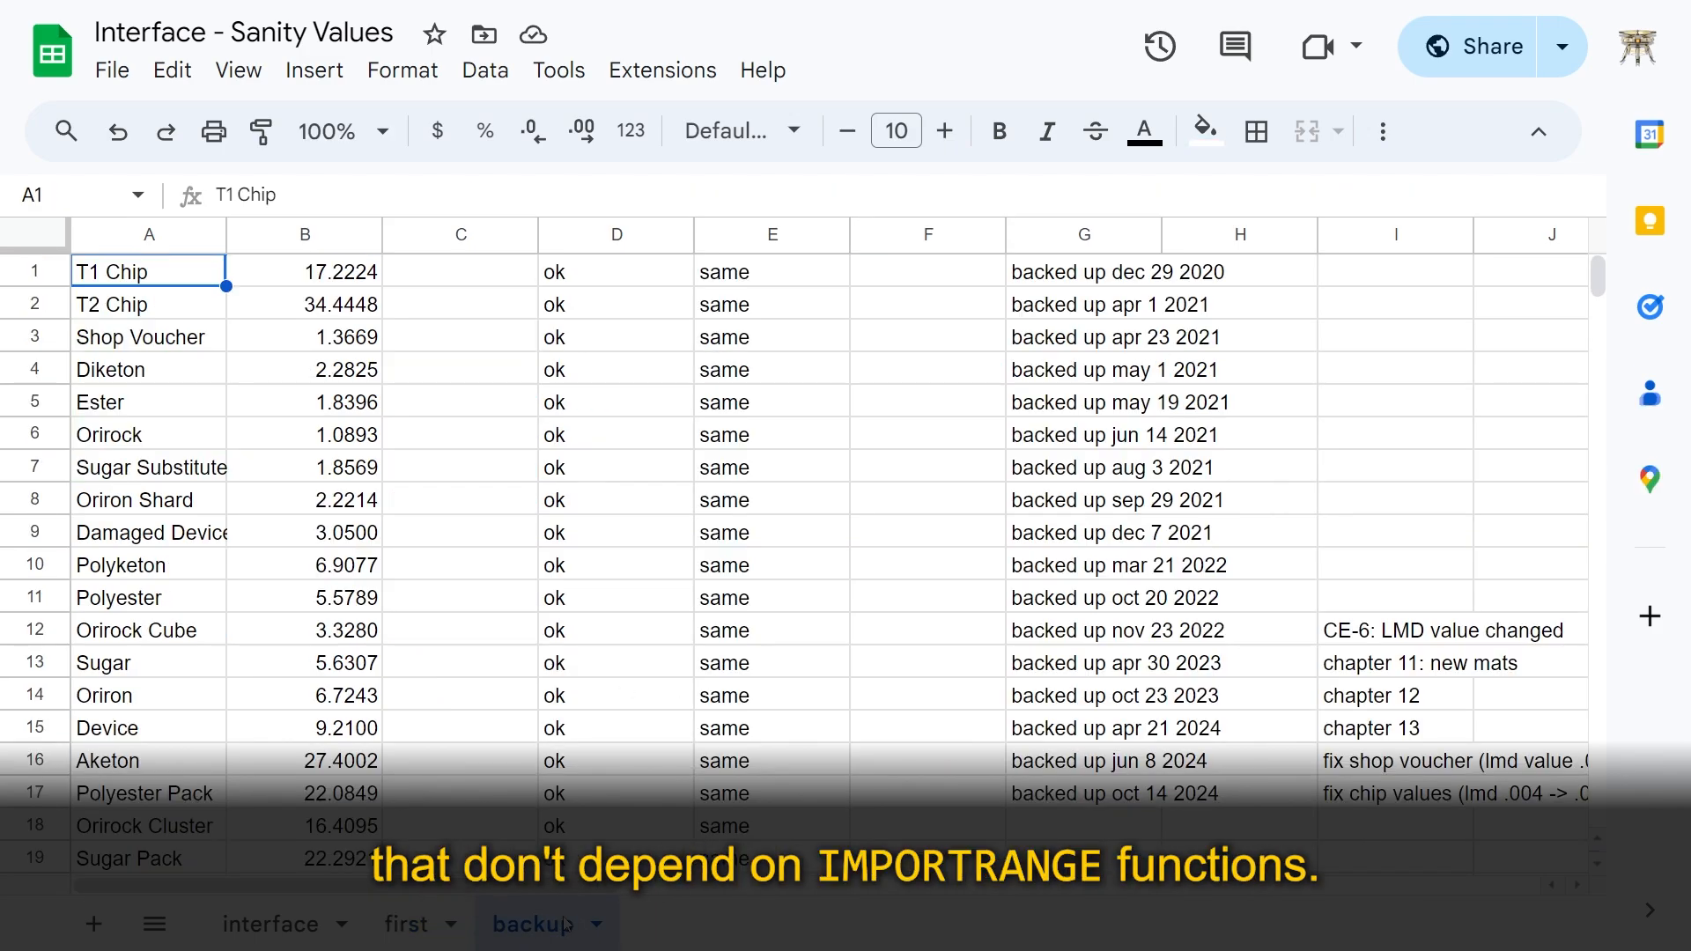
Step: Enter =0/0 as Shop Voucher's value in B3 and check the interface's IFERROR fallback
left_click(406, 924)
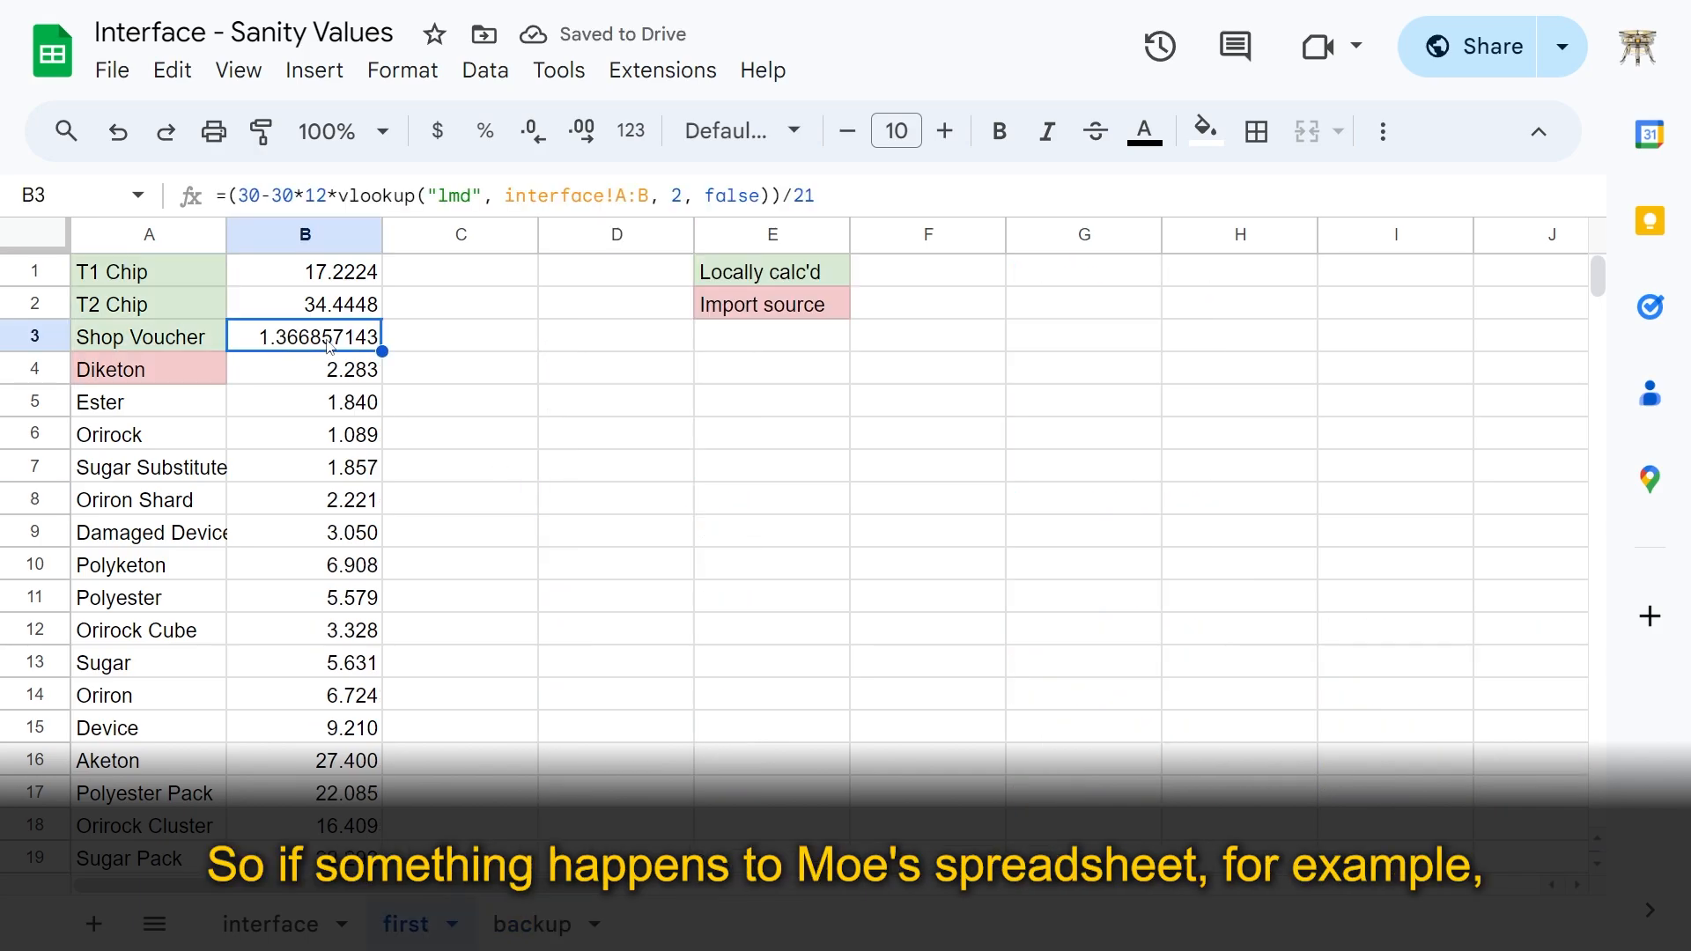
type("=0/0")
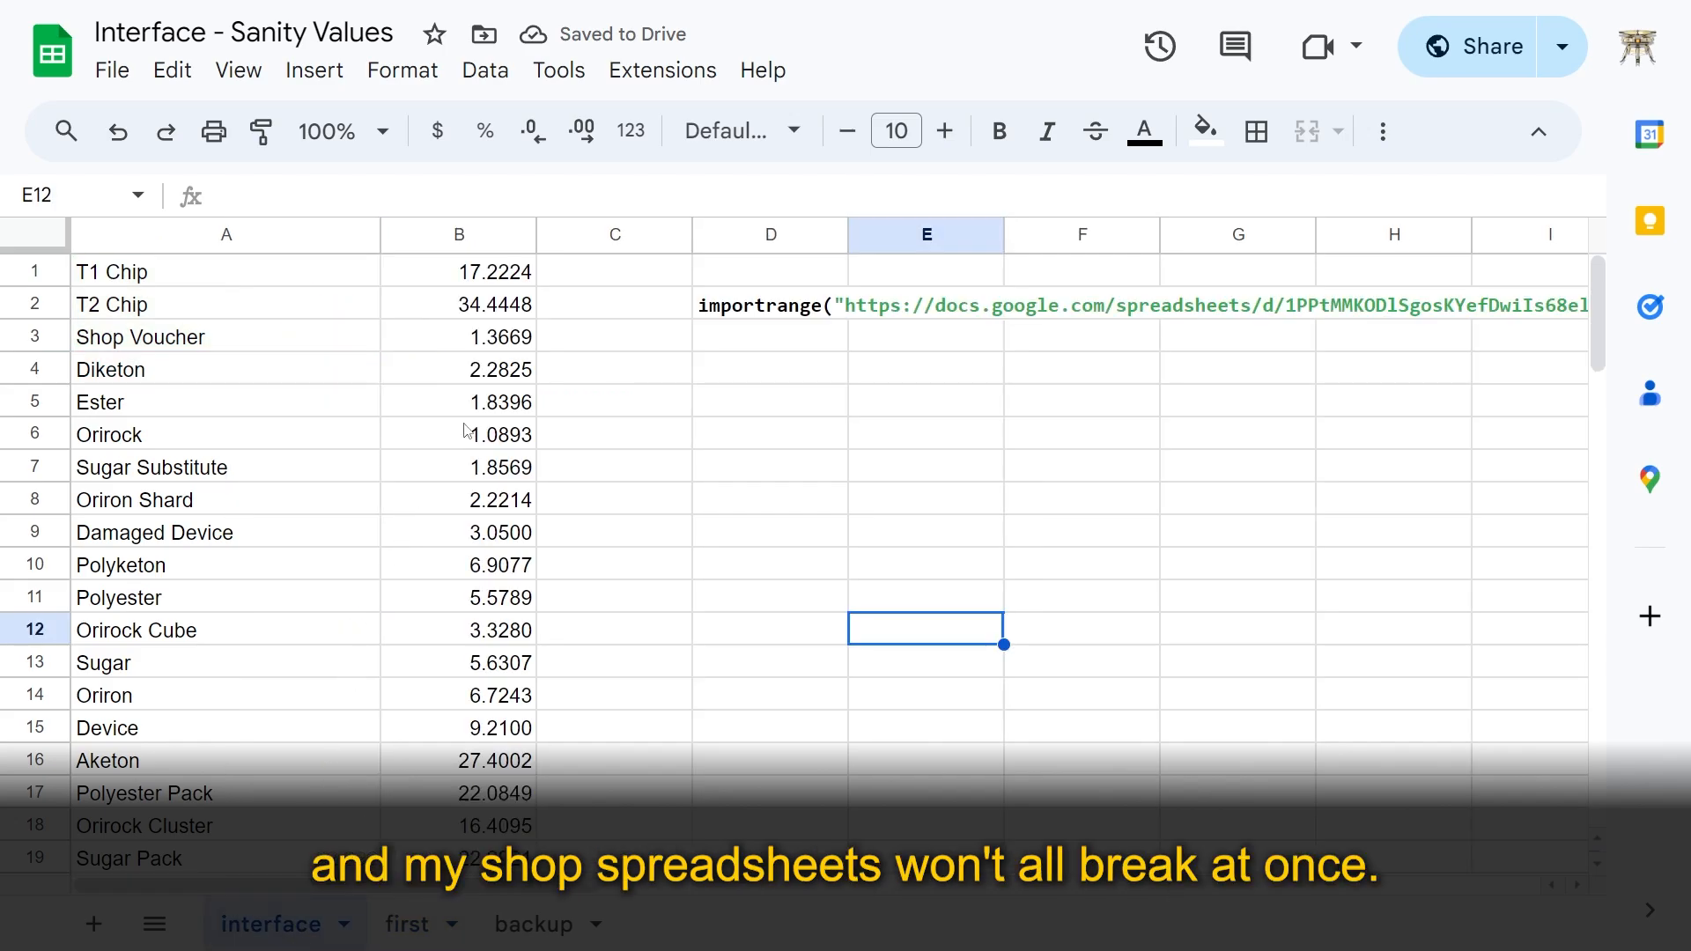
left_click(457, 336)
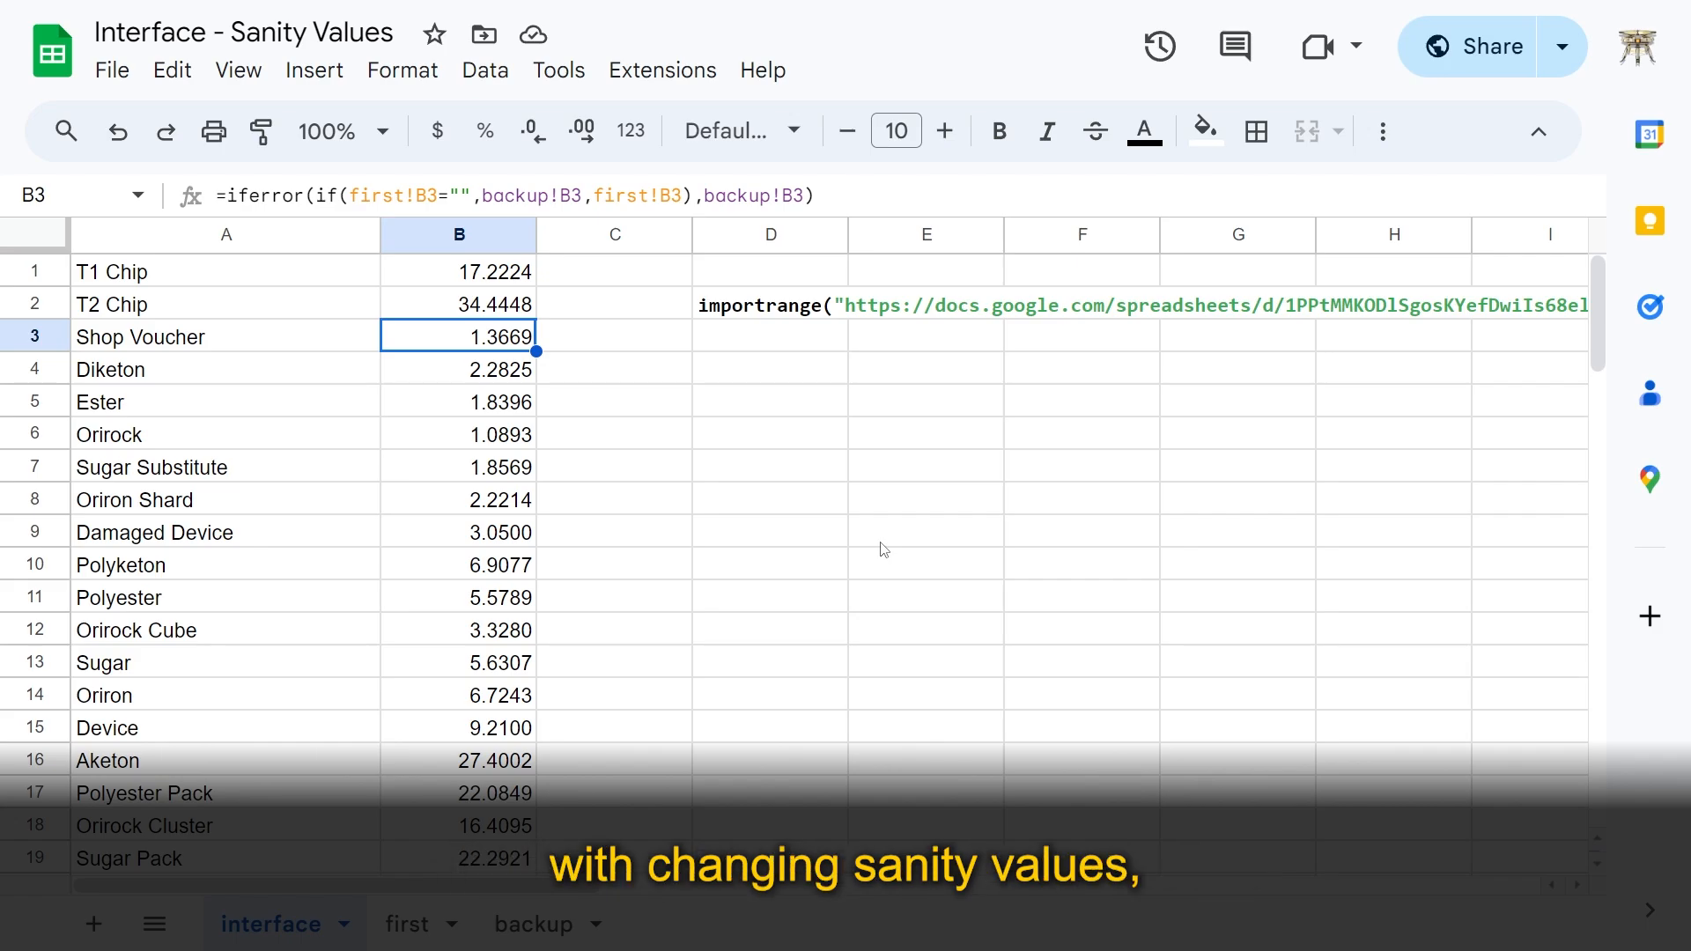
left_click(532, 924)
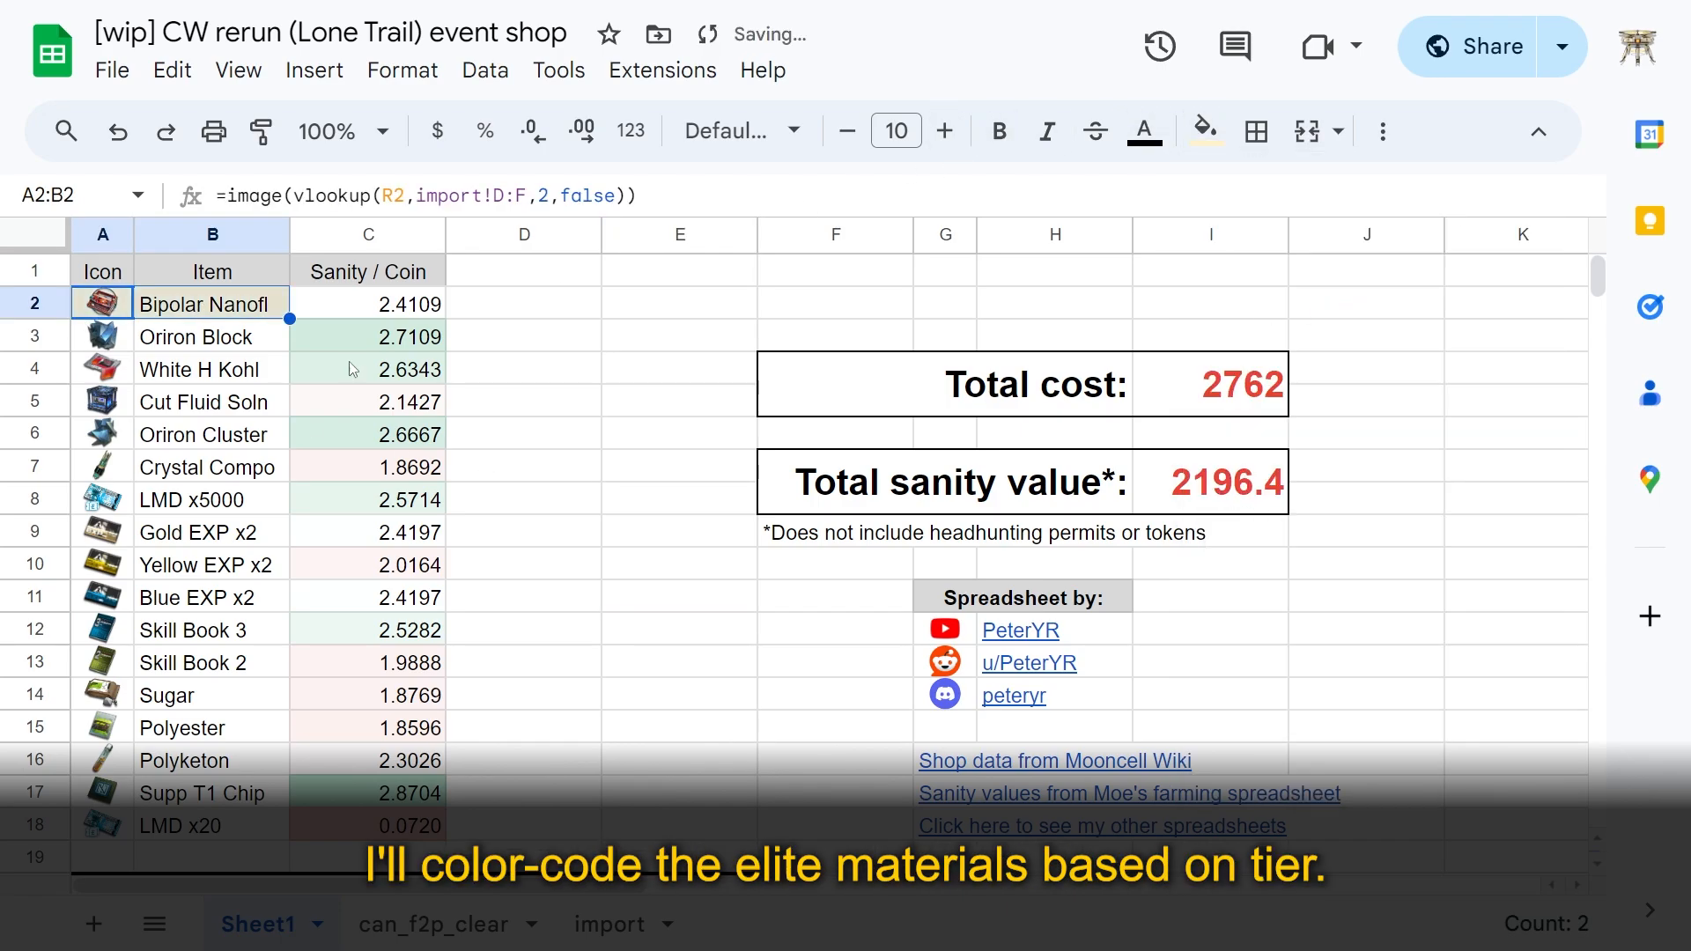
Step: Give the Sugar, Polyester and Polyketon rows a tier fill colour
left_click(1205, 131)
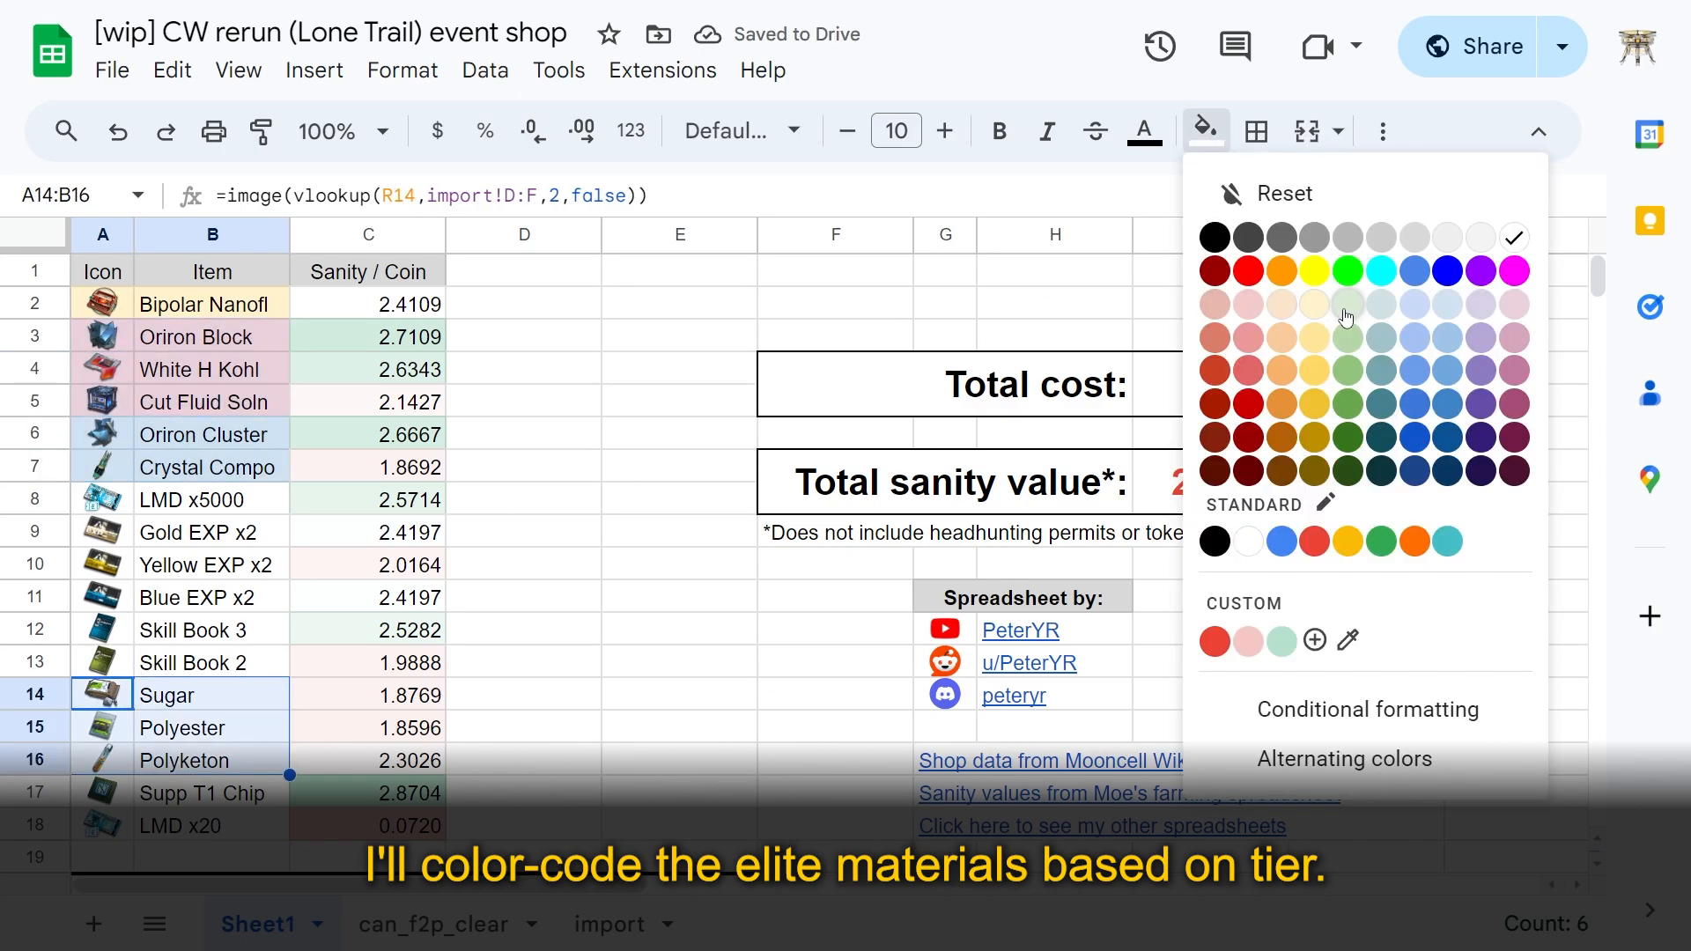
left_click(895, 400)
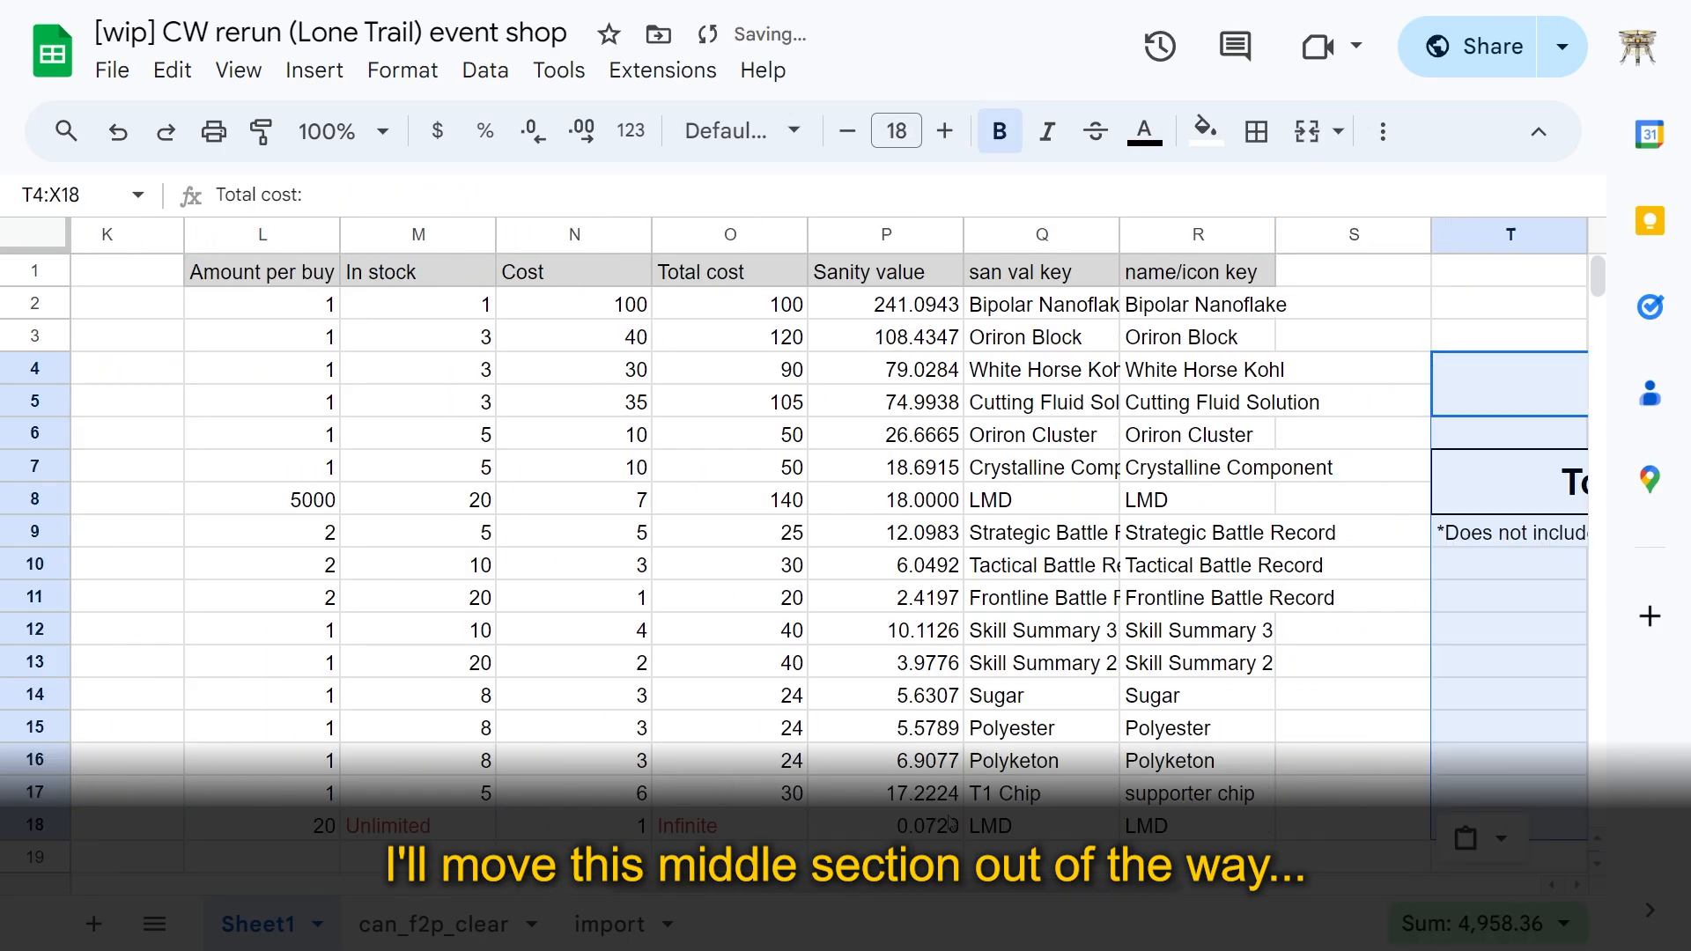
Step: Sort the whole shop item table by the Sanity / Coin column, Z to A
scroll("left", 3)
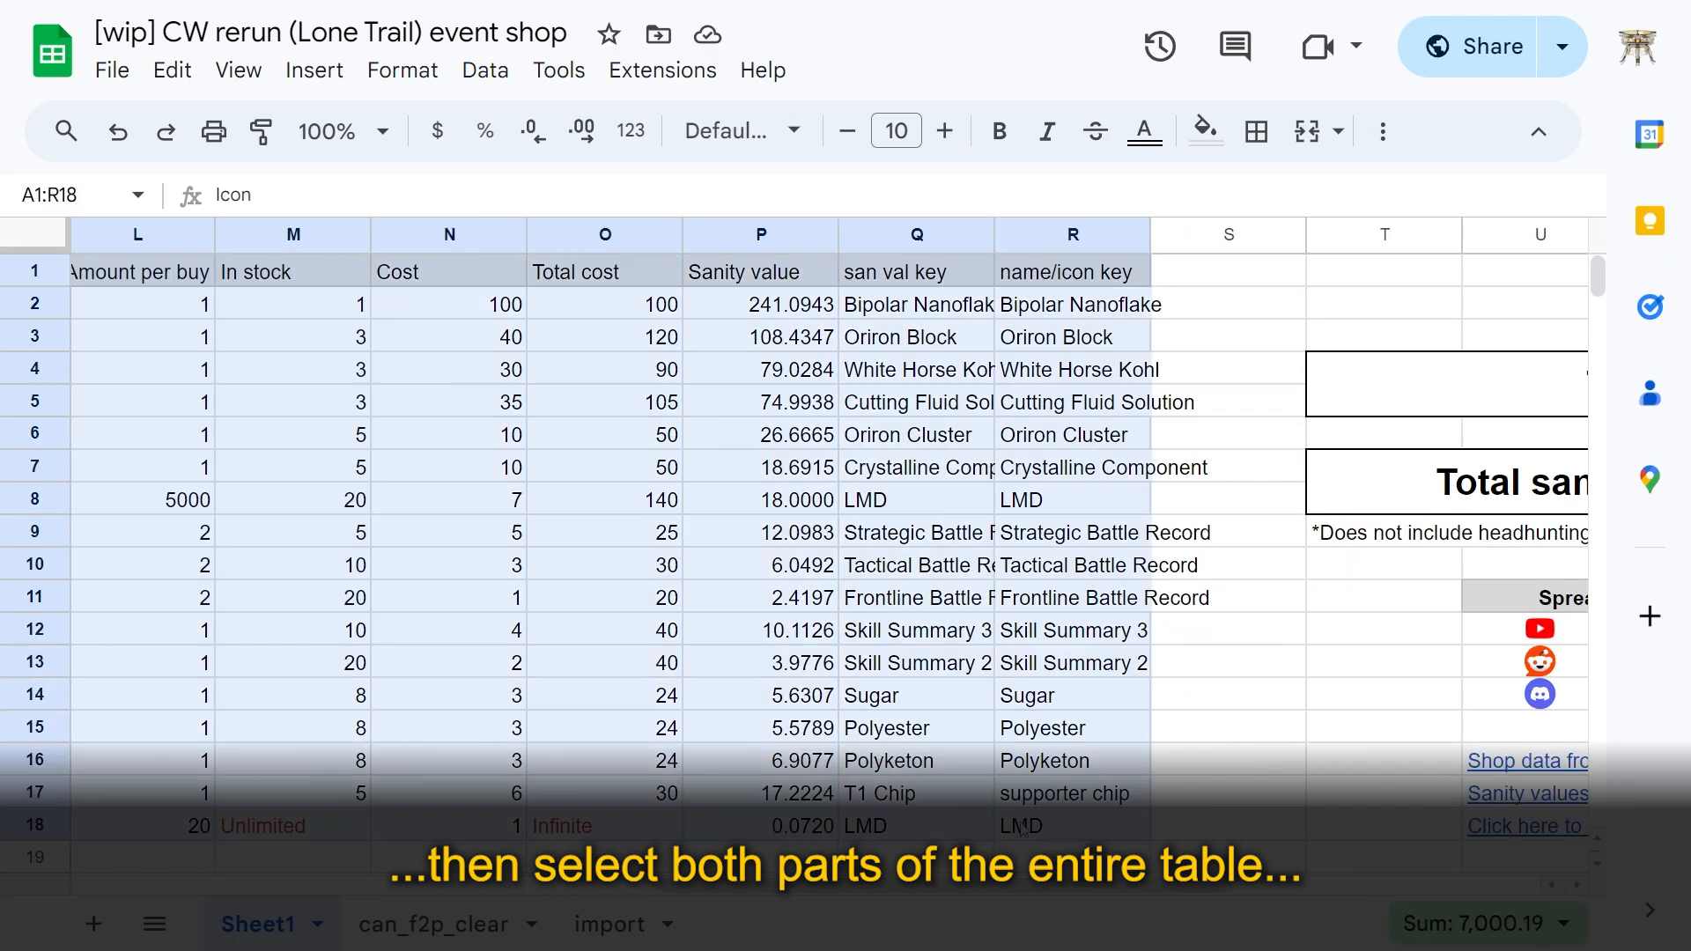
left_click(484, 70)
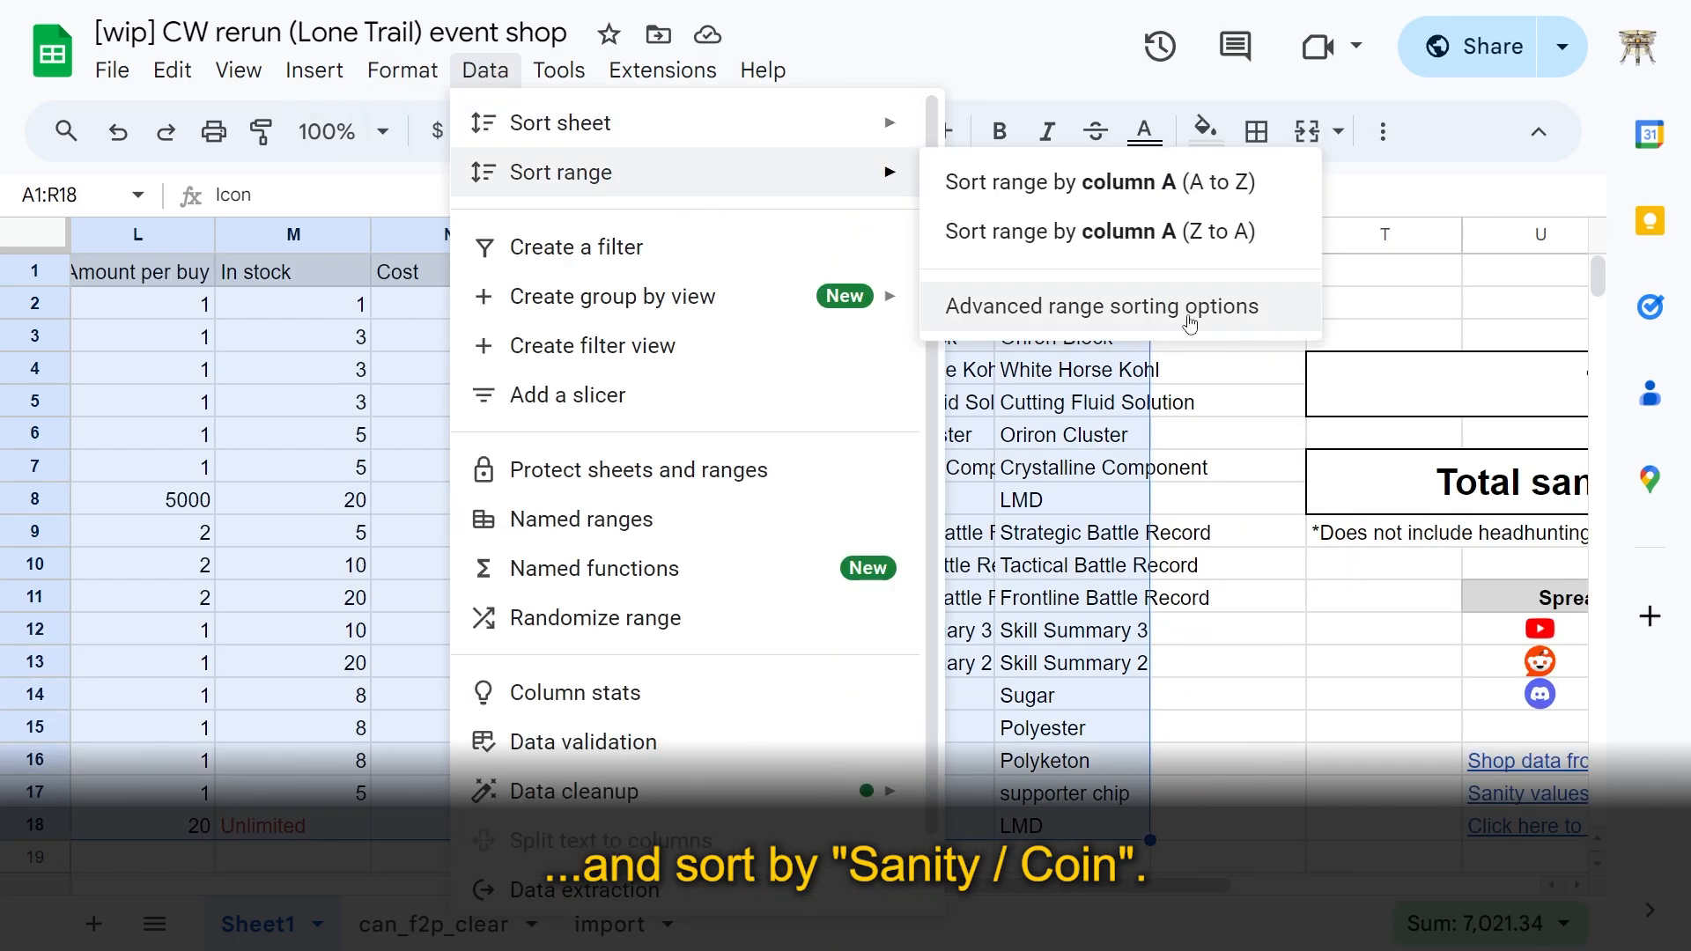
left_click(1103, 306)
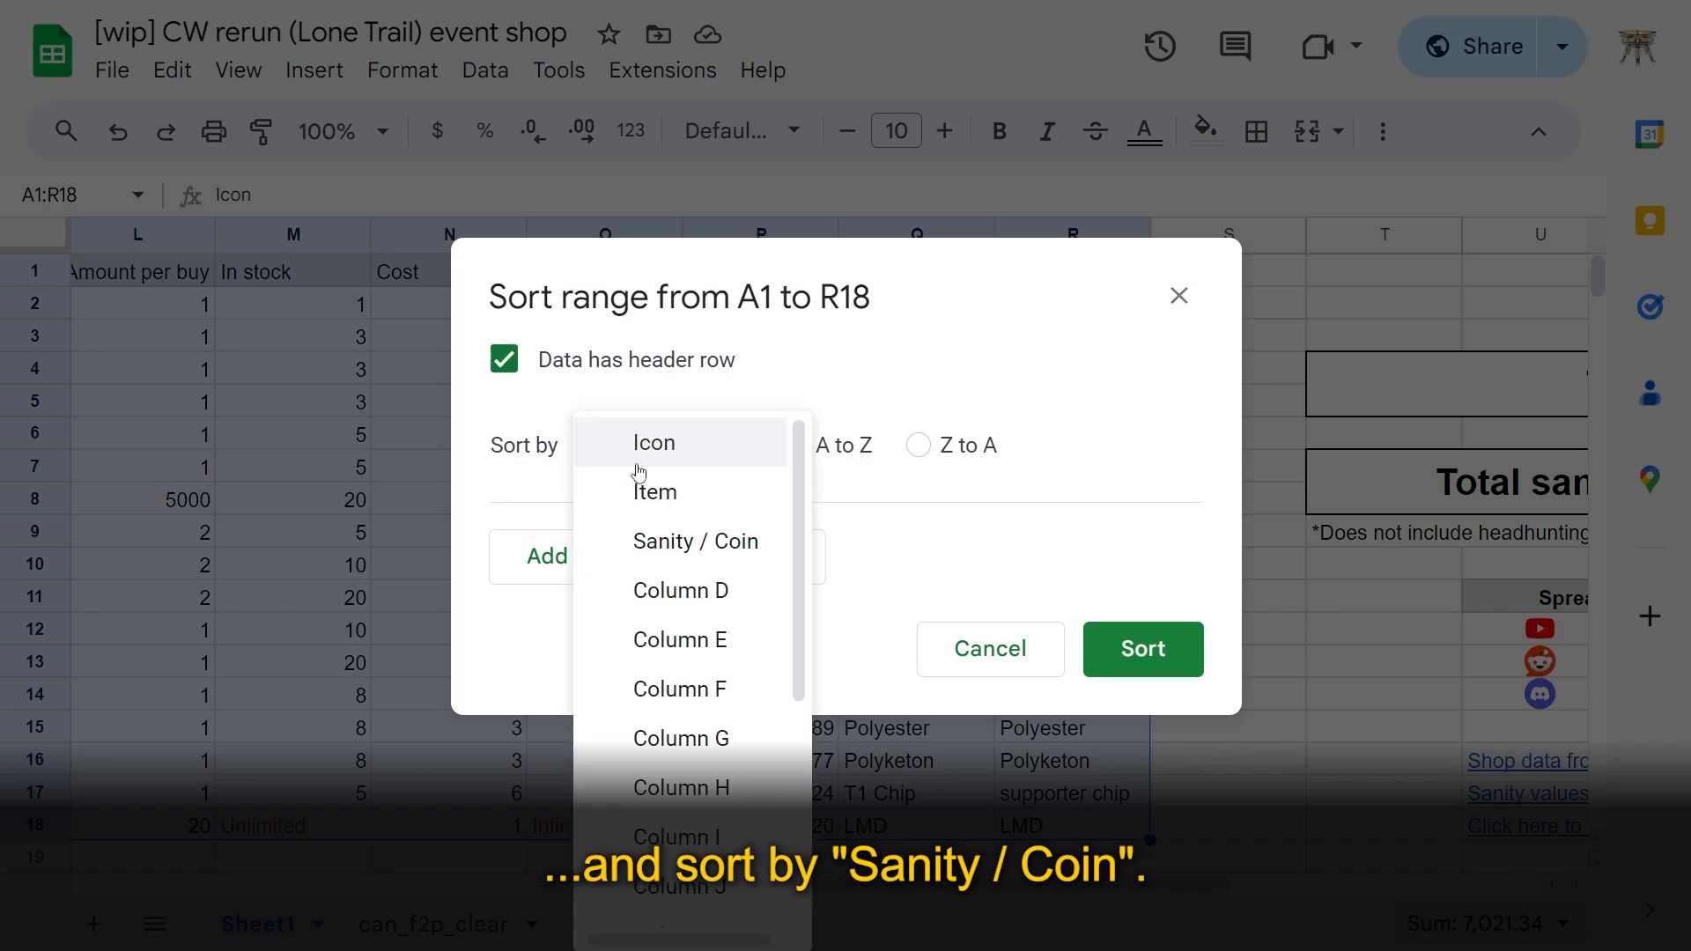
left_click(696, 540)
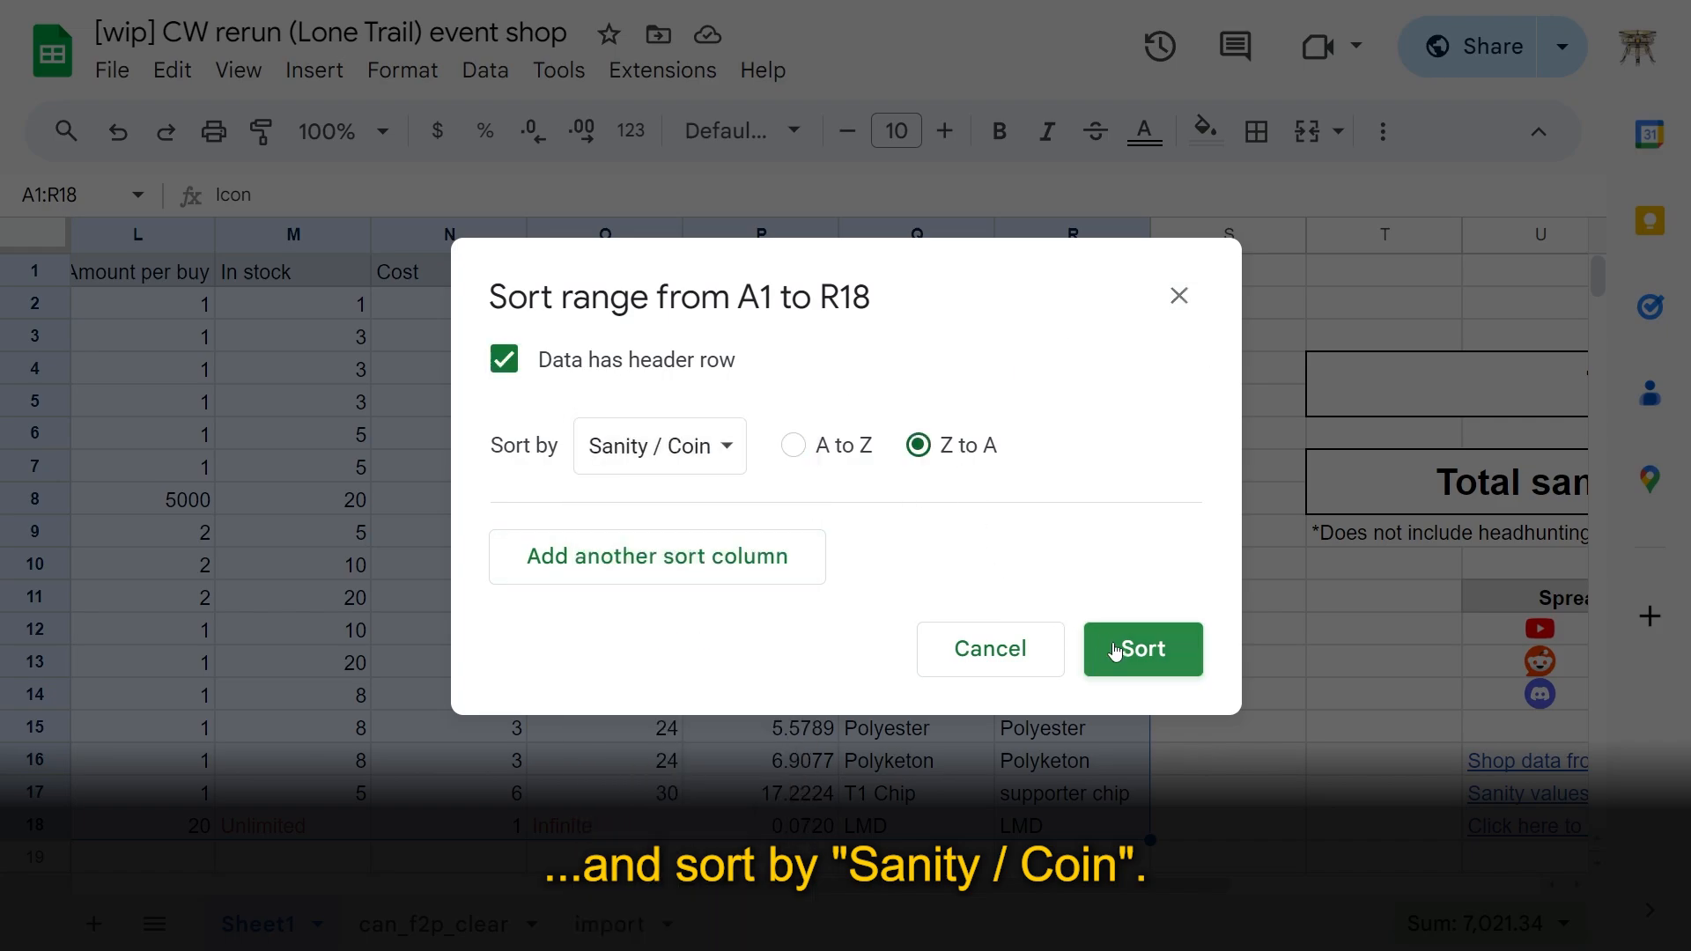
left_click(1142, 648)
type("Silence")
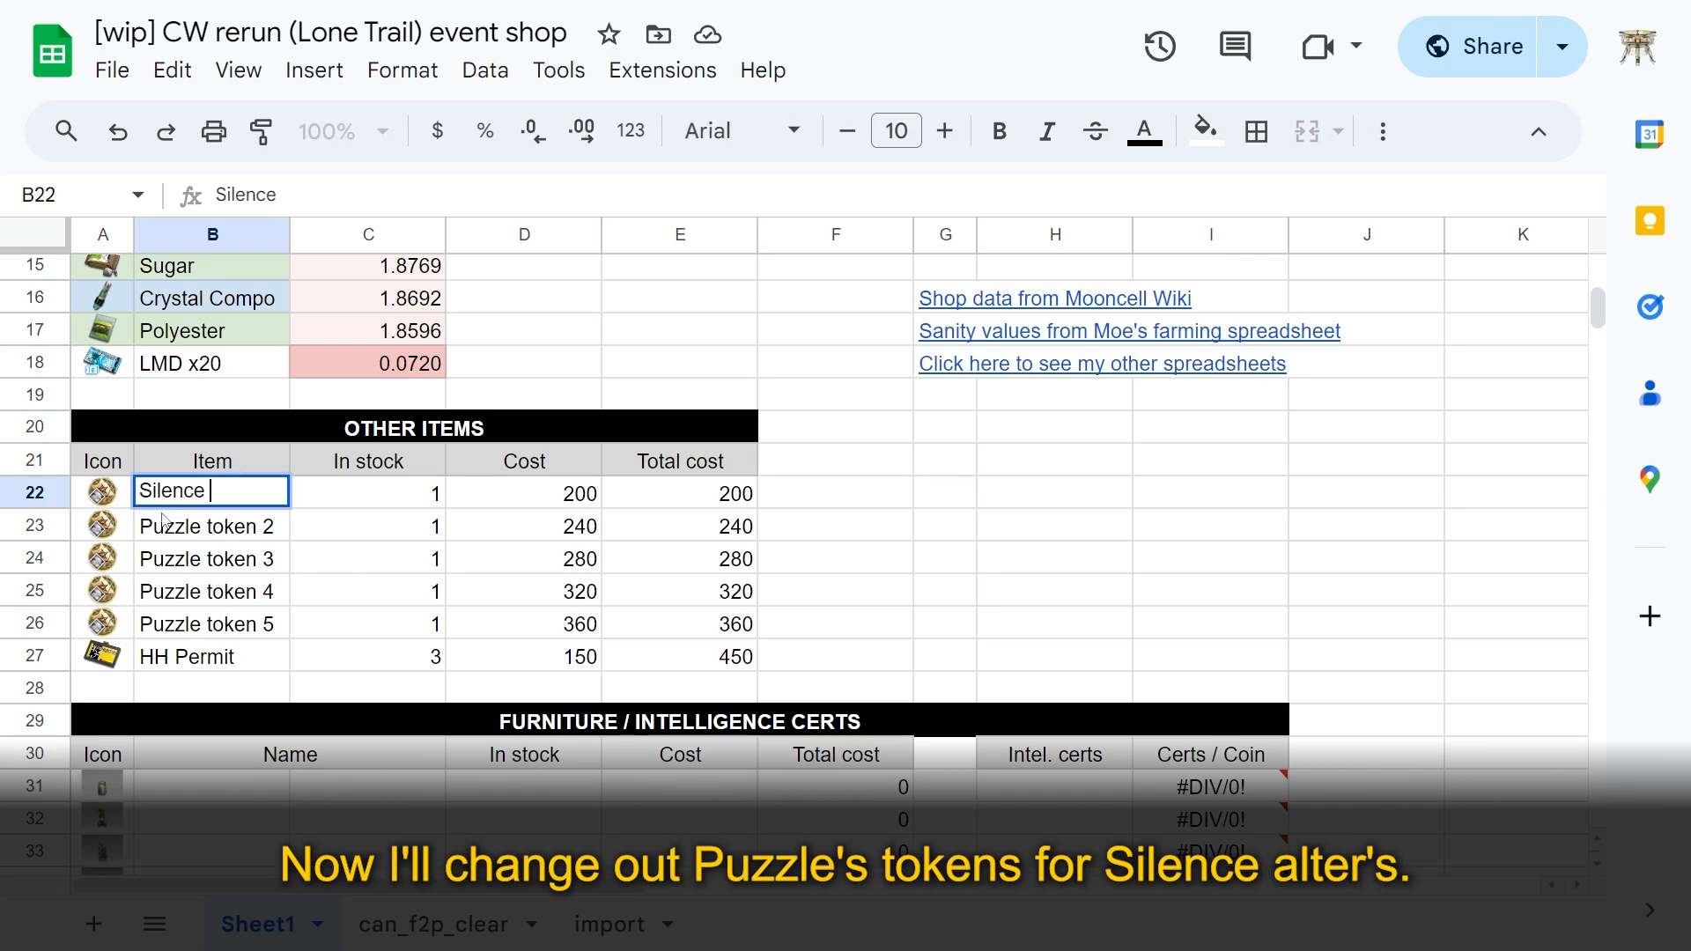
Step: Rename the token row to 'Silence alt tkn 1' and select the token rows' icon URL cells
type("alt tkn")
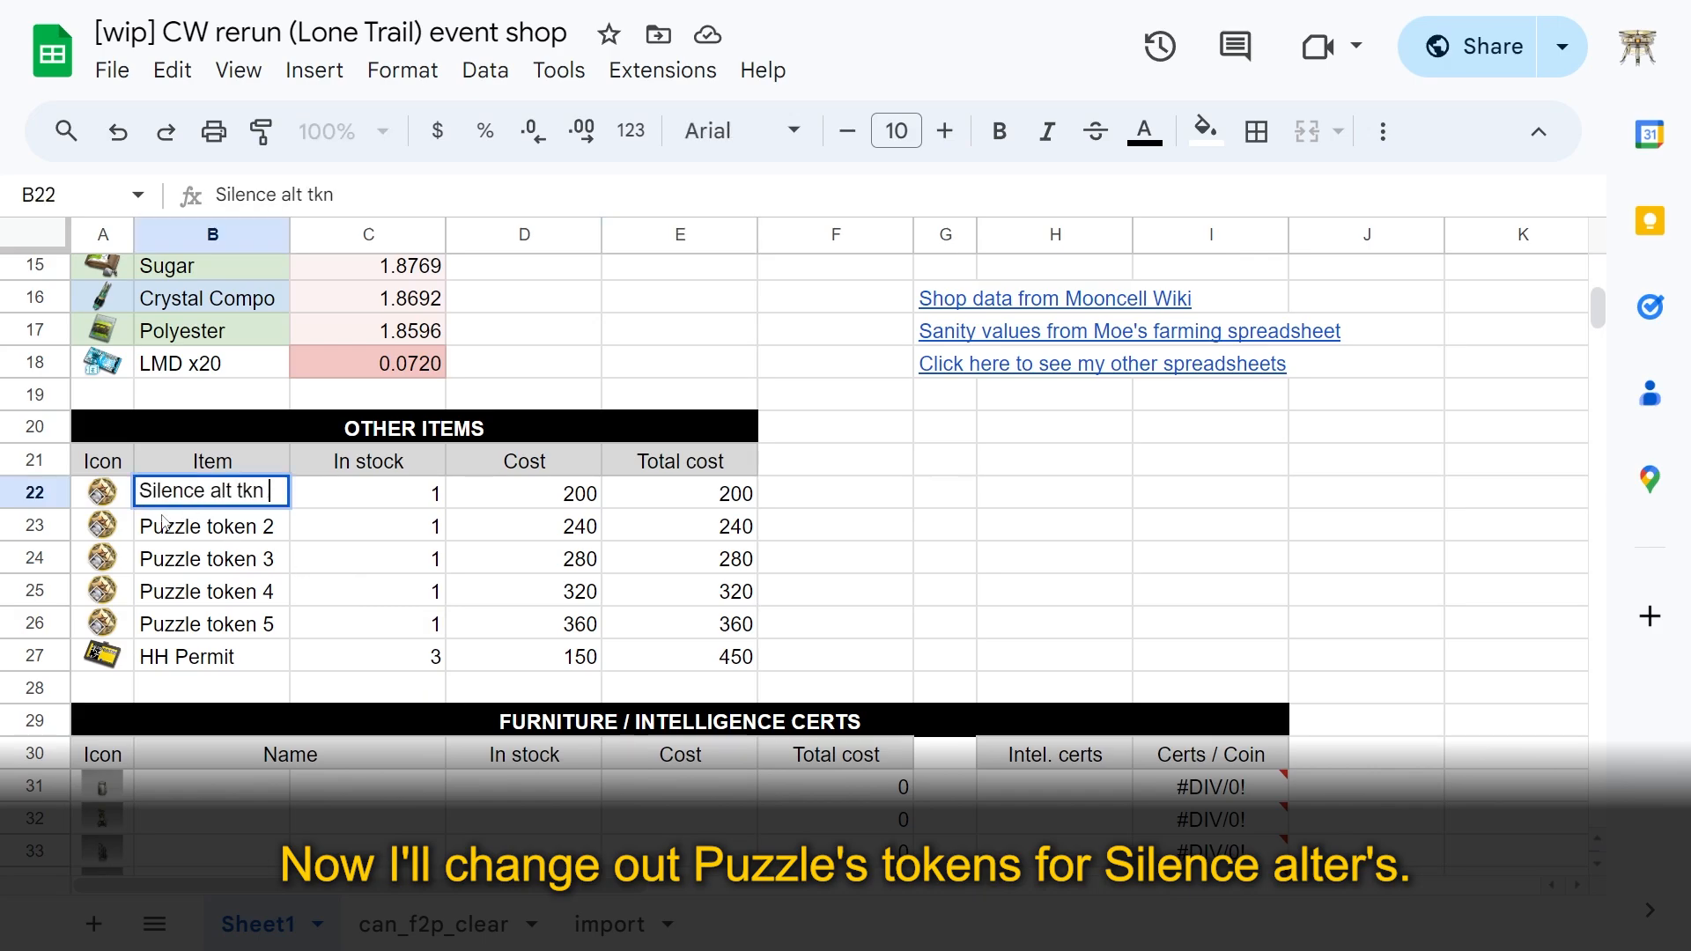
type("1")
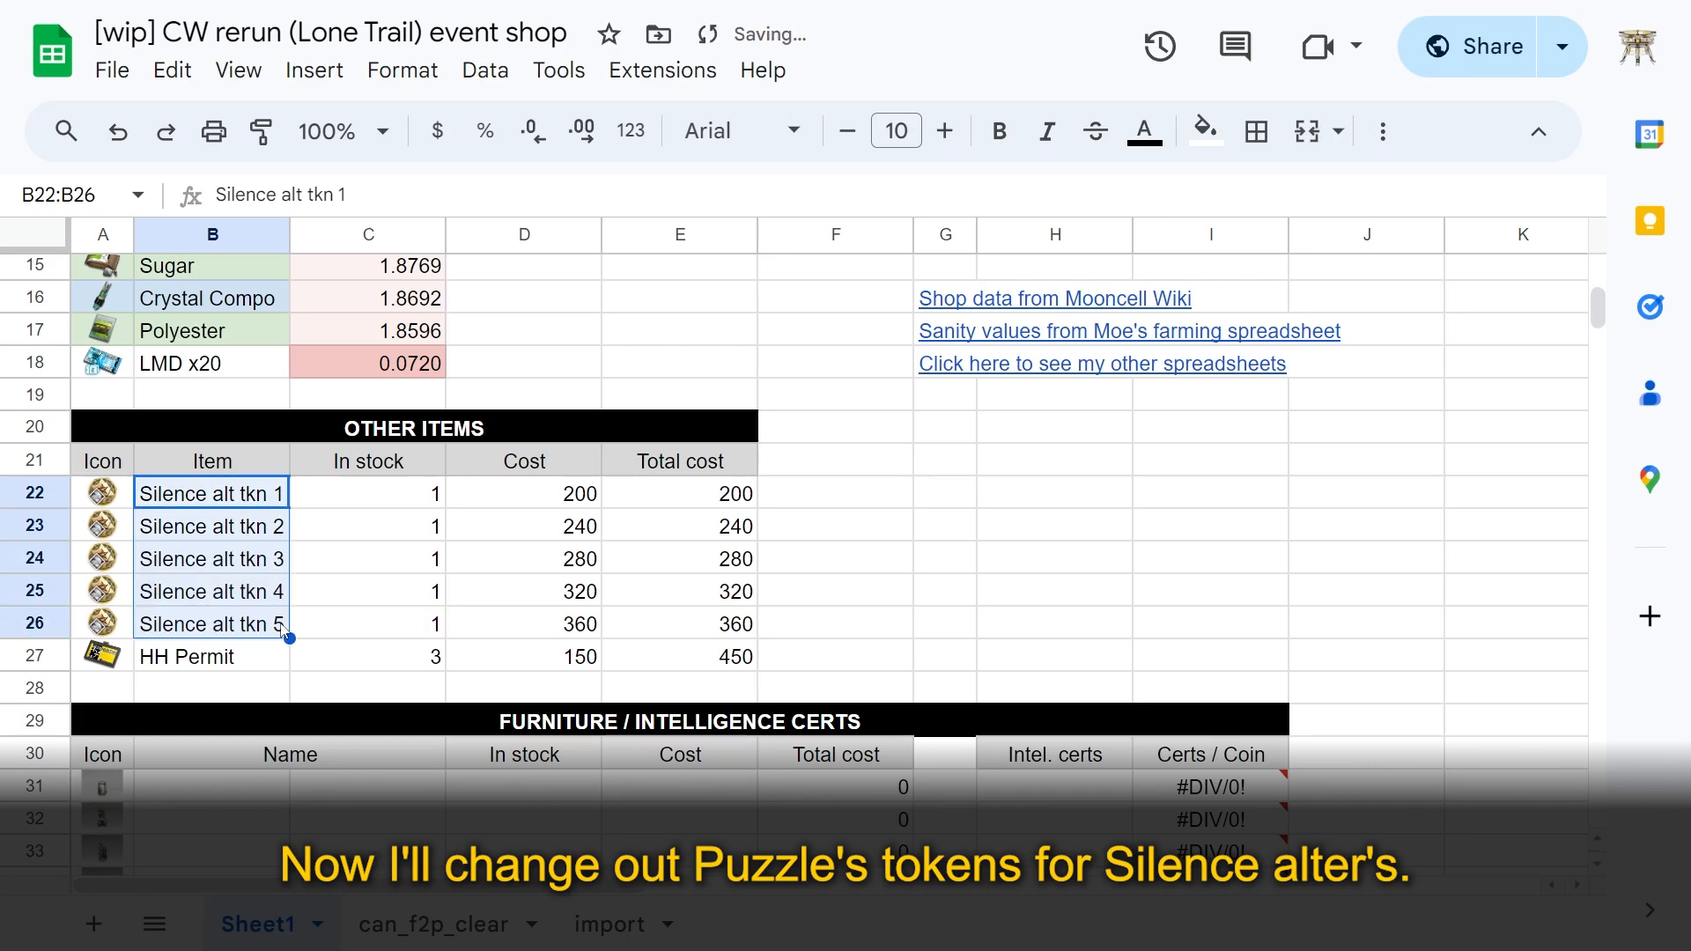
left_click(524, 493)
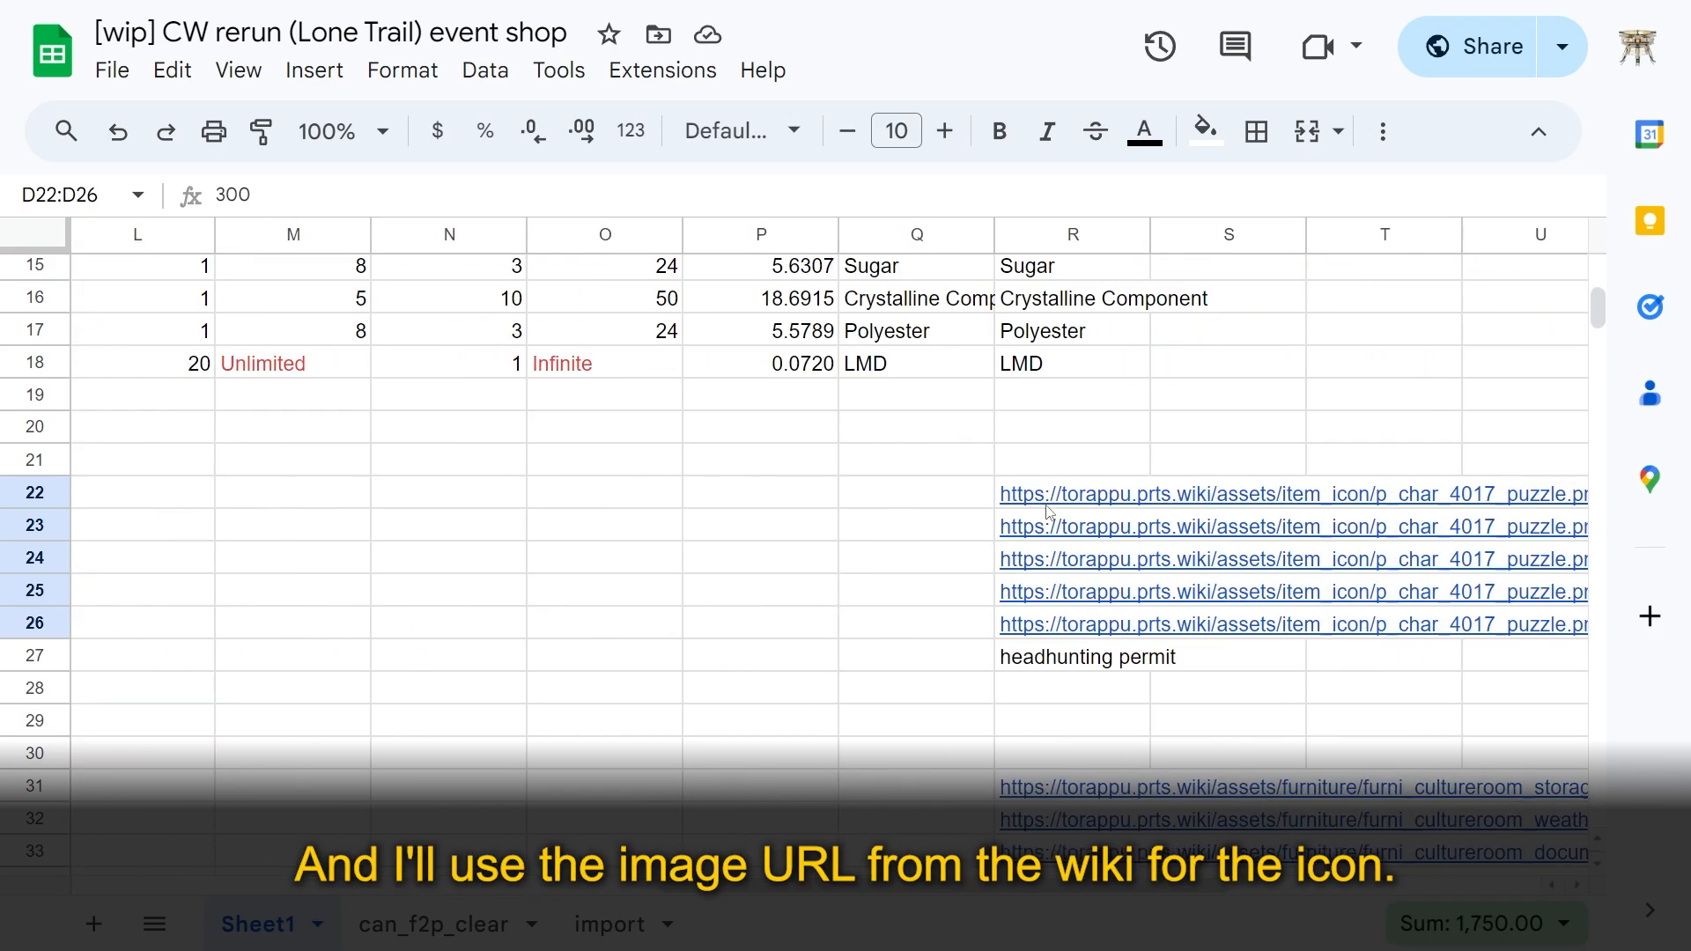
left_click(1072, 495)
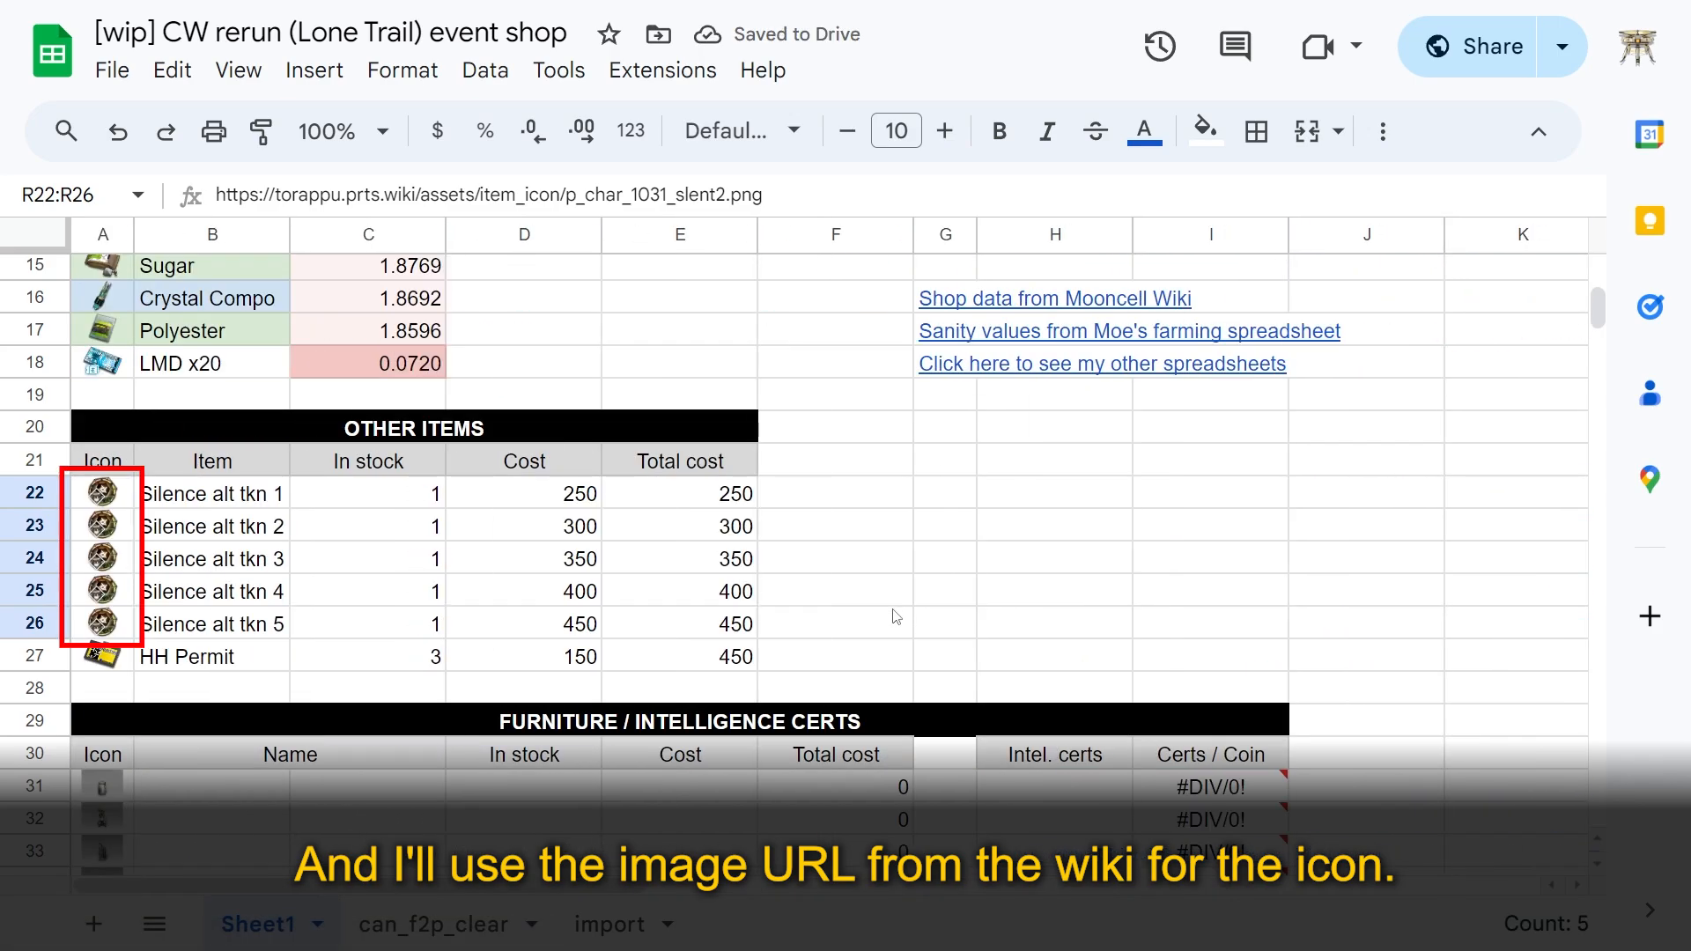
scroll("down", 3)
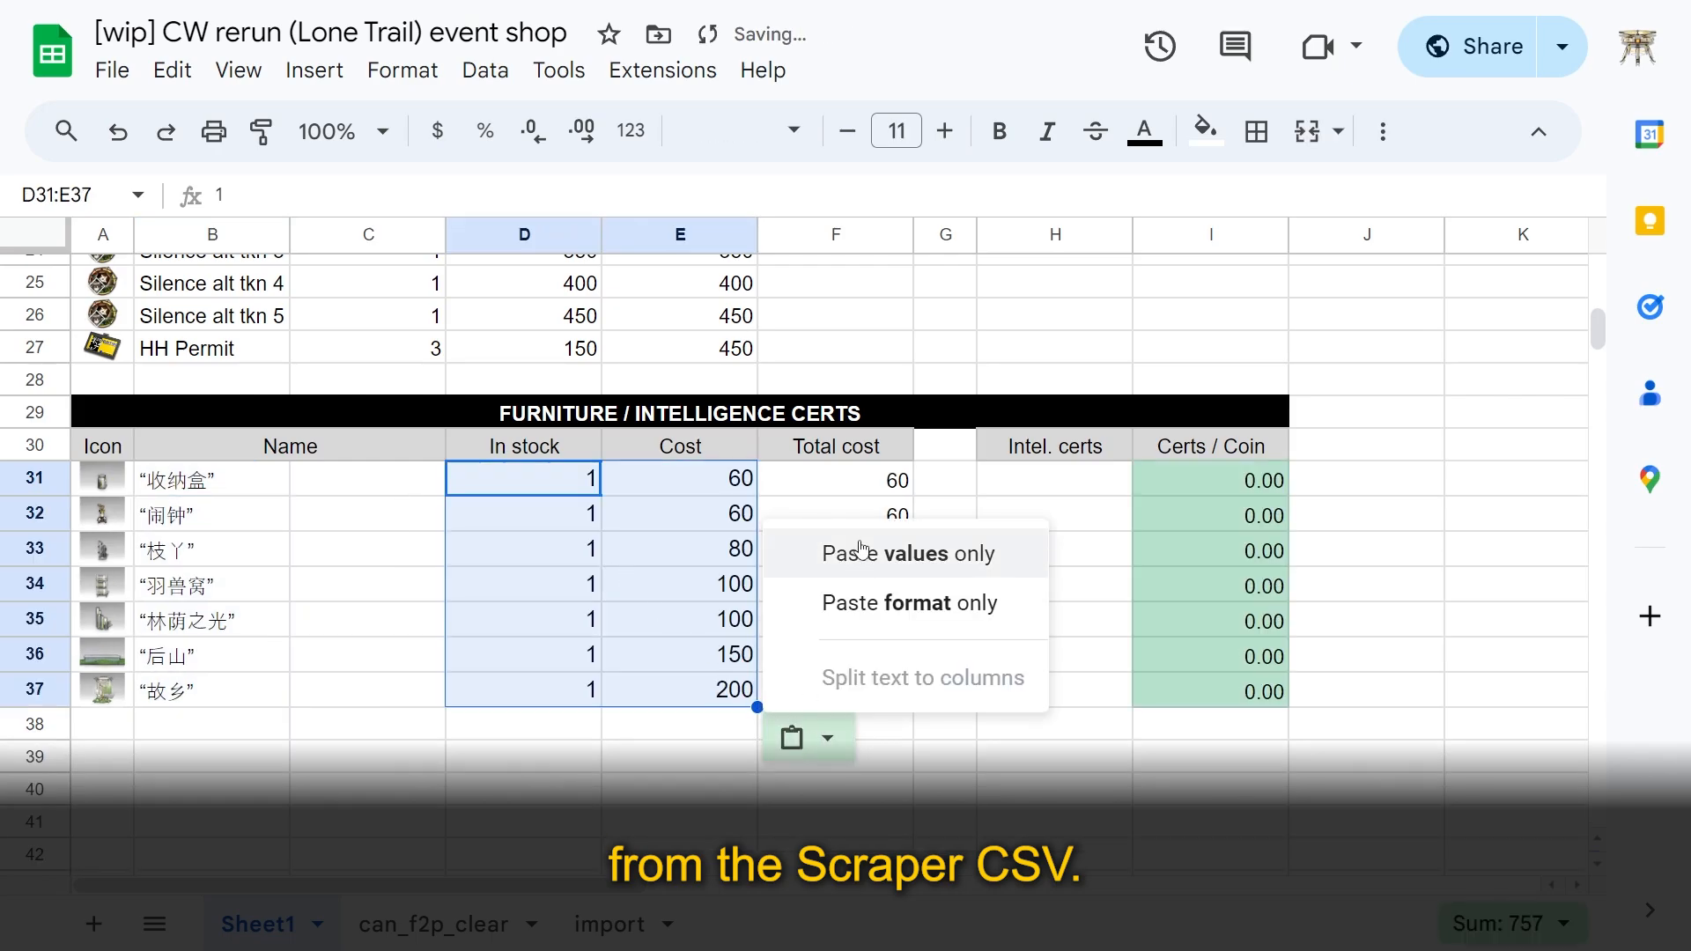
Step: Paste the scraper stock and cost data into D31:E37 as values only
left_click(904, 553)
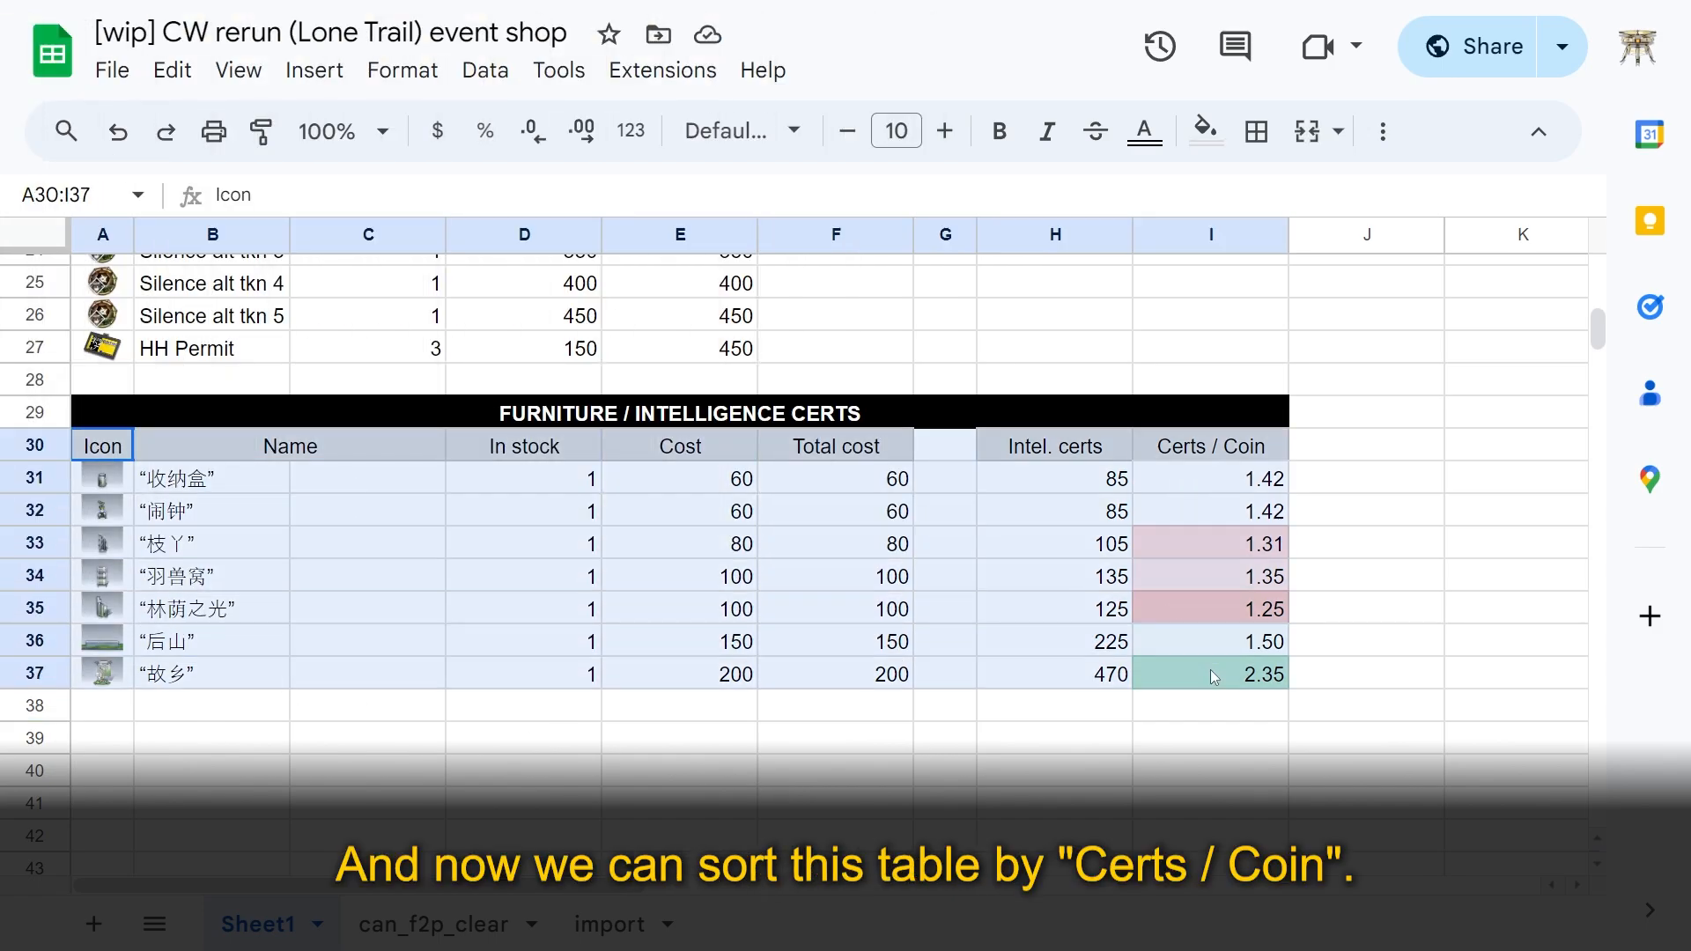
Step: Sort the certs table A30:I37 by Certs / Coin, Z to A, and clear the selection
left_click(484, 69)
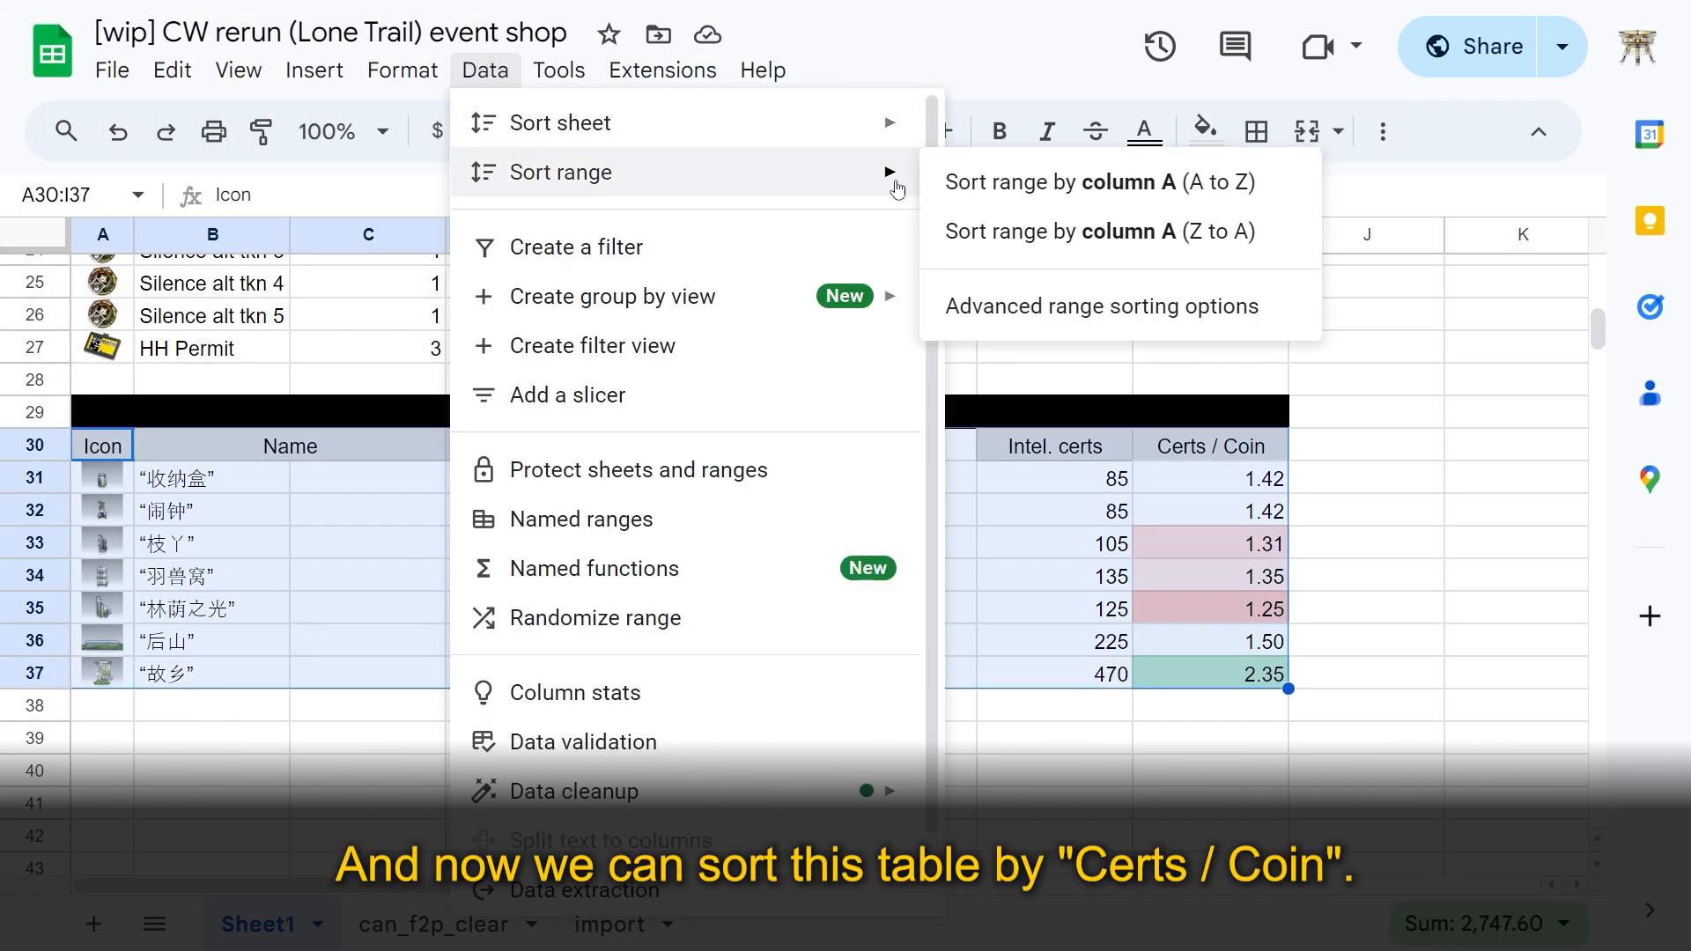
left_click(1101, 306)
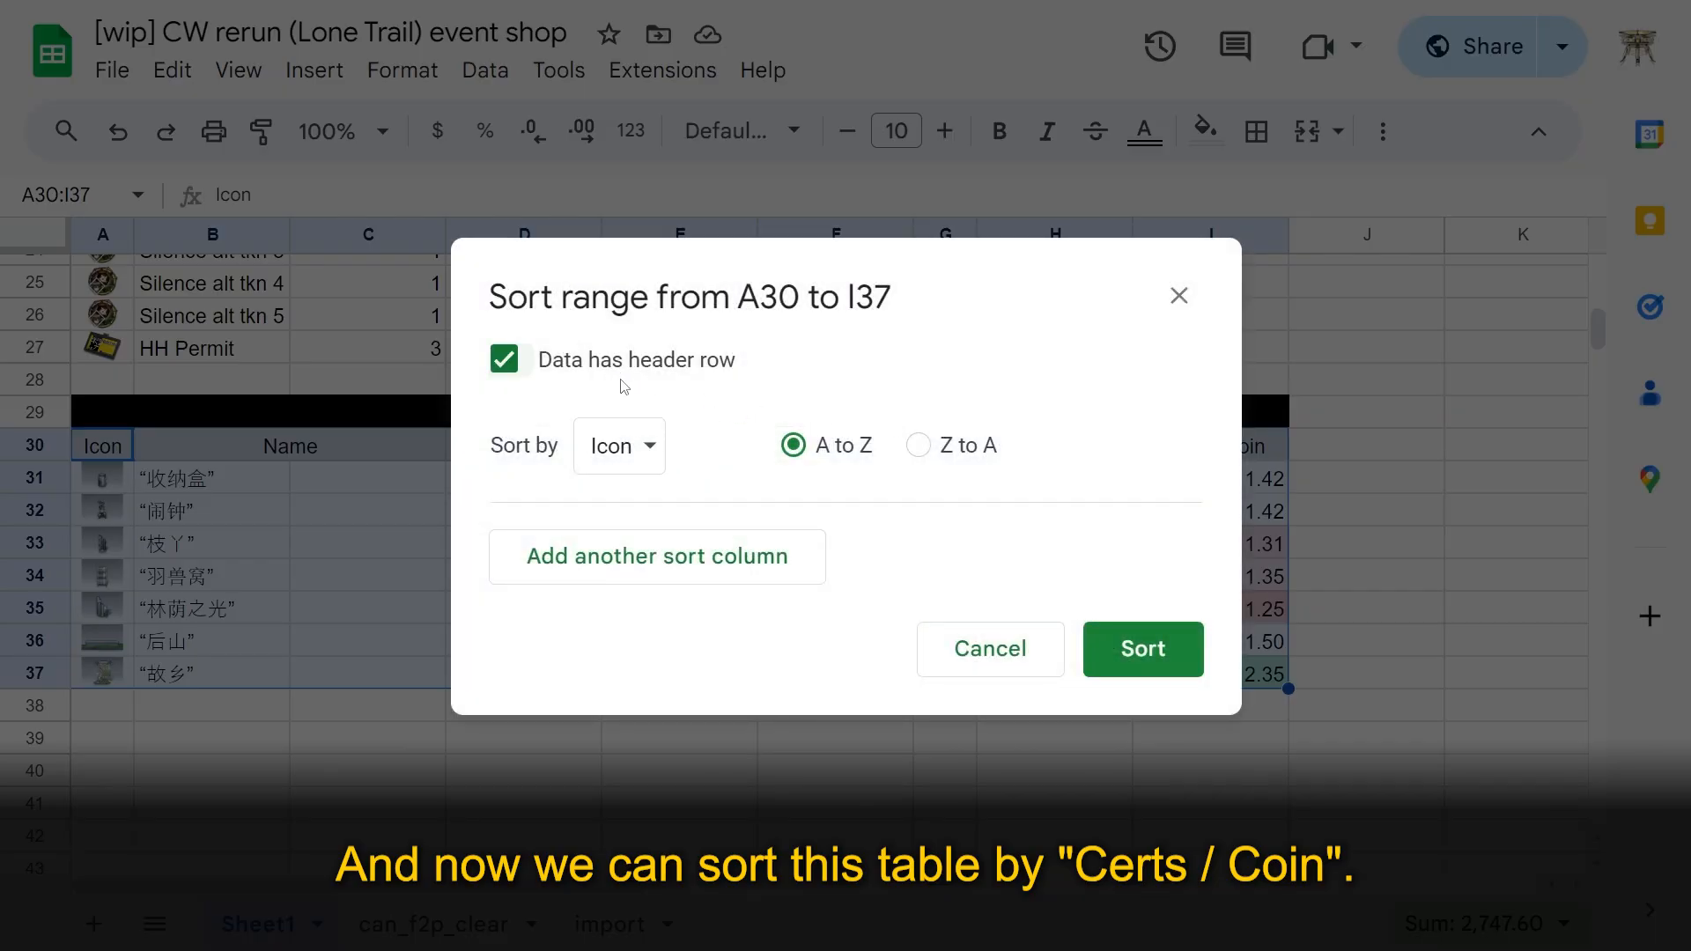
left_click(618, 446)
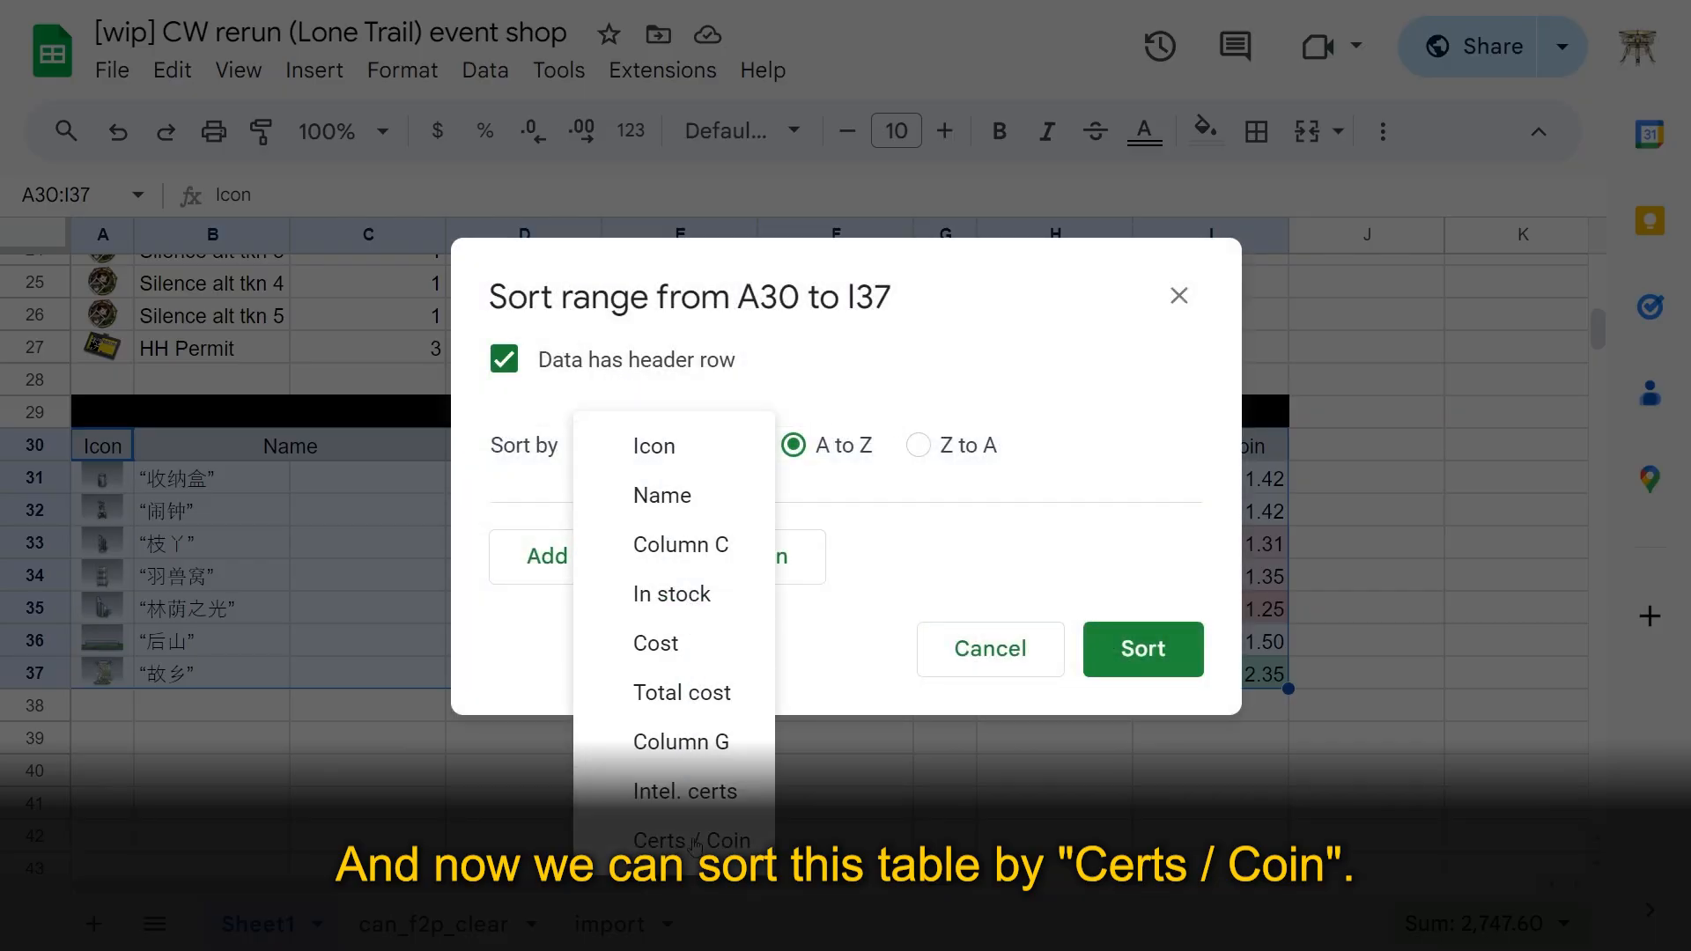
left_click(1141, 649)
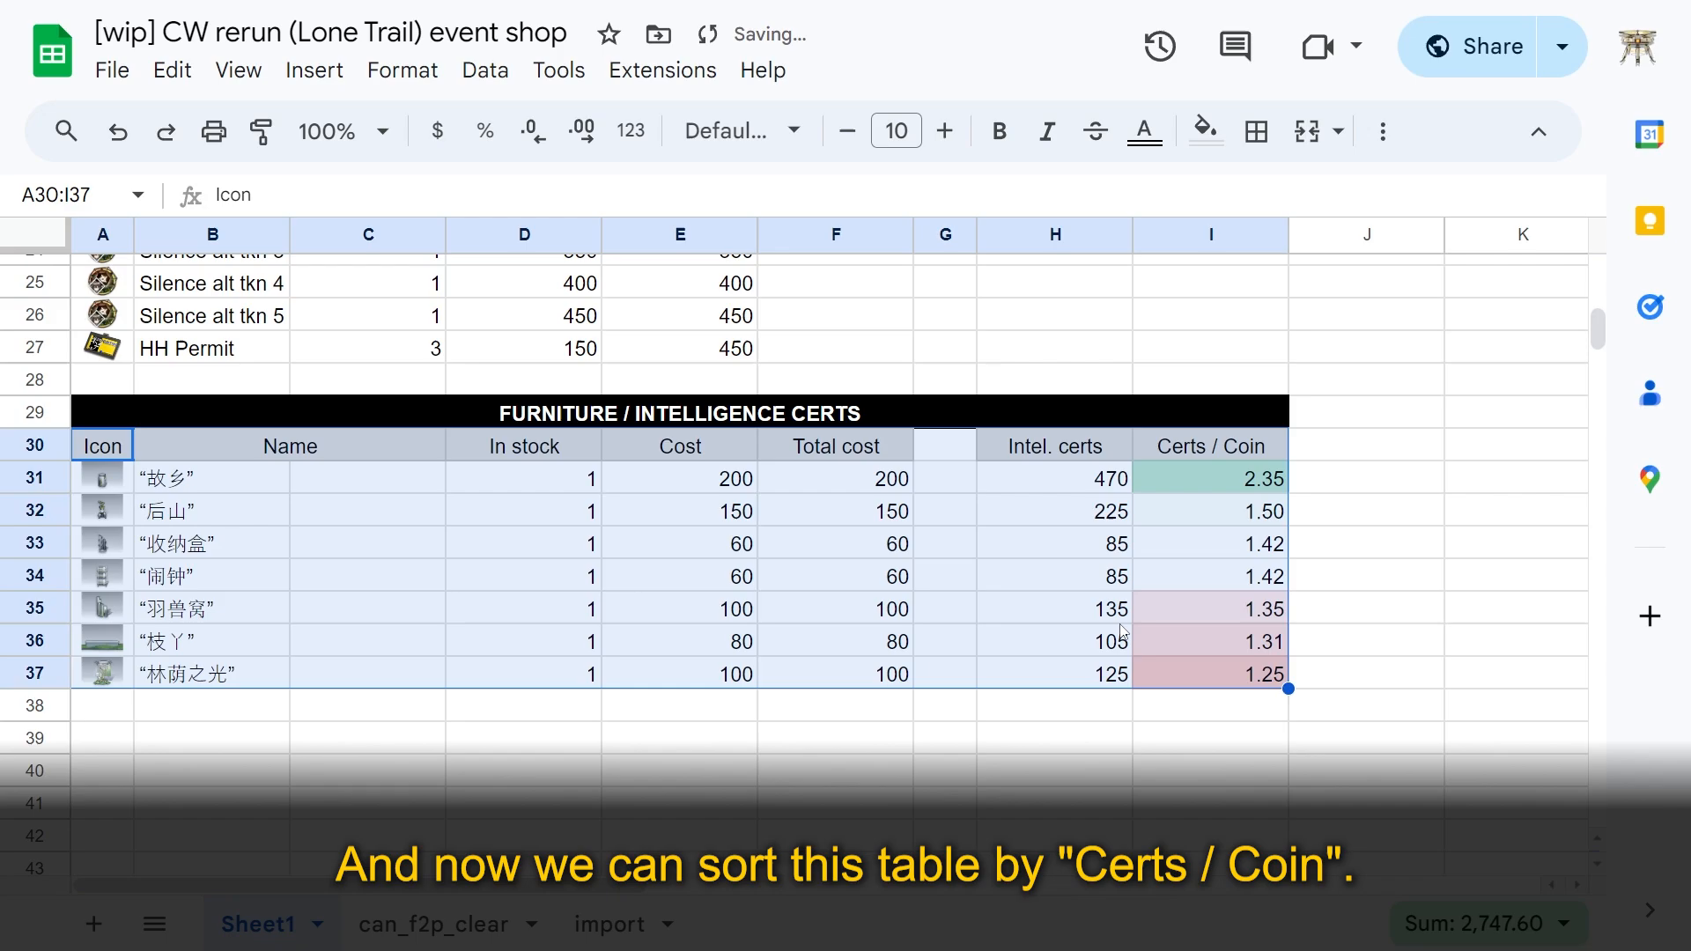
left_click(1210, 769)
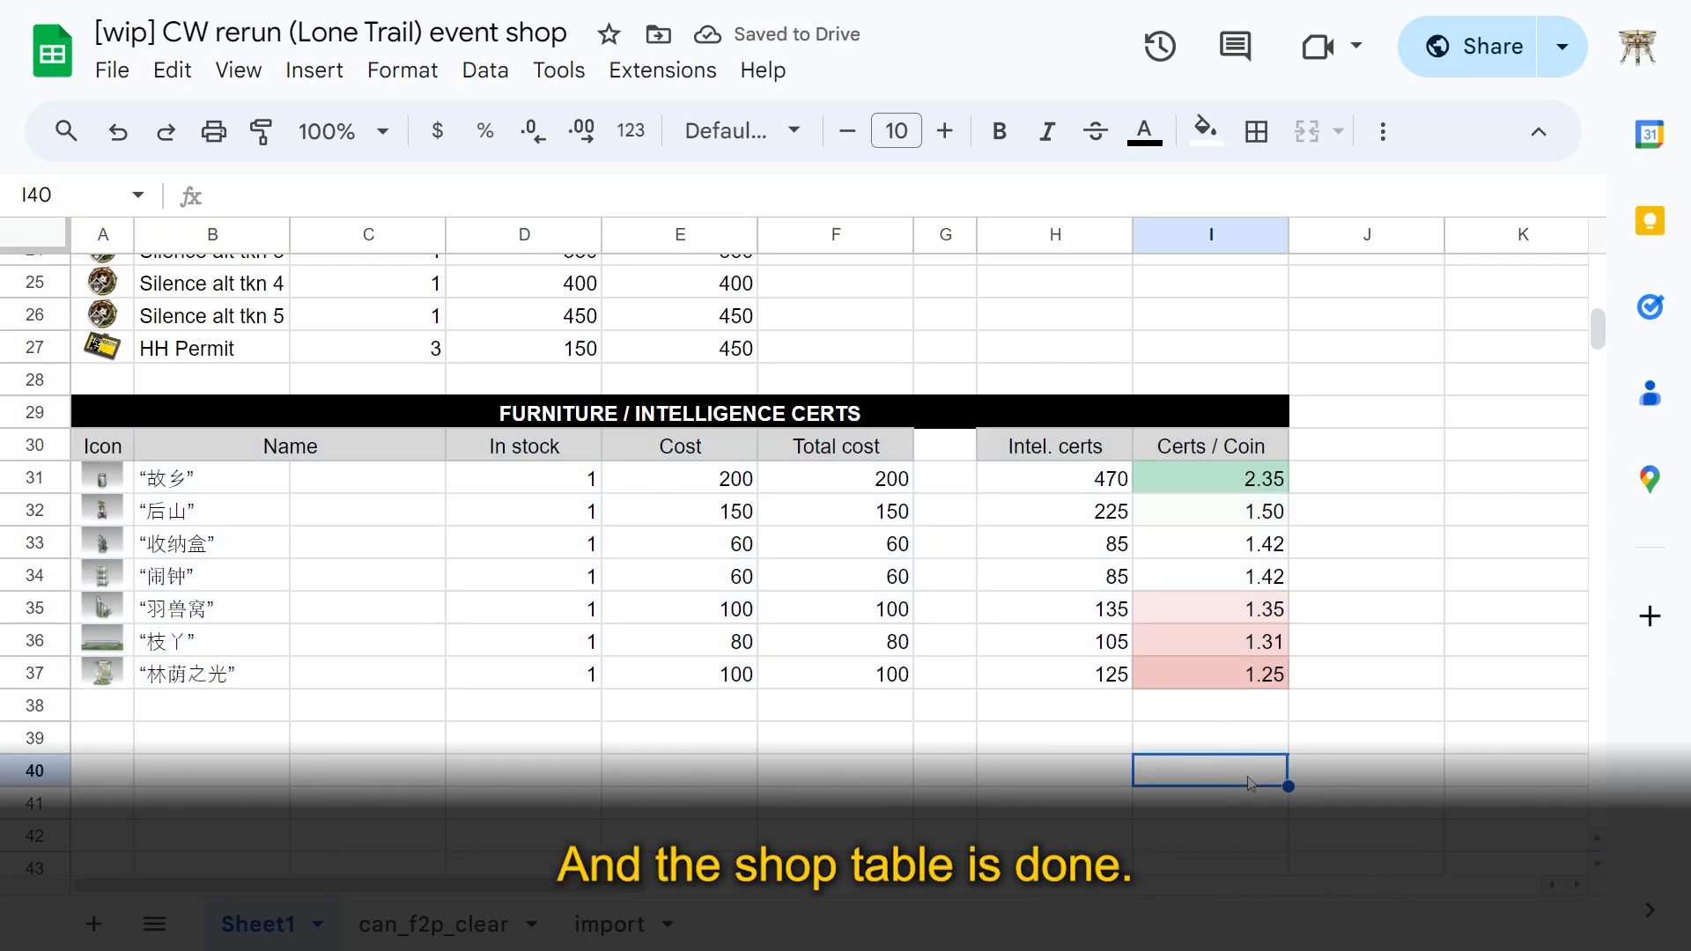
left_click(1203, 130)
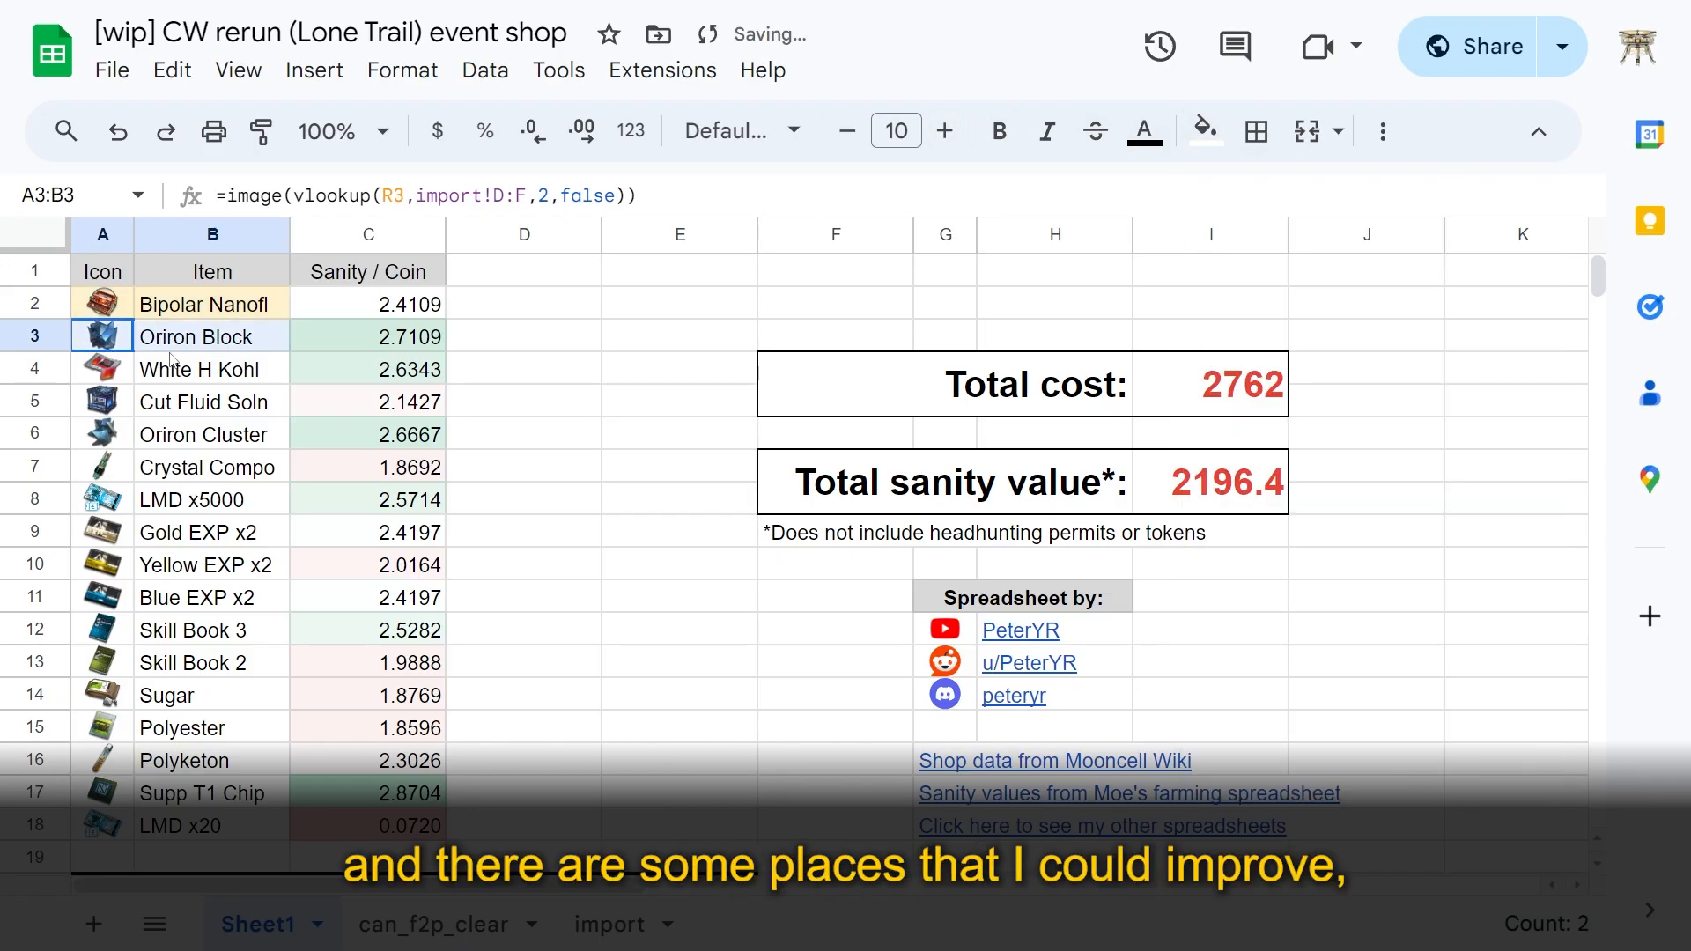
Step: Scroll through the item sanity value table with its tiers, costs and amounts per buy
left_click(1204, 130)
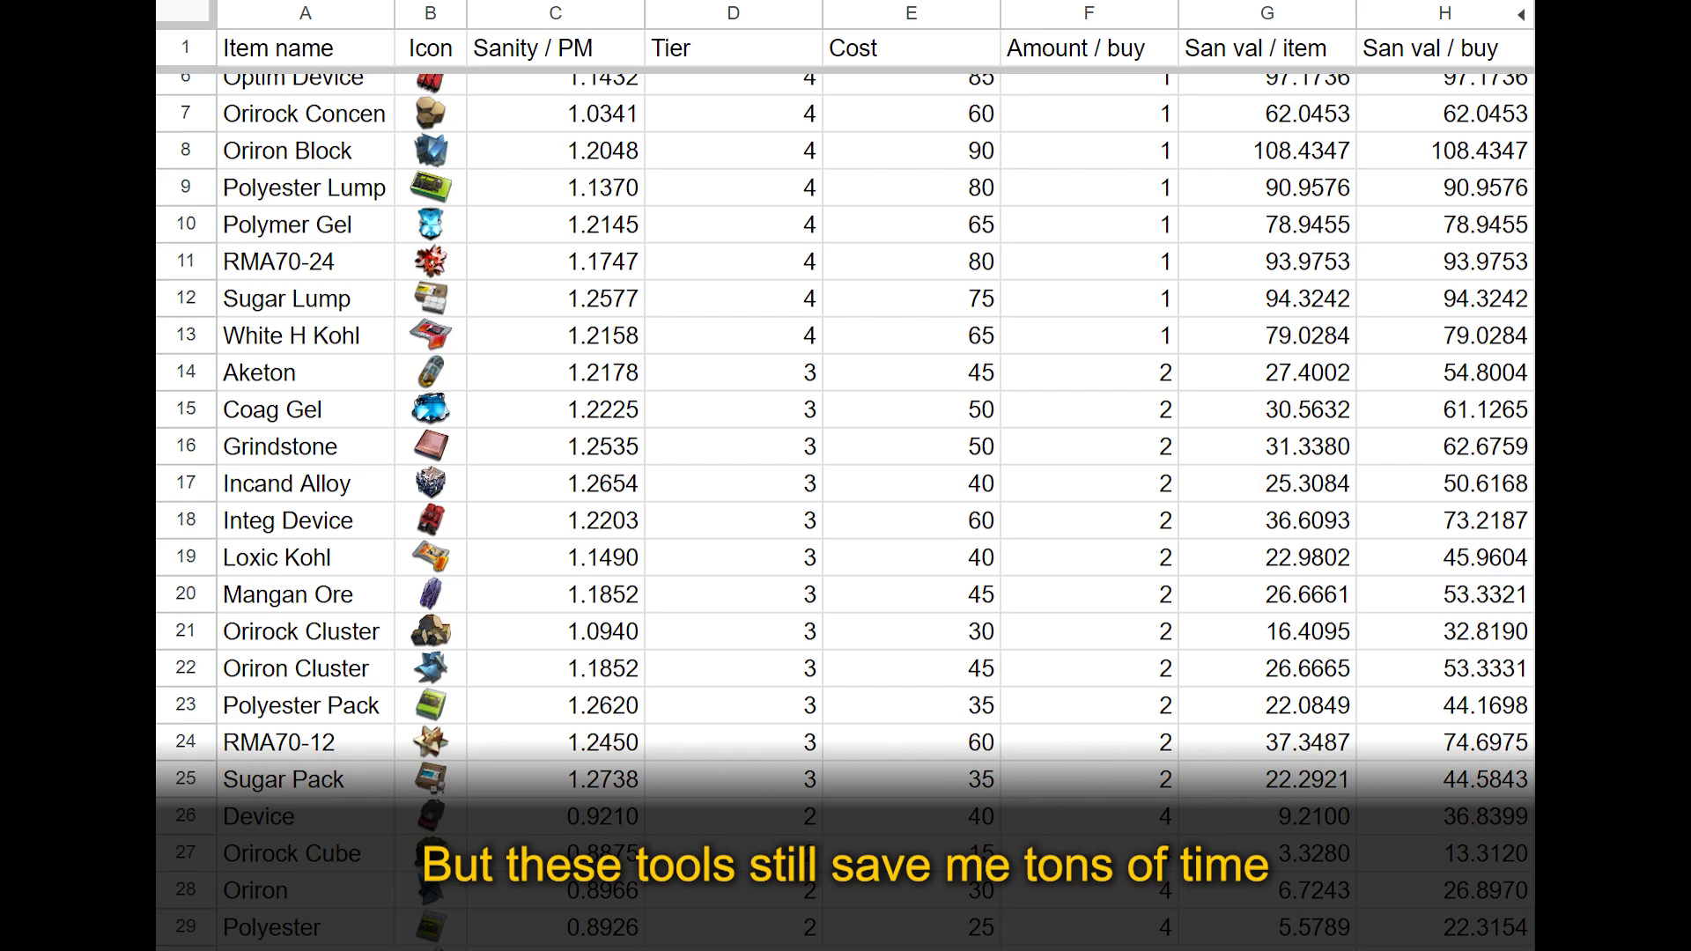
scroll("down", 3)
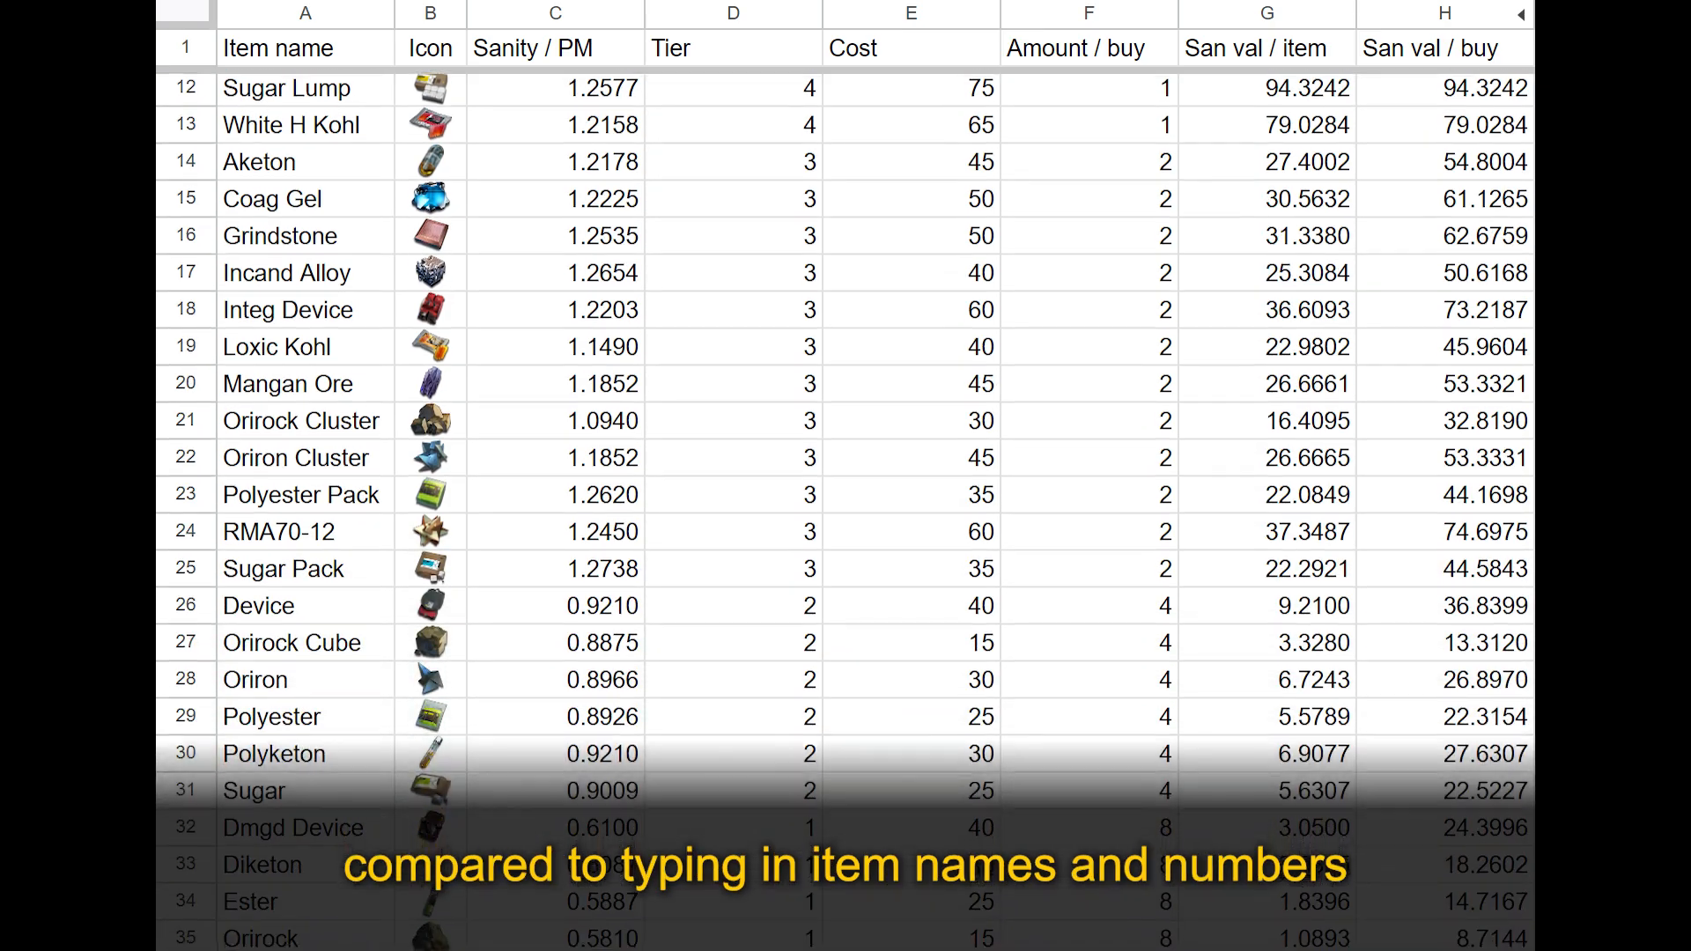
scroll("down", 3)
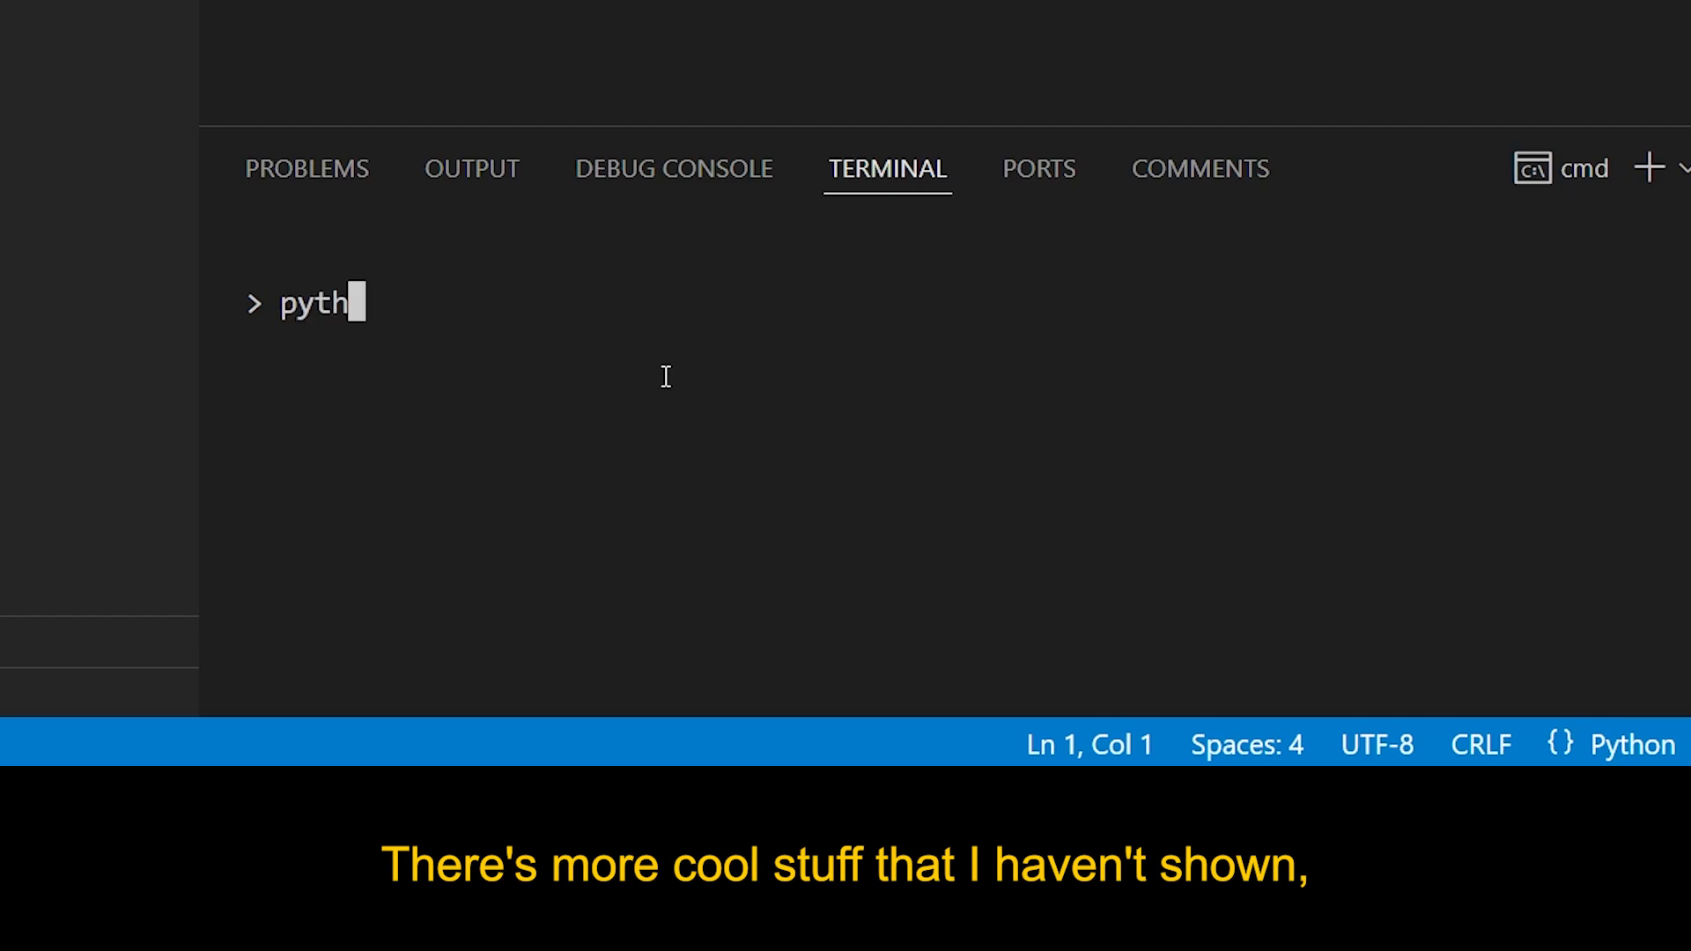
Step: Run 'python main.py act25side_08_rep 21 20' in the VS Code terminal
type("on main.py act25side_08_rep")
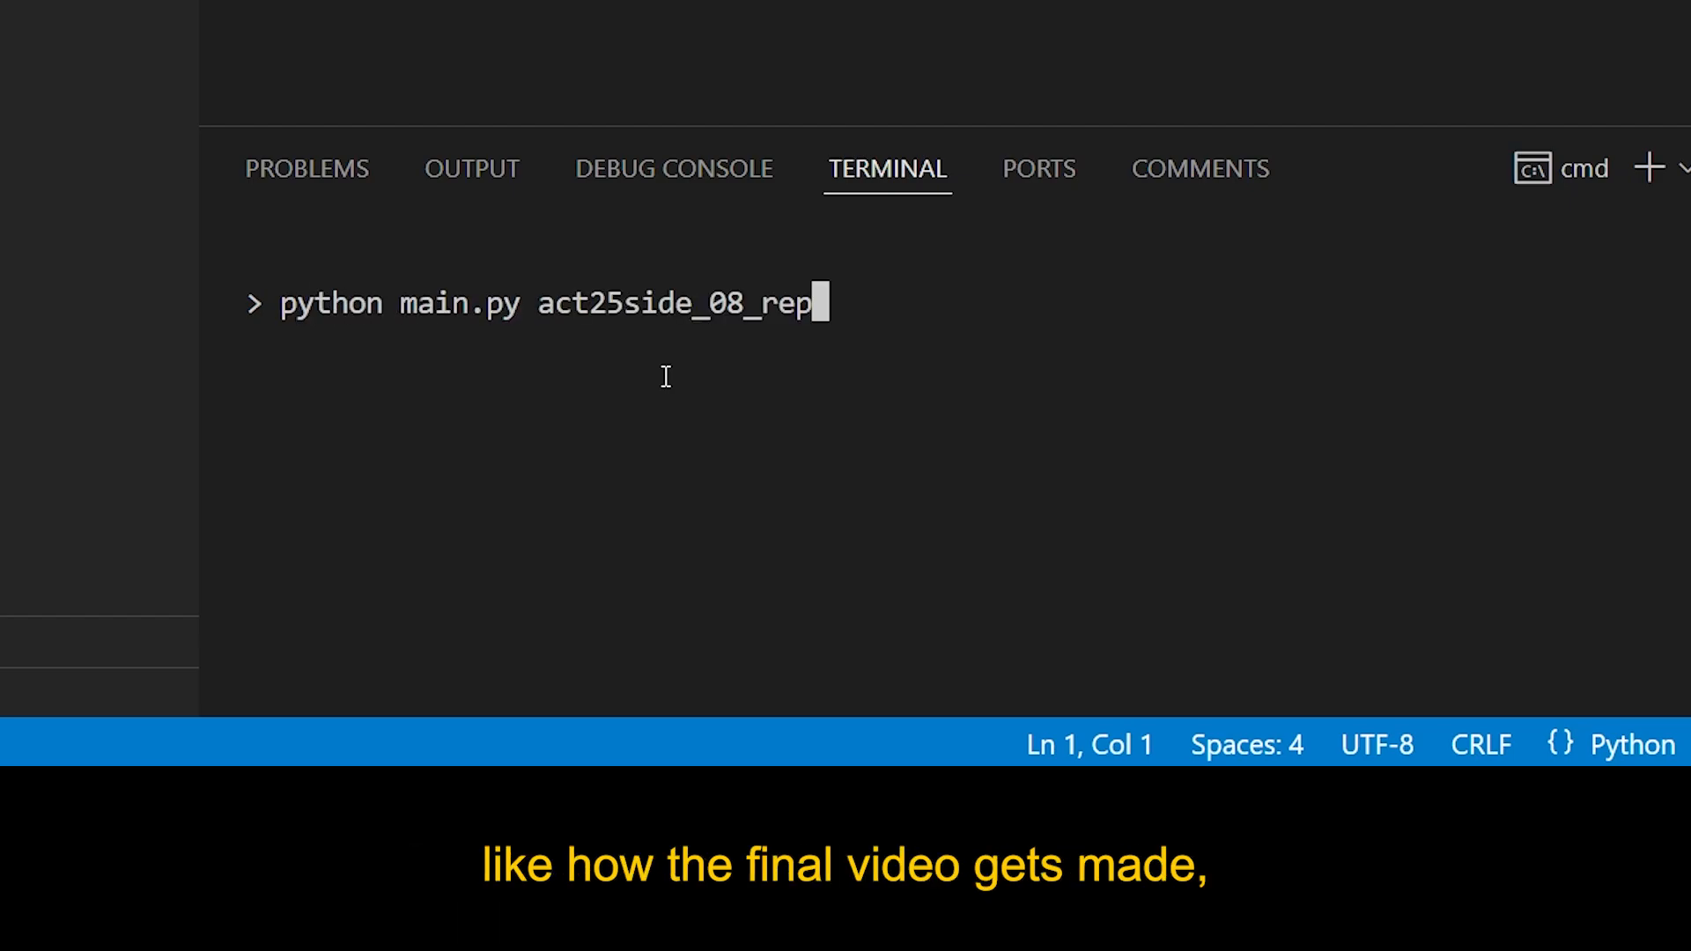
type("21 20")
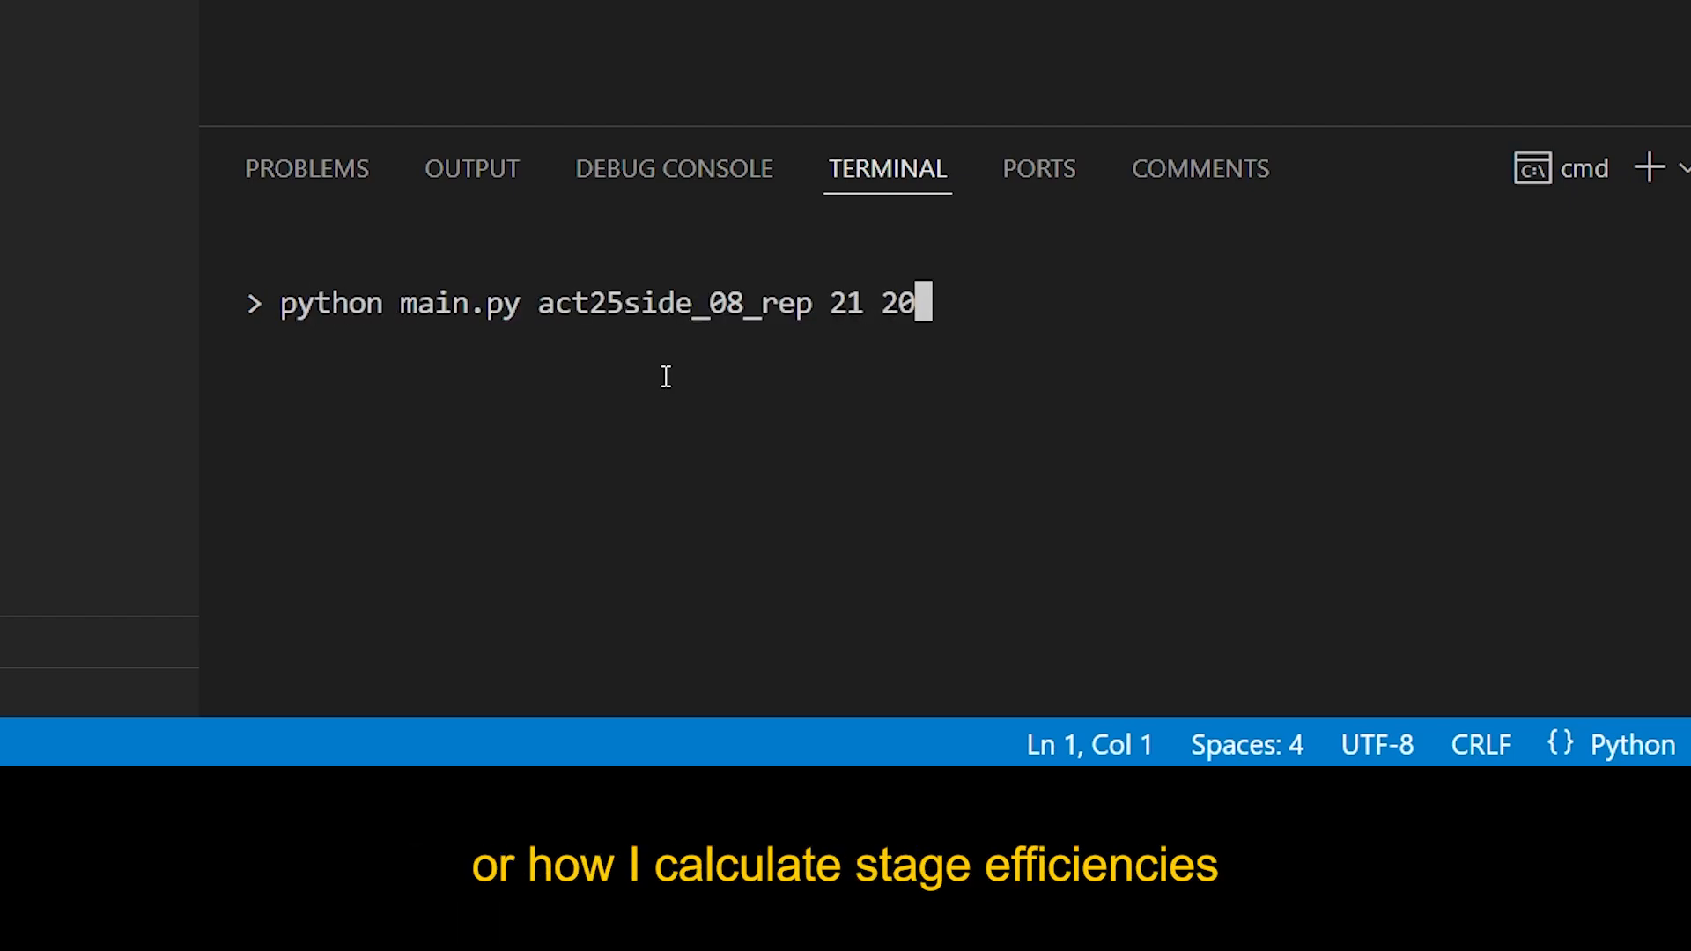
key("Return")
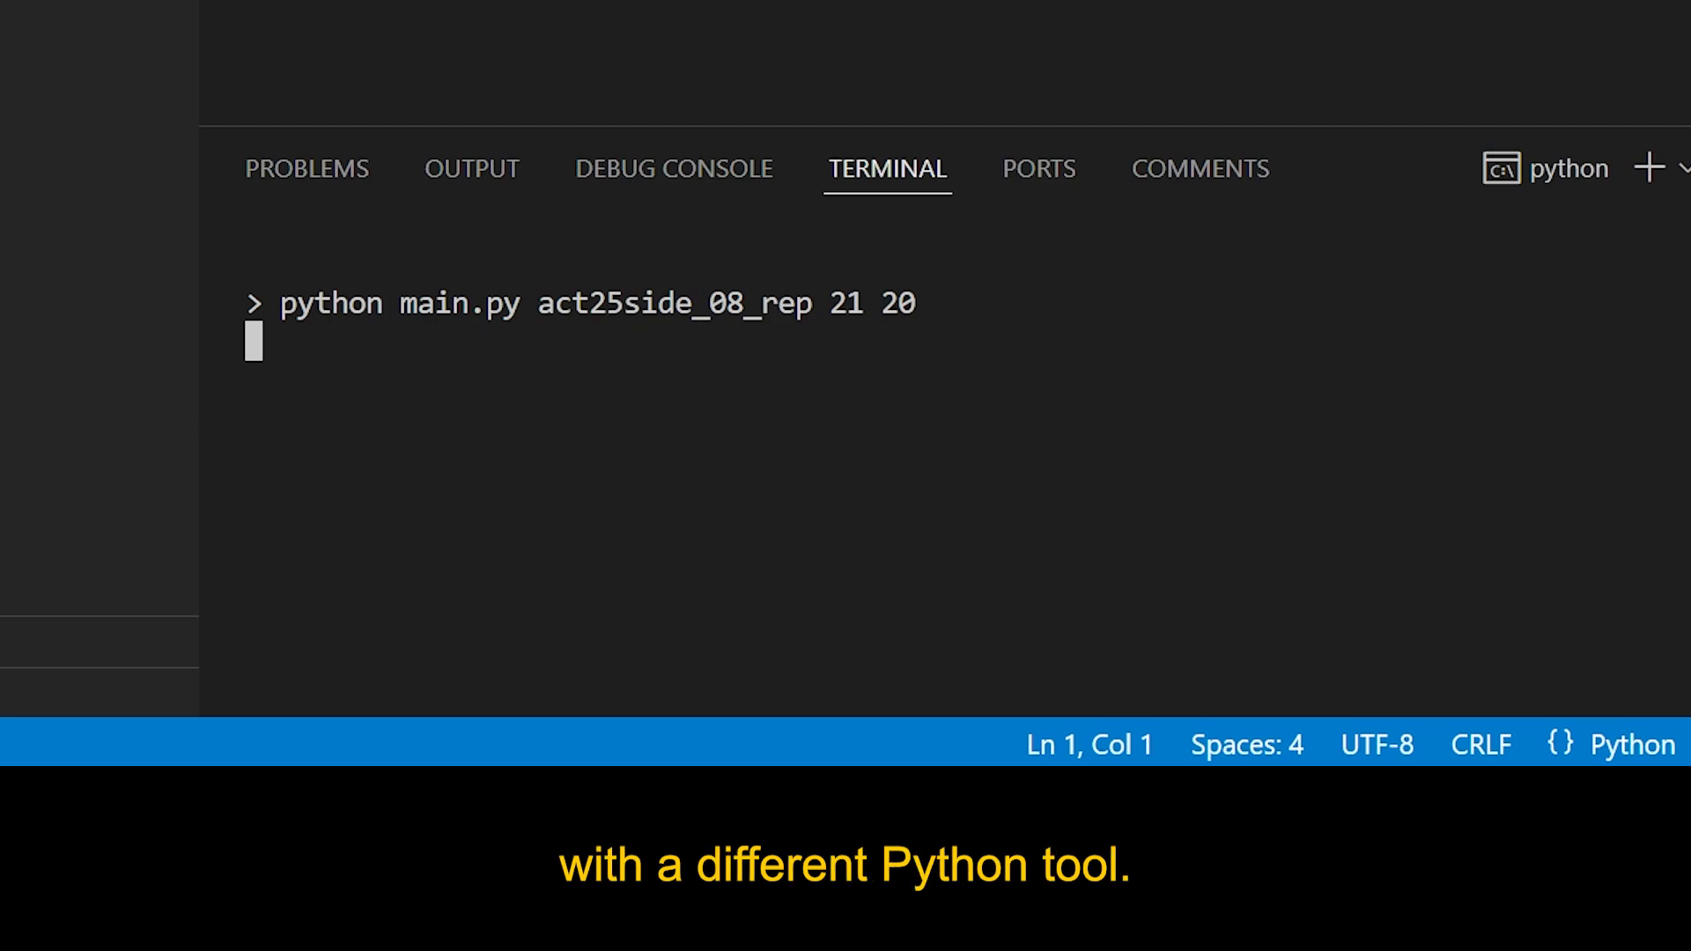
key("Return")
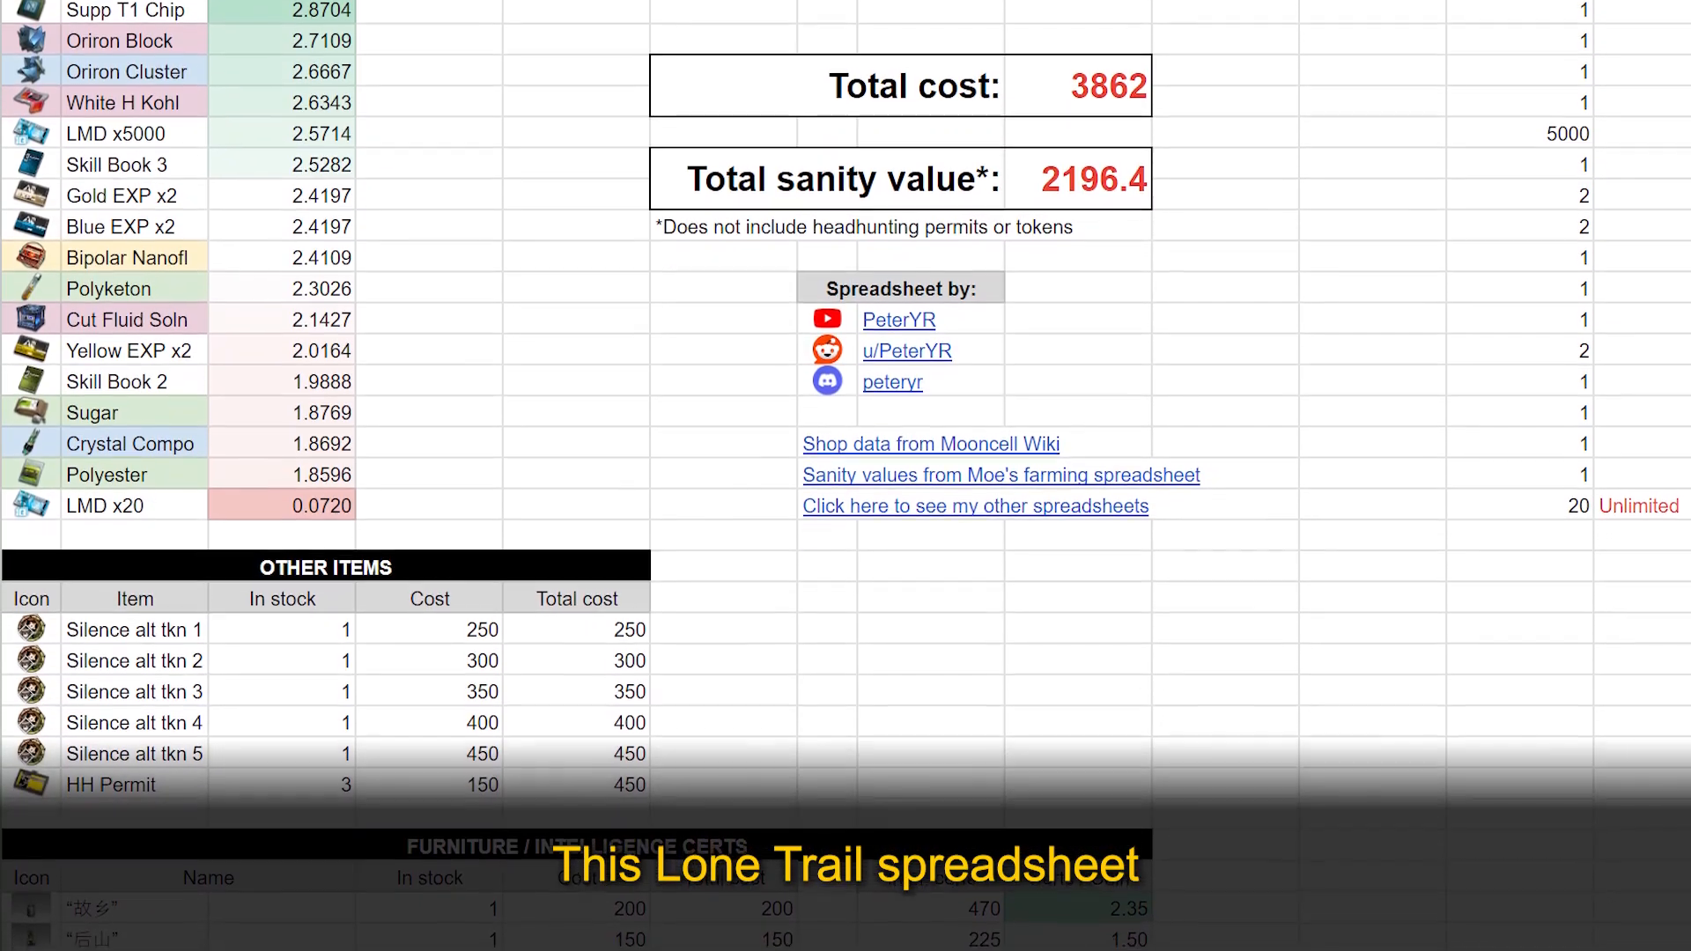
scroll("down", 3)
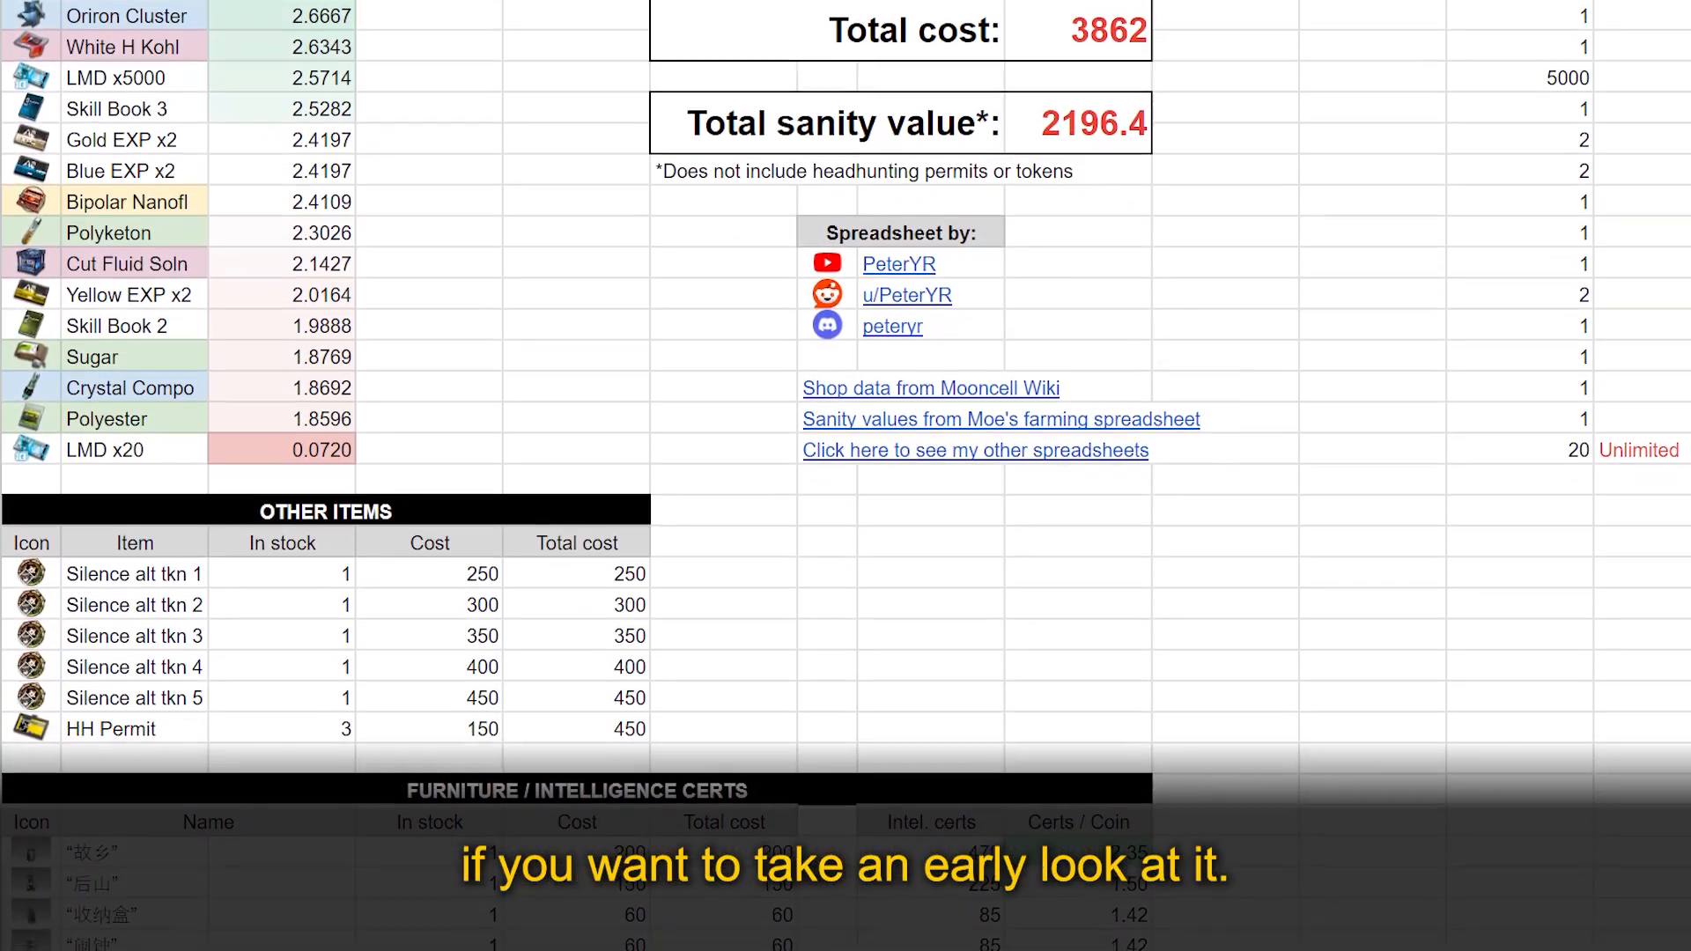
scroll("down", 3)
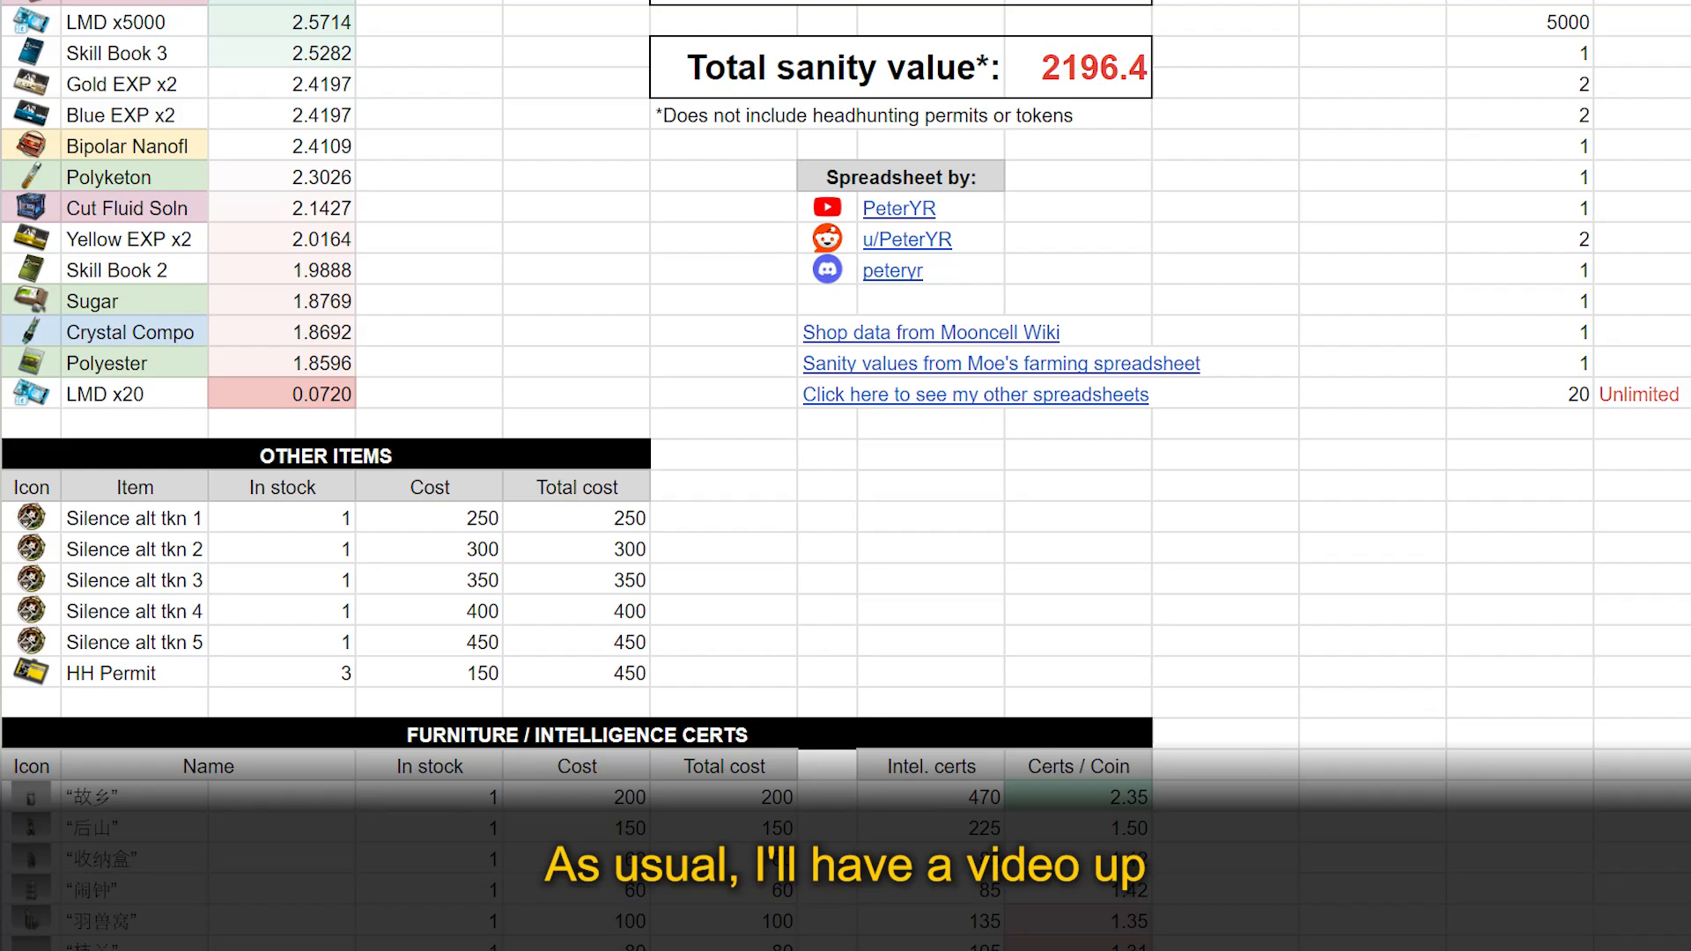
scroll("down", 3)
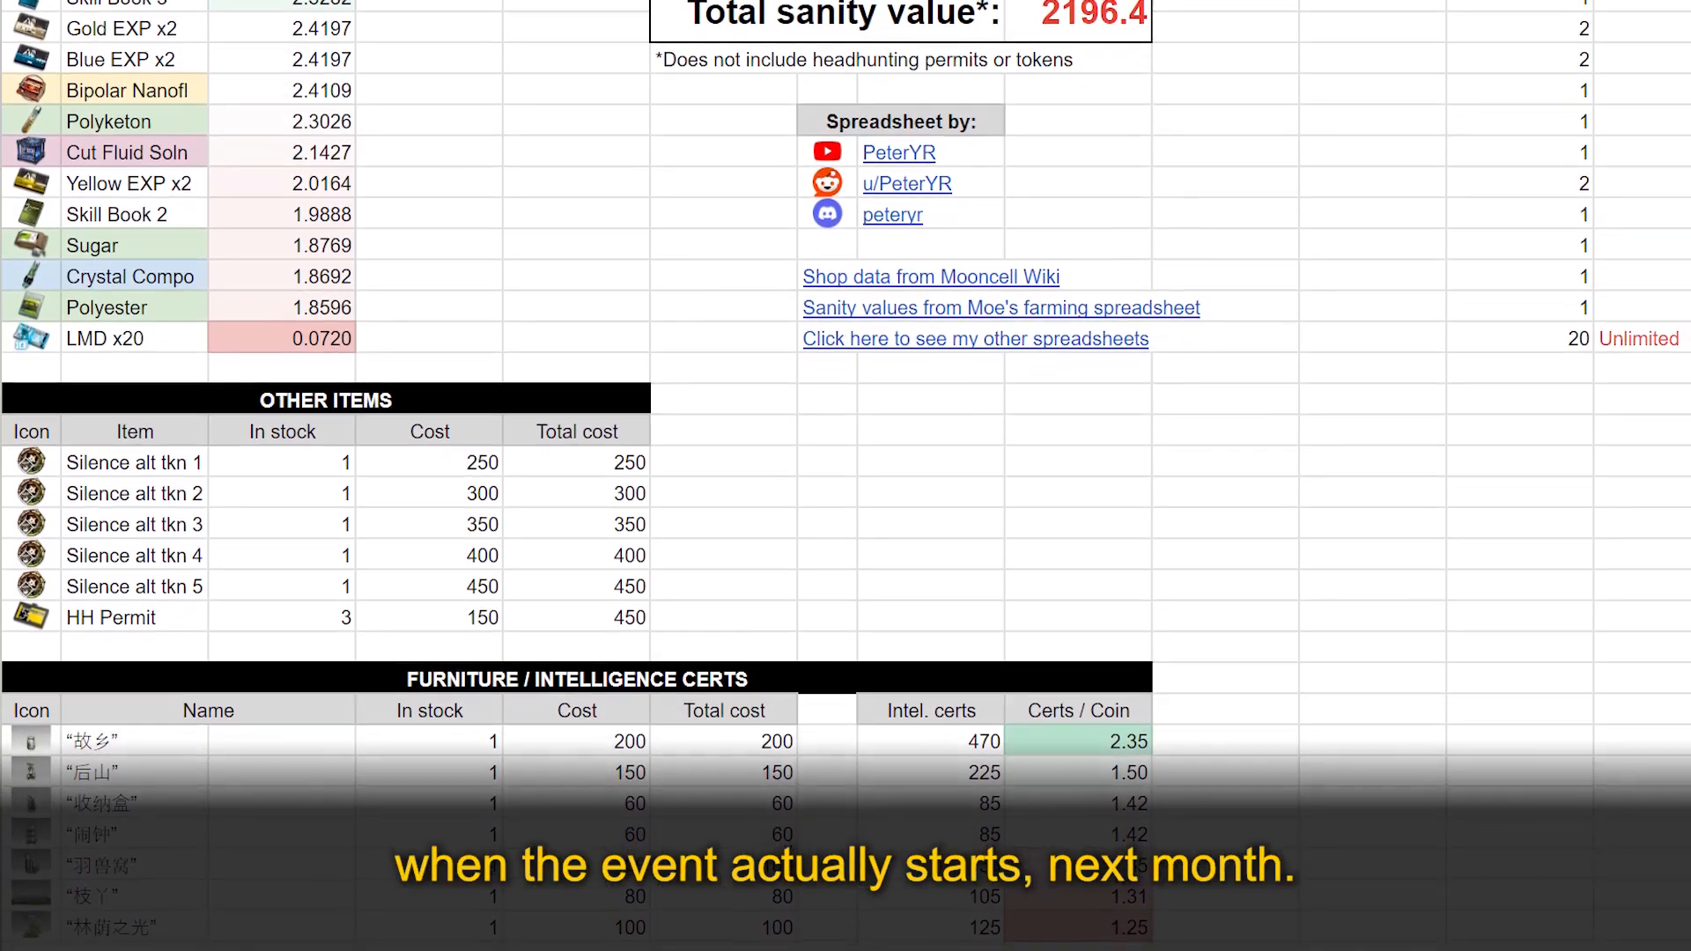
scroll("down", 3)
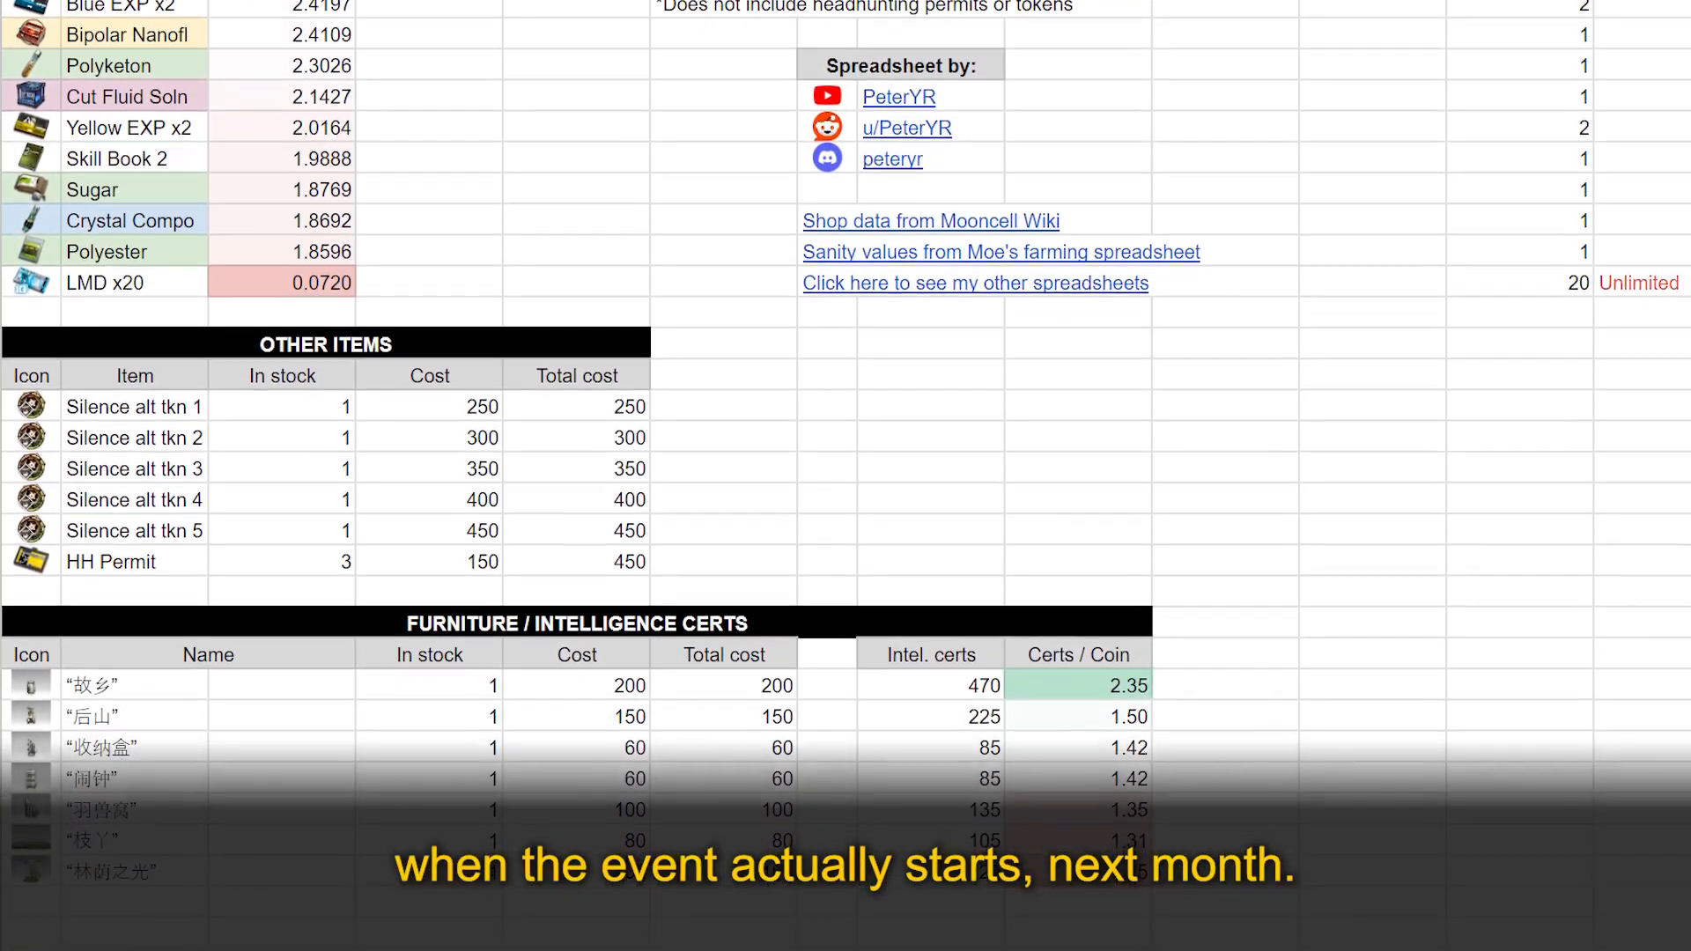